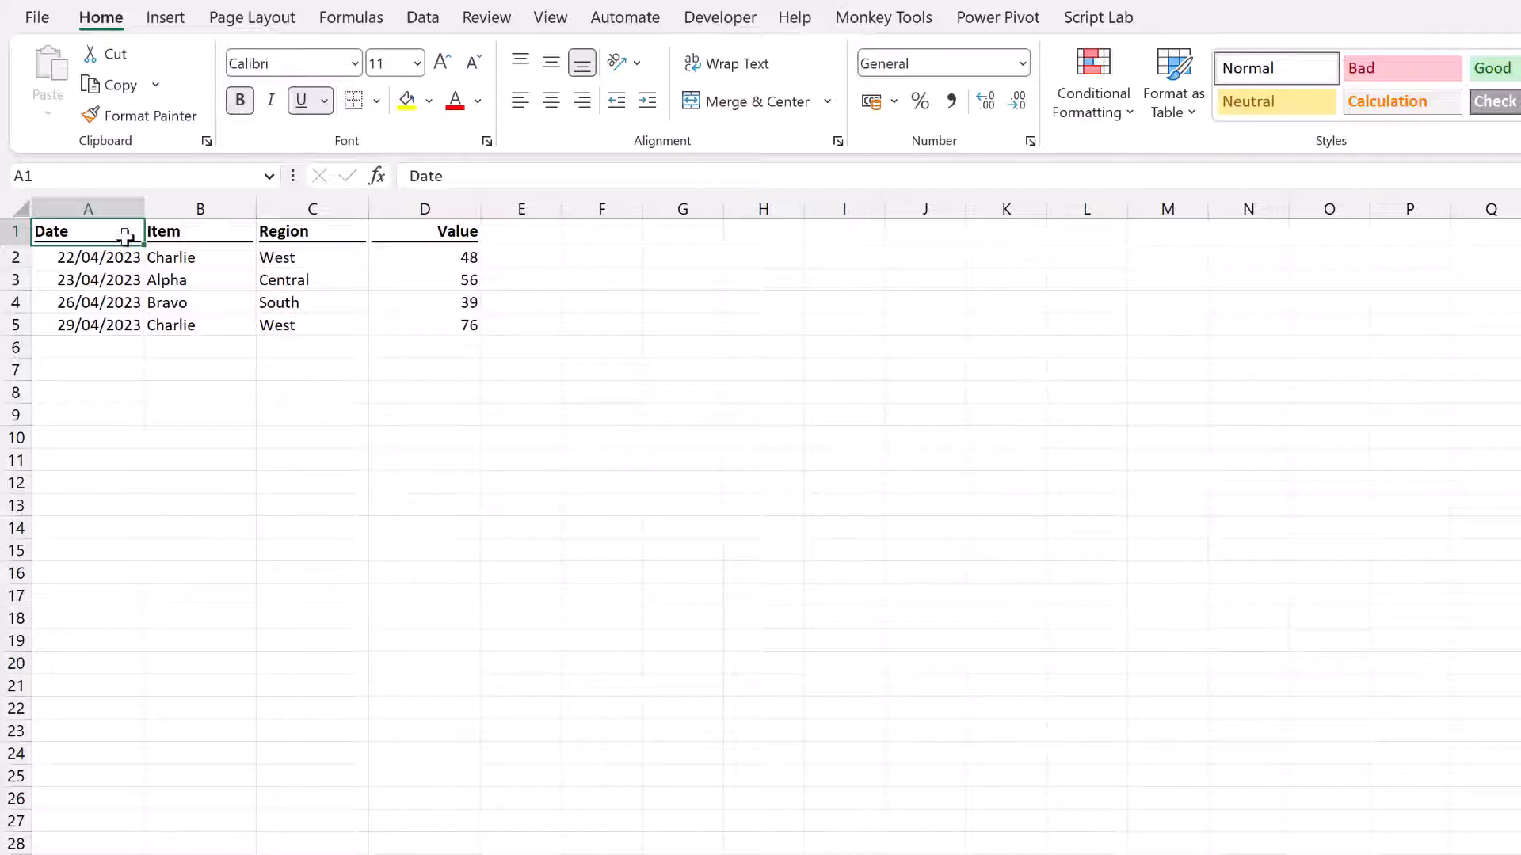
Reveal the Office Scripts commands on Excel's Automate tab.
click(624, 18)
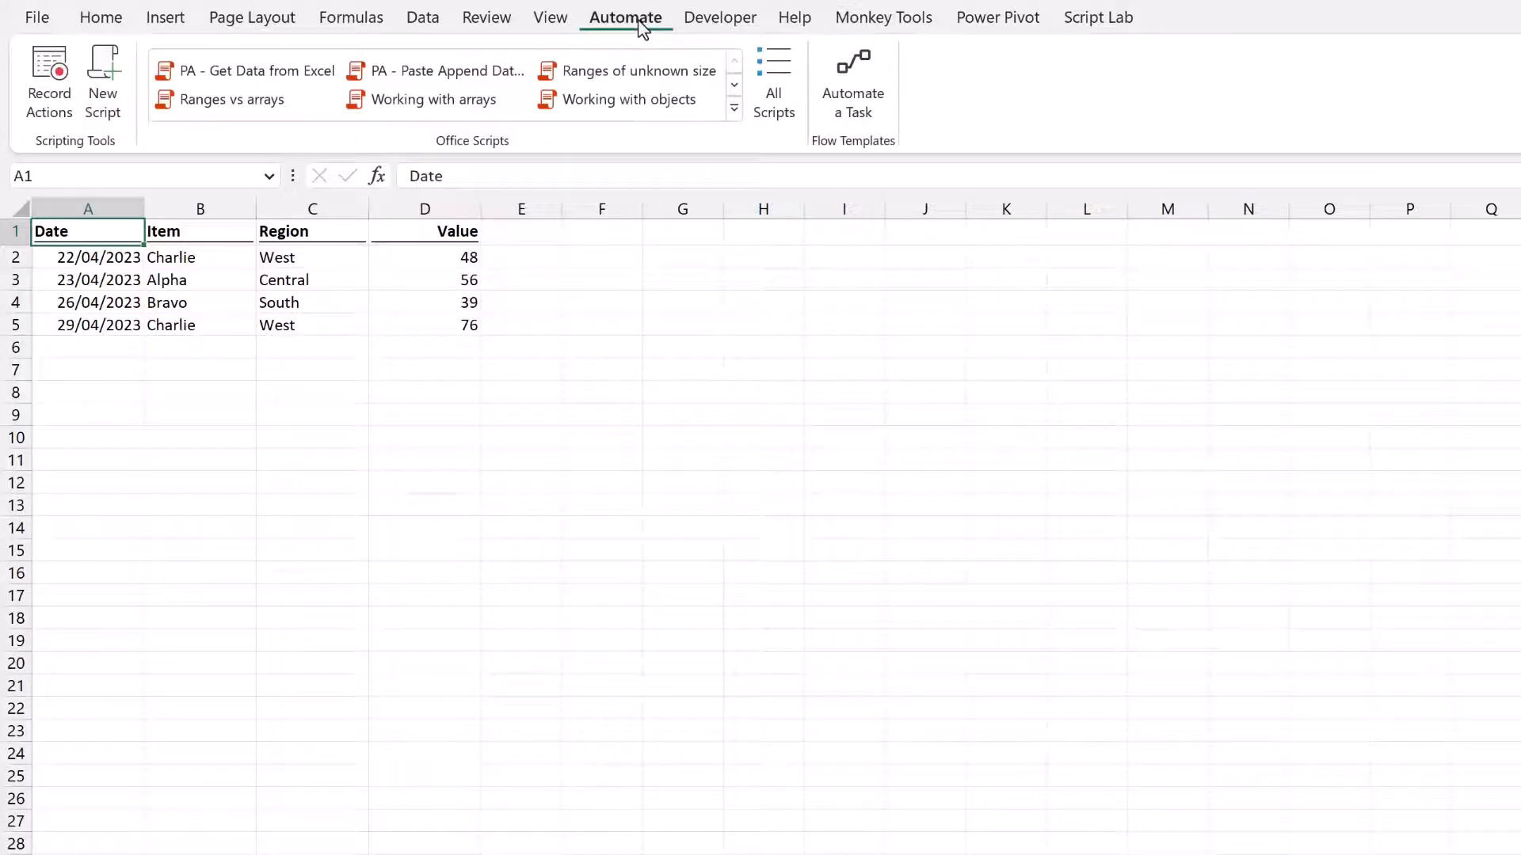
mouse_move(102, 79)
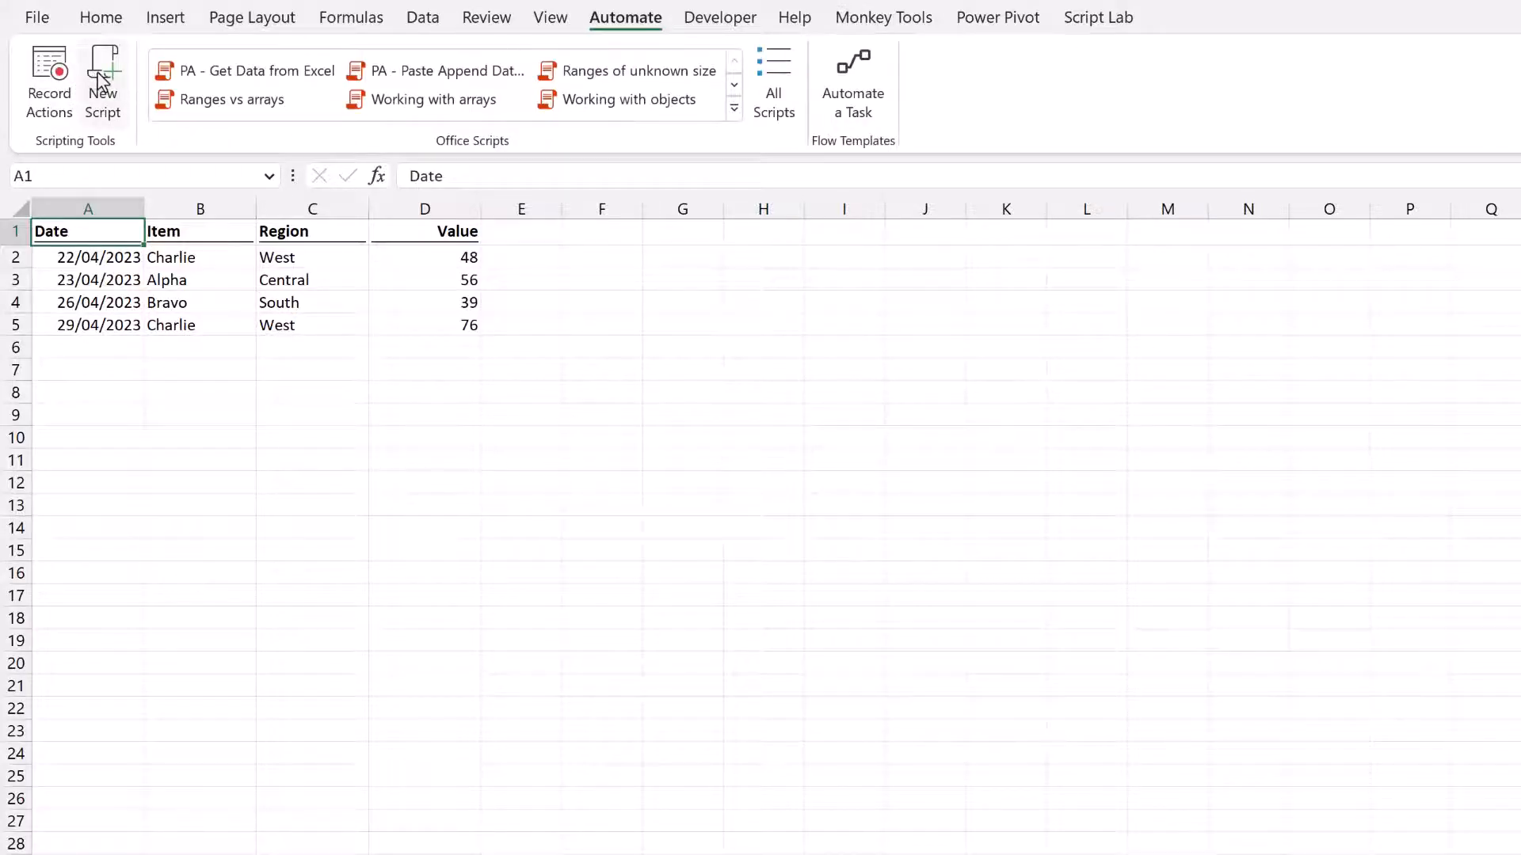
mouse_move(102, 81)
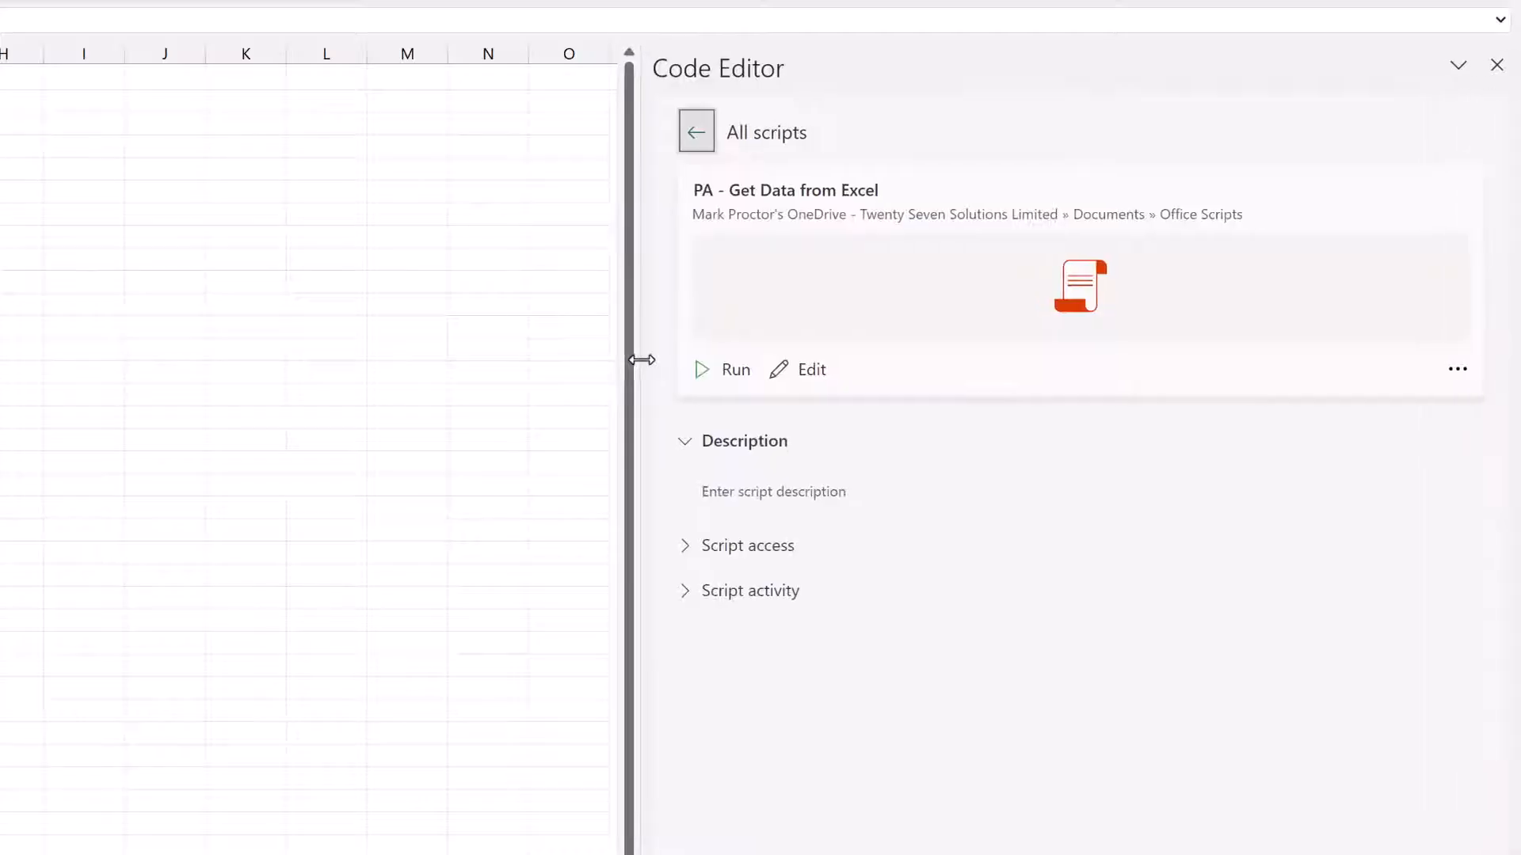
Show the Get Data script's code and highlight its workbook, wsName and startCell parameters.
click(812, 370)
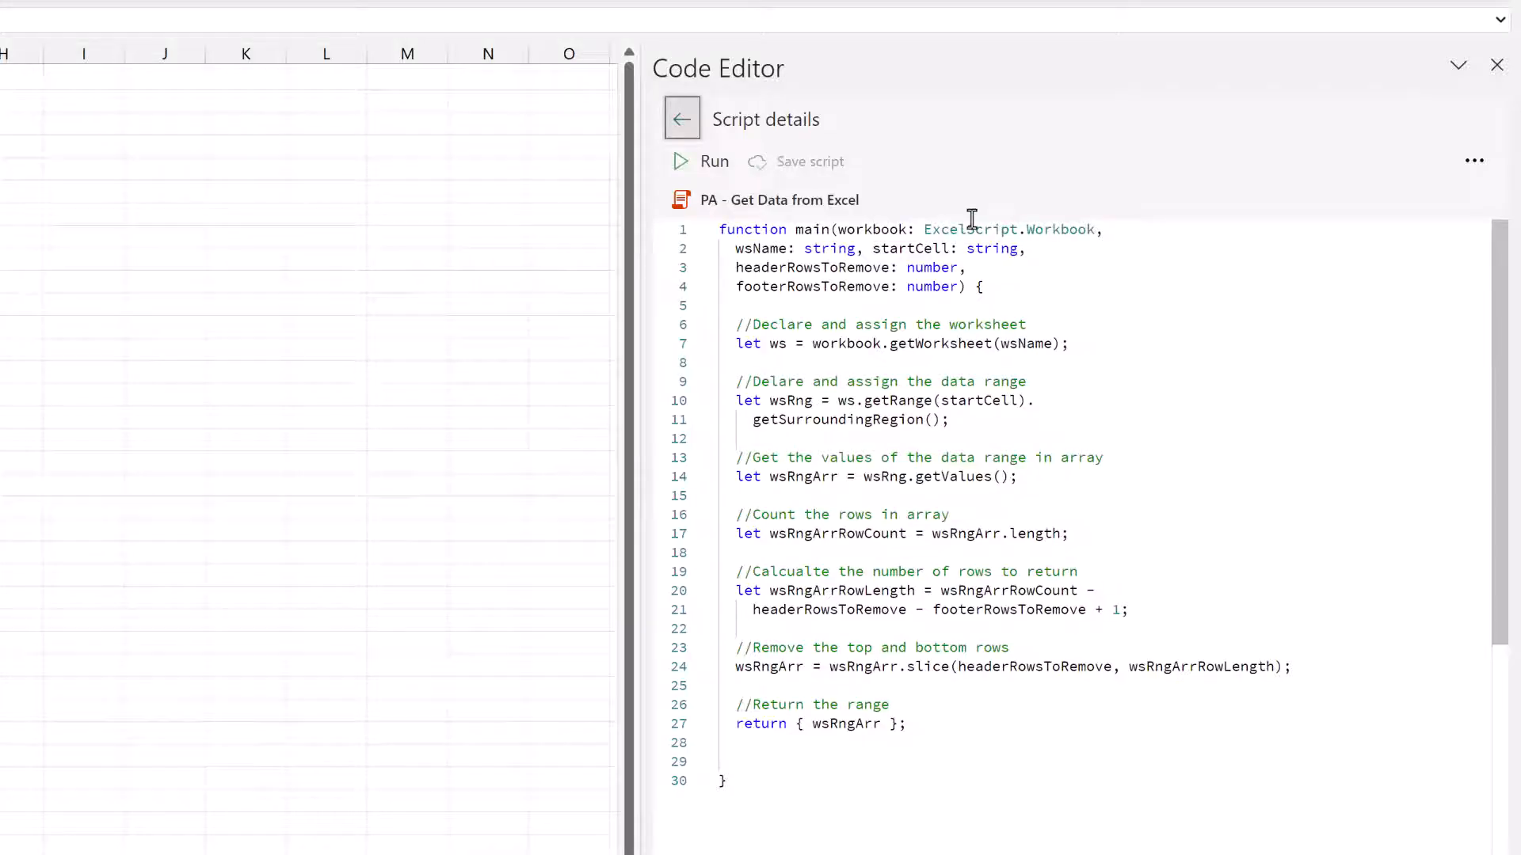
double_click(870, 230)
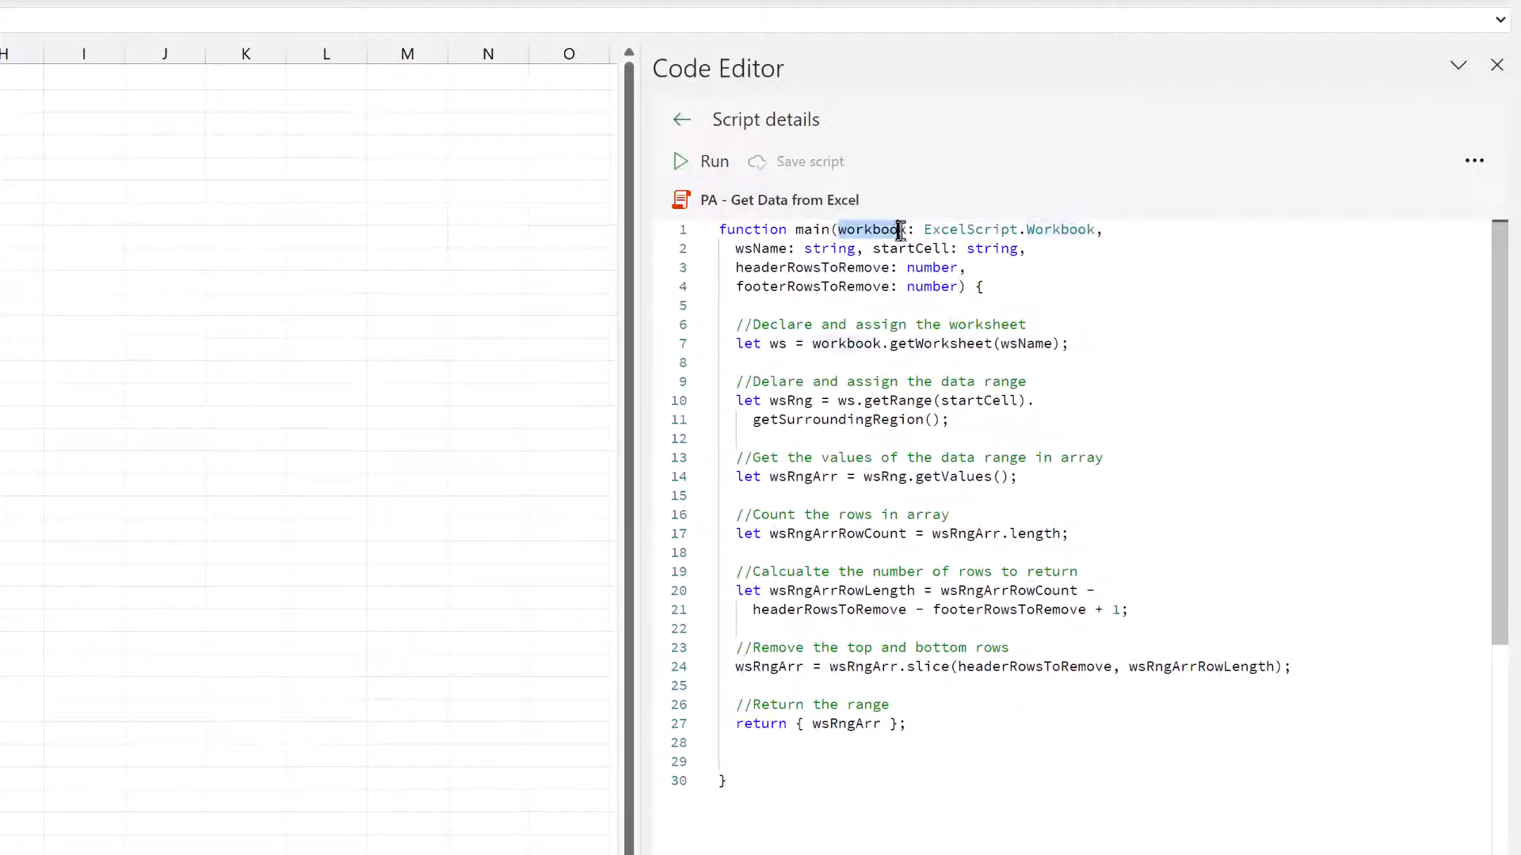
mouse_move(870, 228)
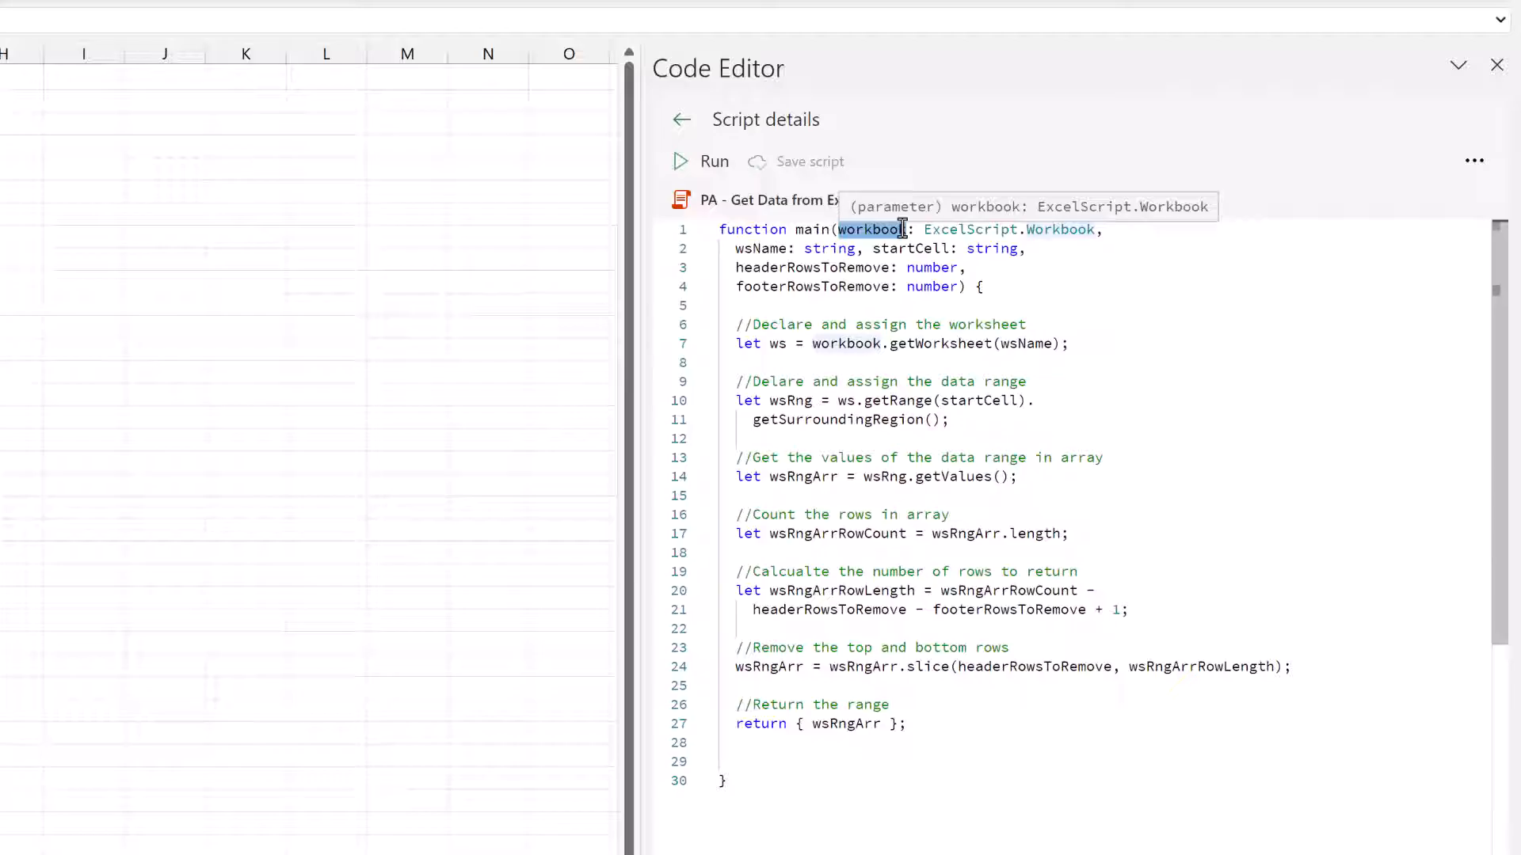
click(740, 249)
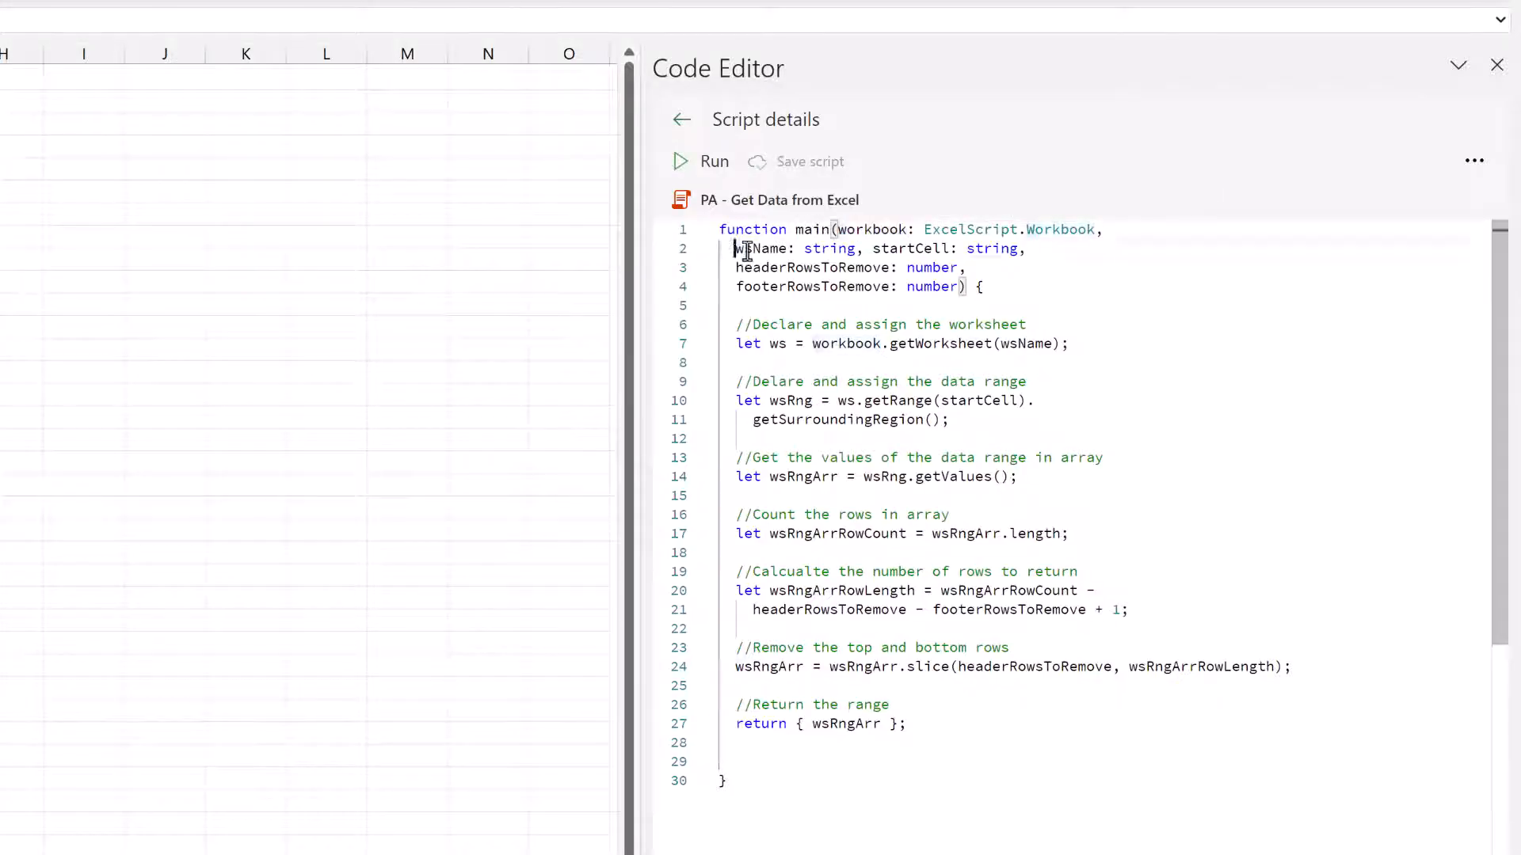
double_click(764, 248)
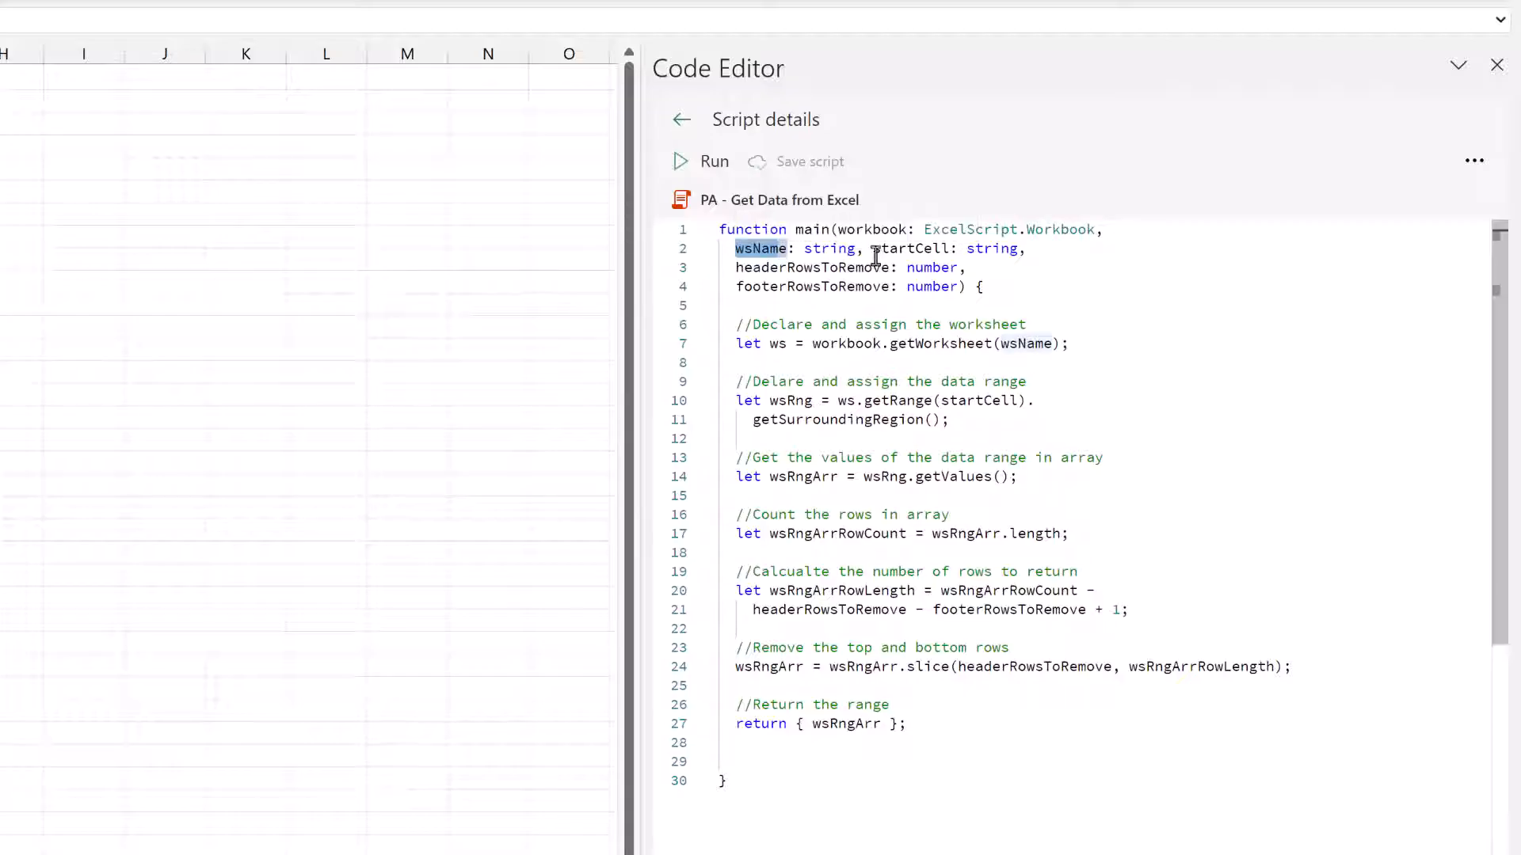
double_click(909, 249)
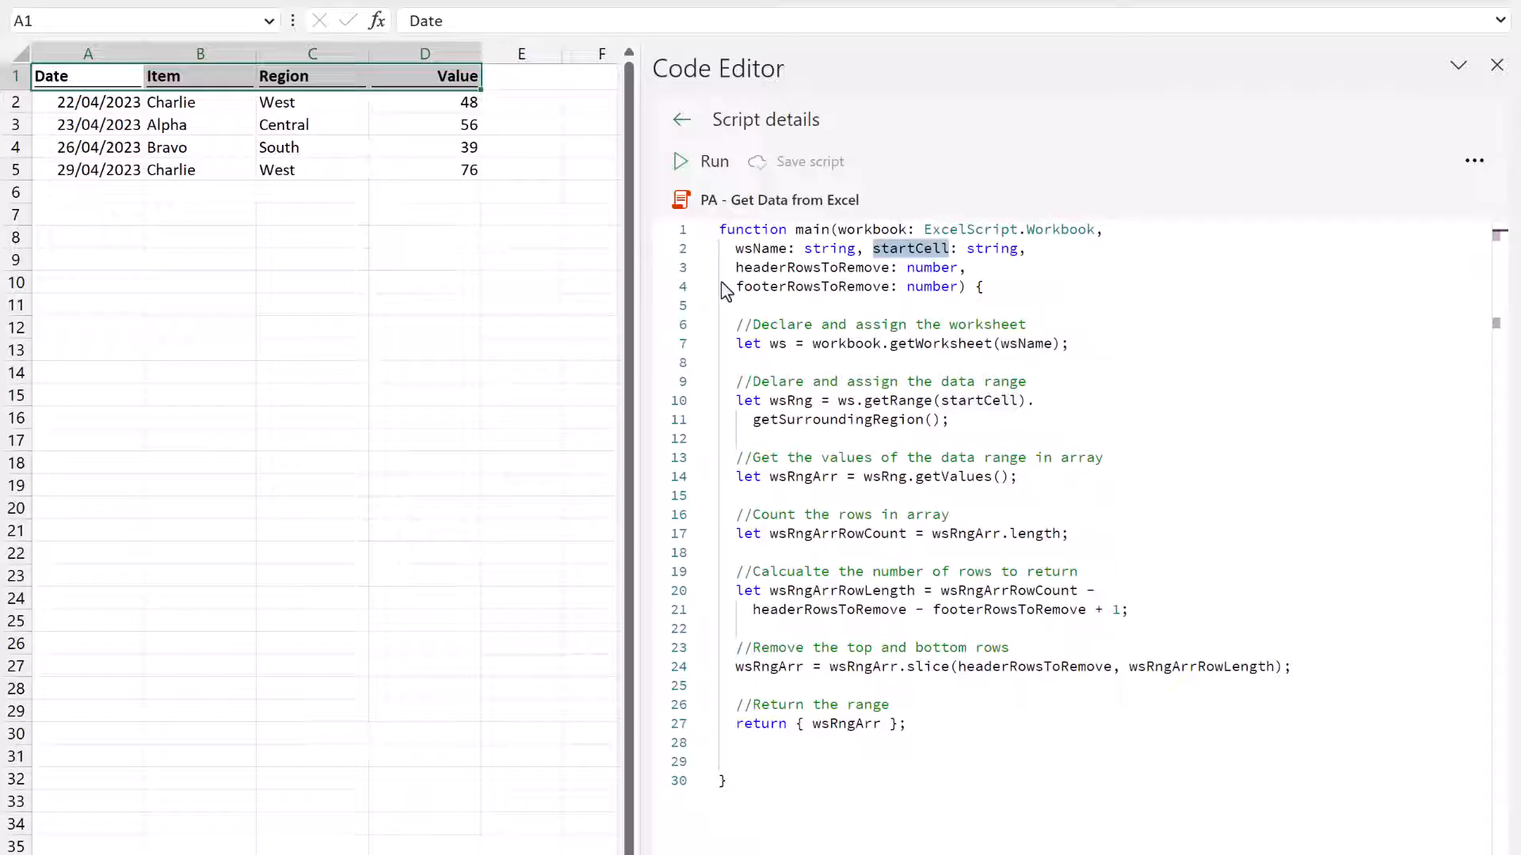
Select A1:D5 to illustrate getSurroundingRegion, then leave the Code Editor for the full dataset workbook.
double_click(809, 287)
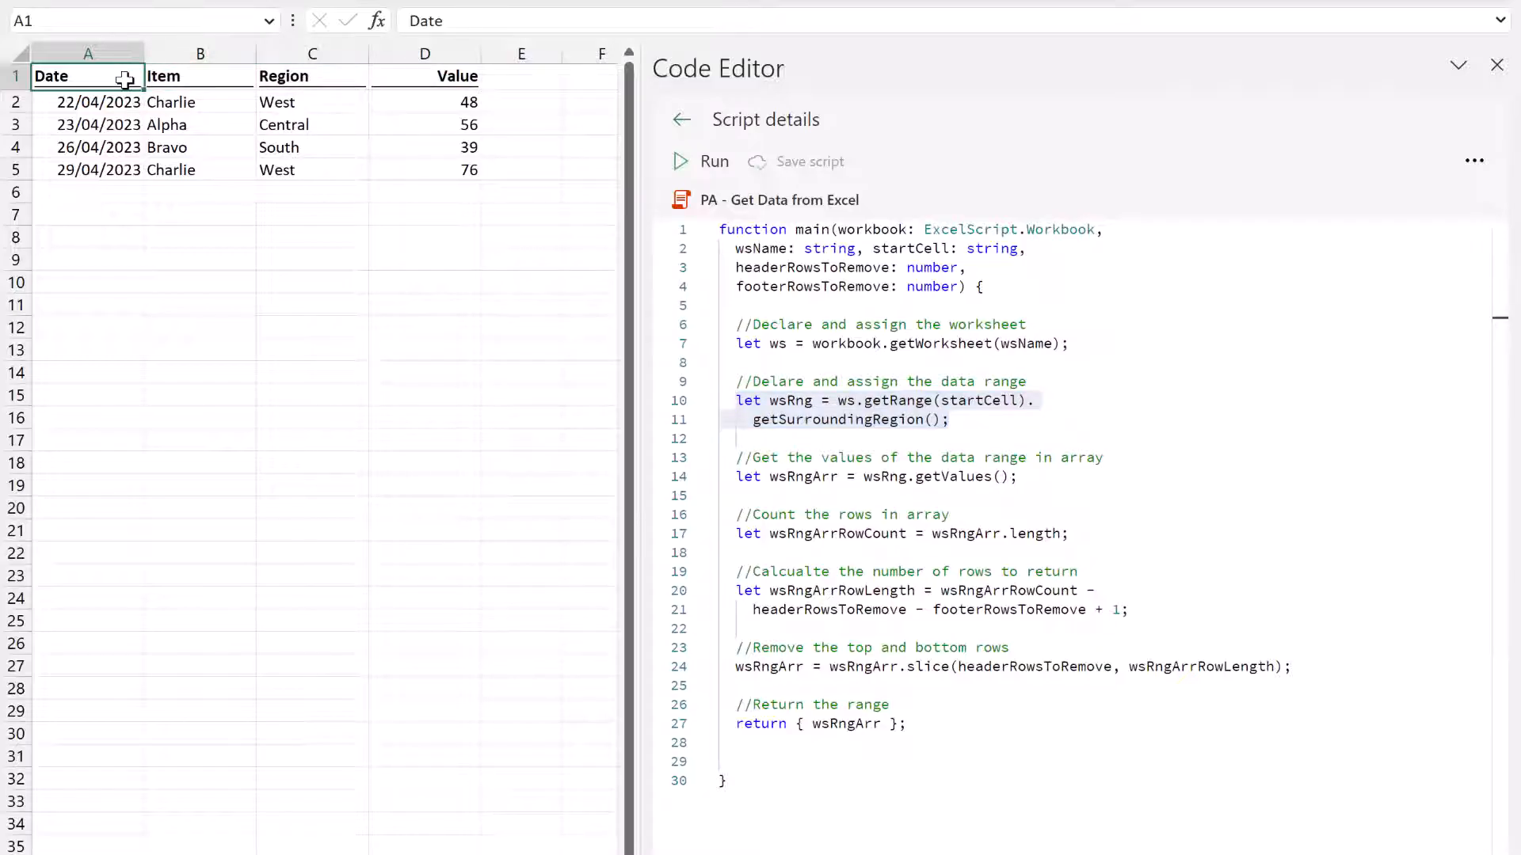
drag(85, 76, 425, 170)
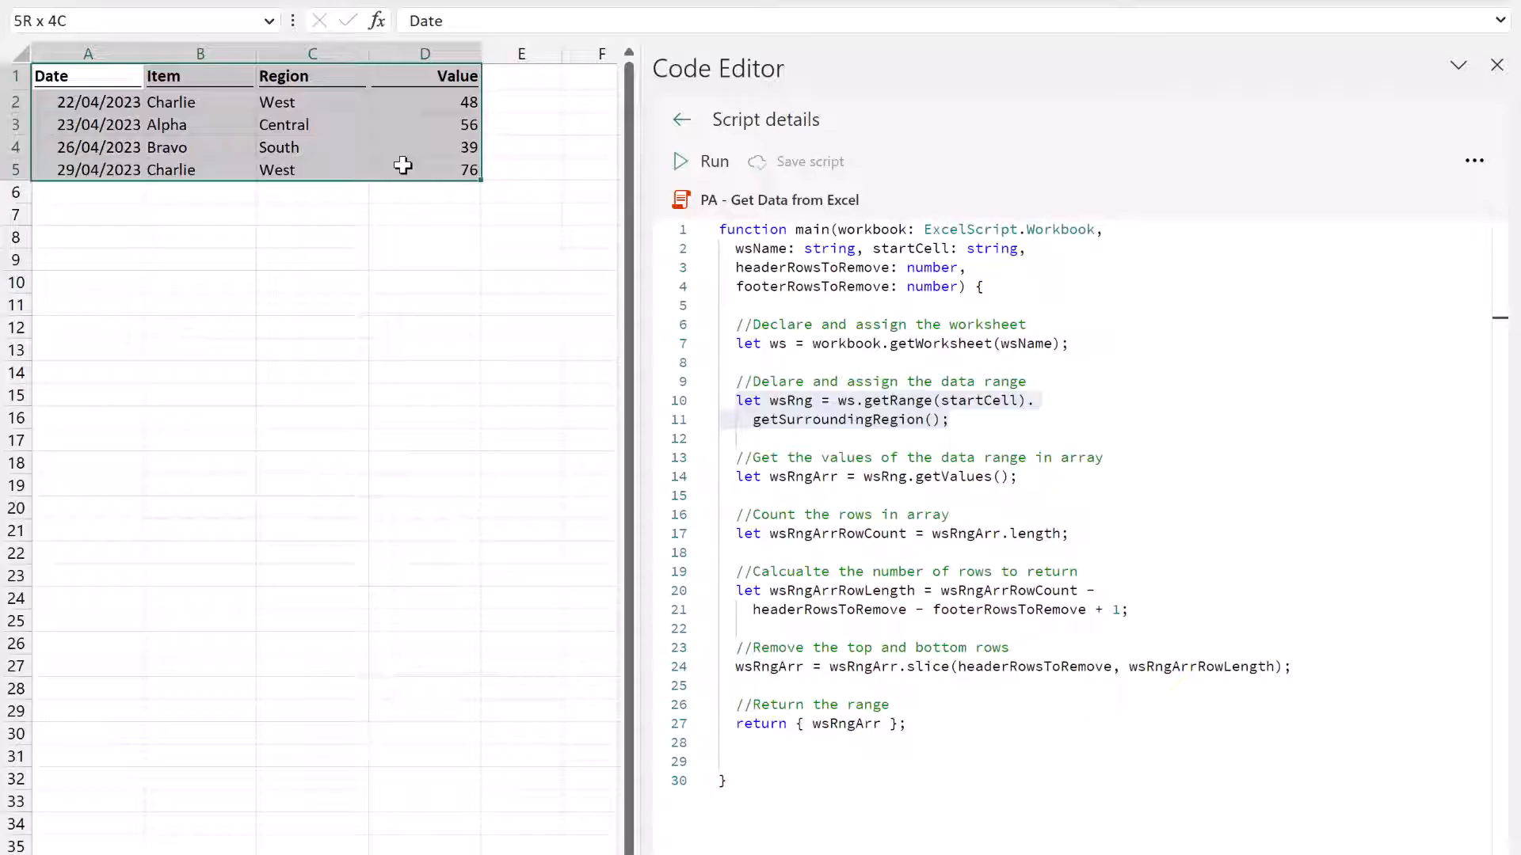
click(1034, 477)
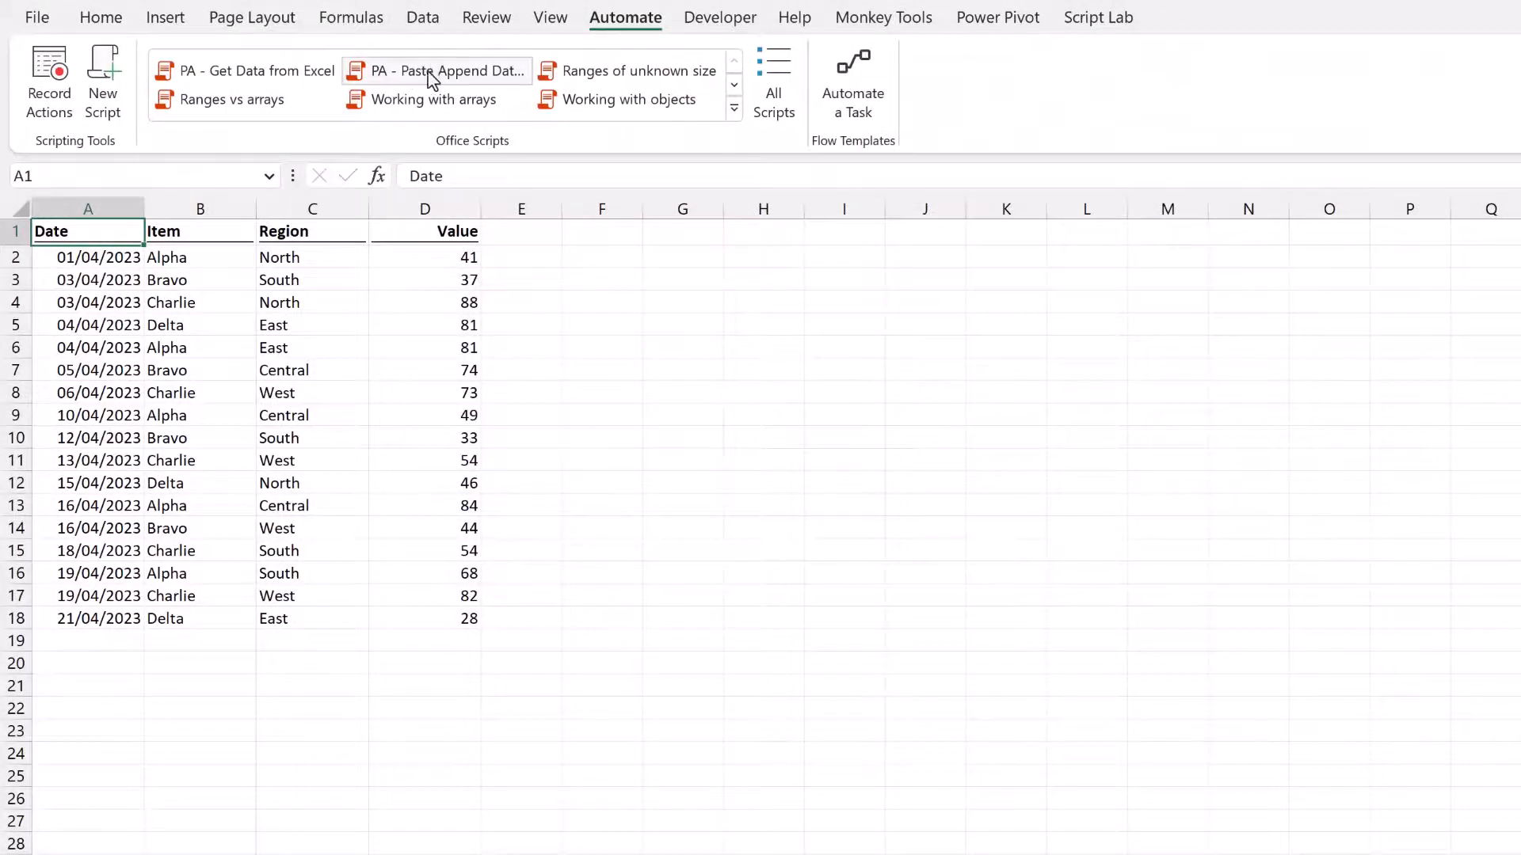
Show the Paste Append Data script's code and highlight its parameter names, including wsName.
click(439, 70)
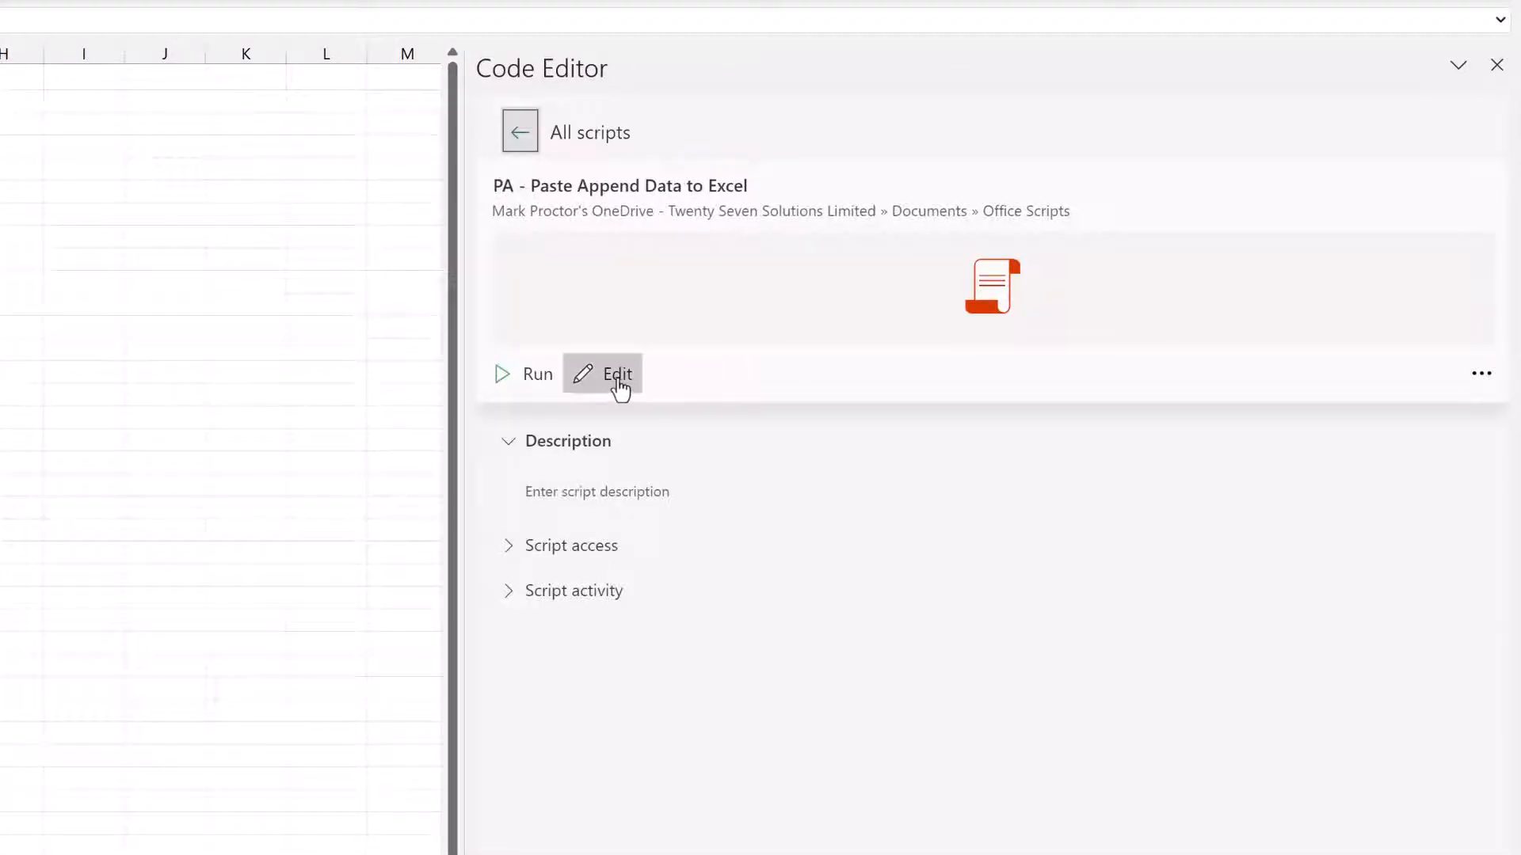
click(616, 374)
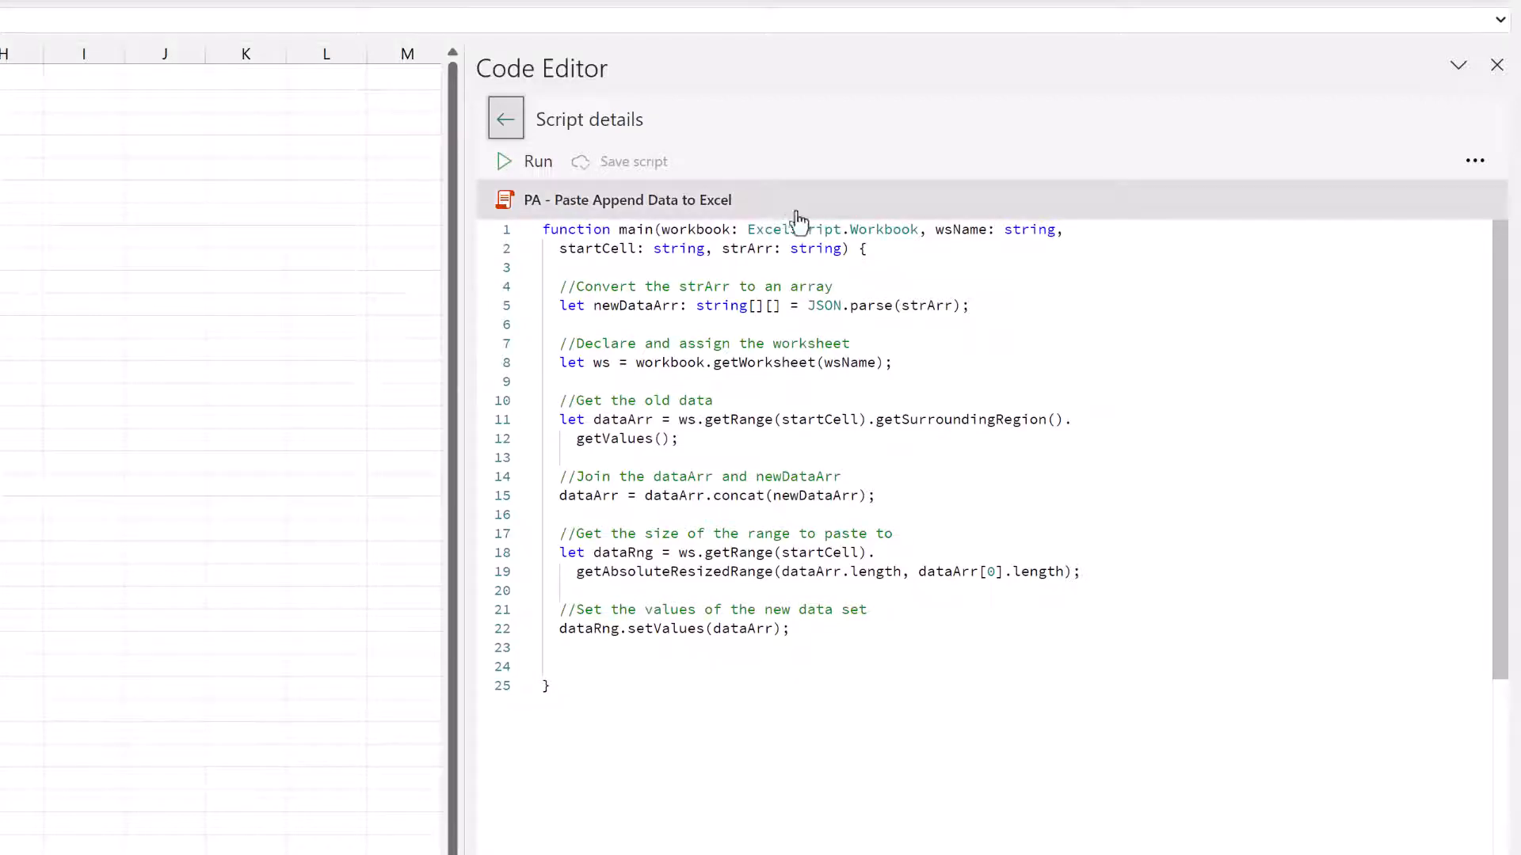
double_click(694, 230)
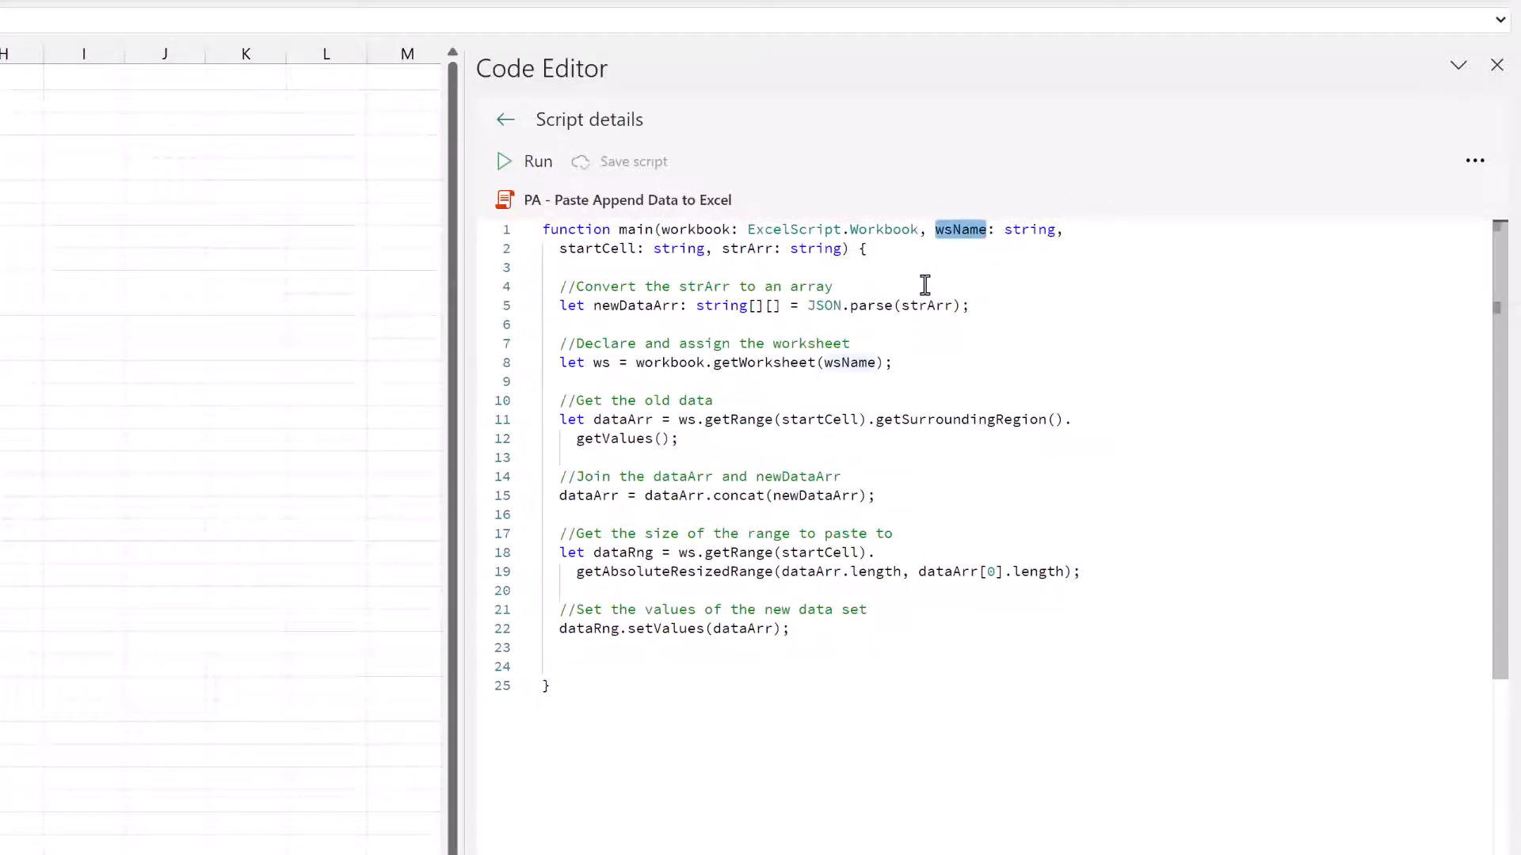
double_click(591, 249)
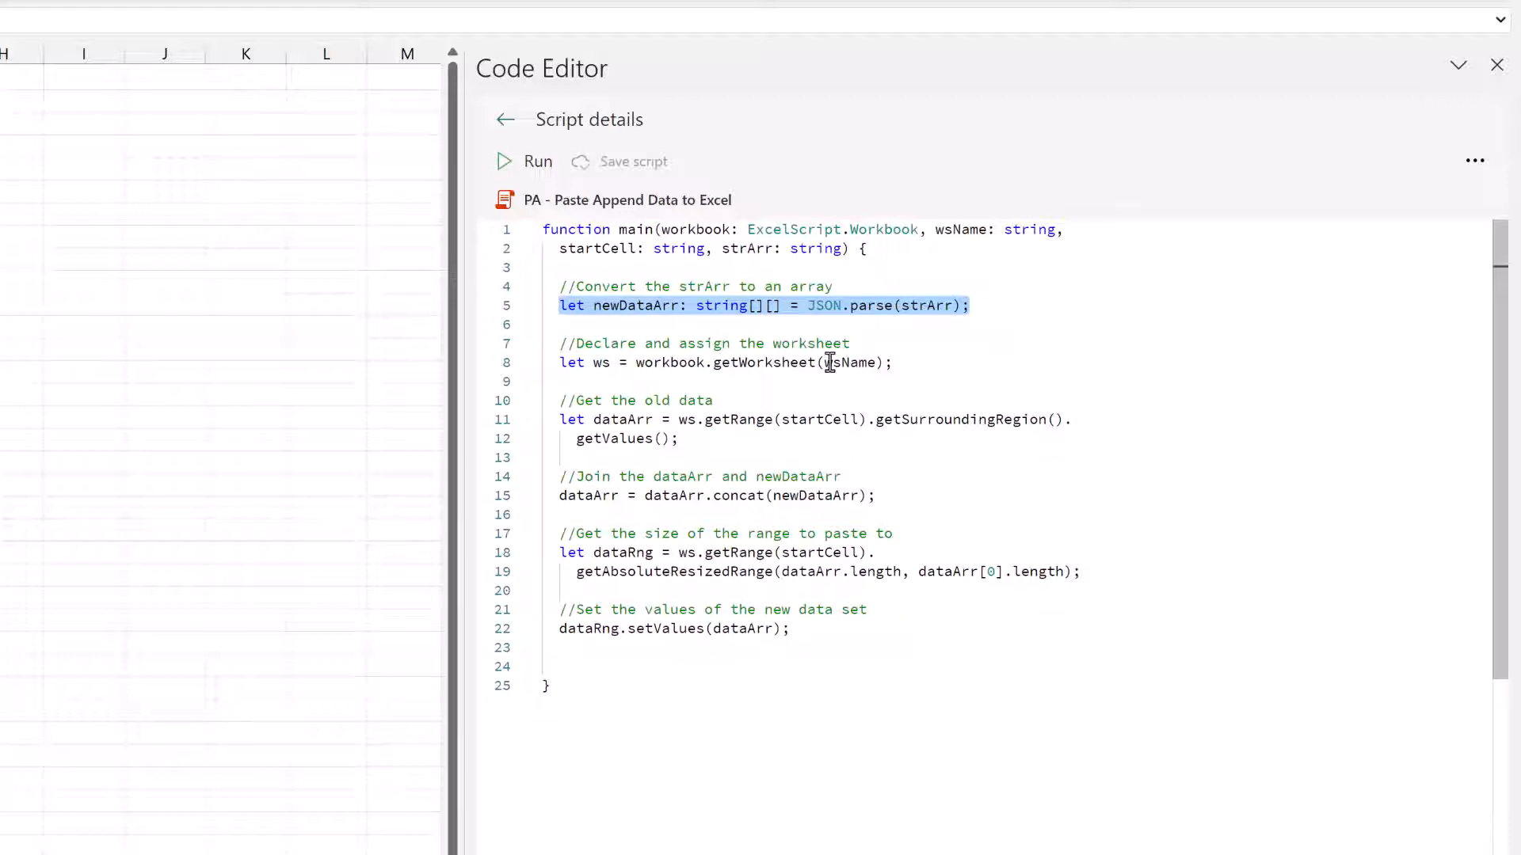
click(724, 362)
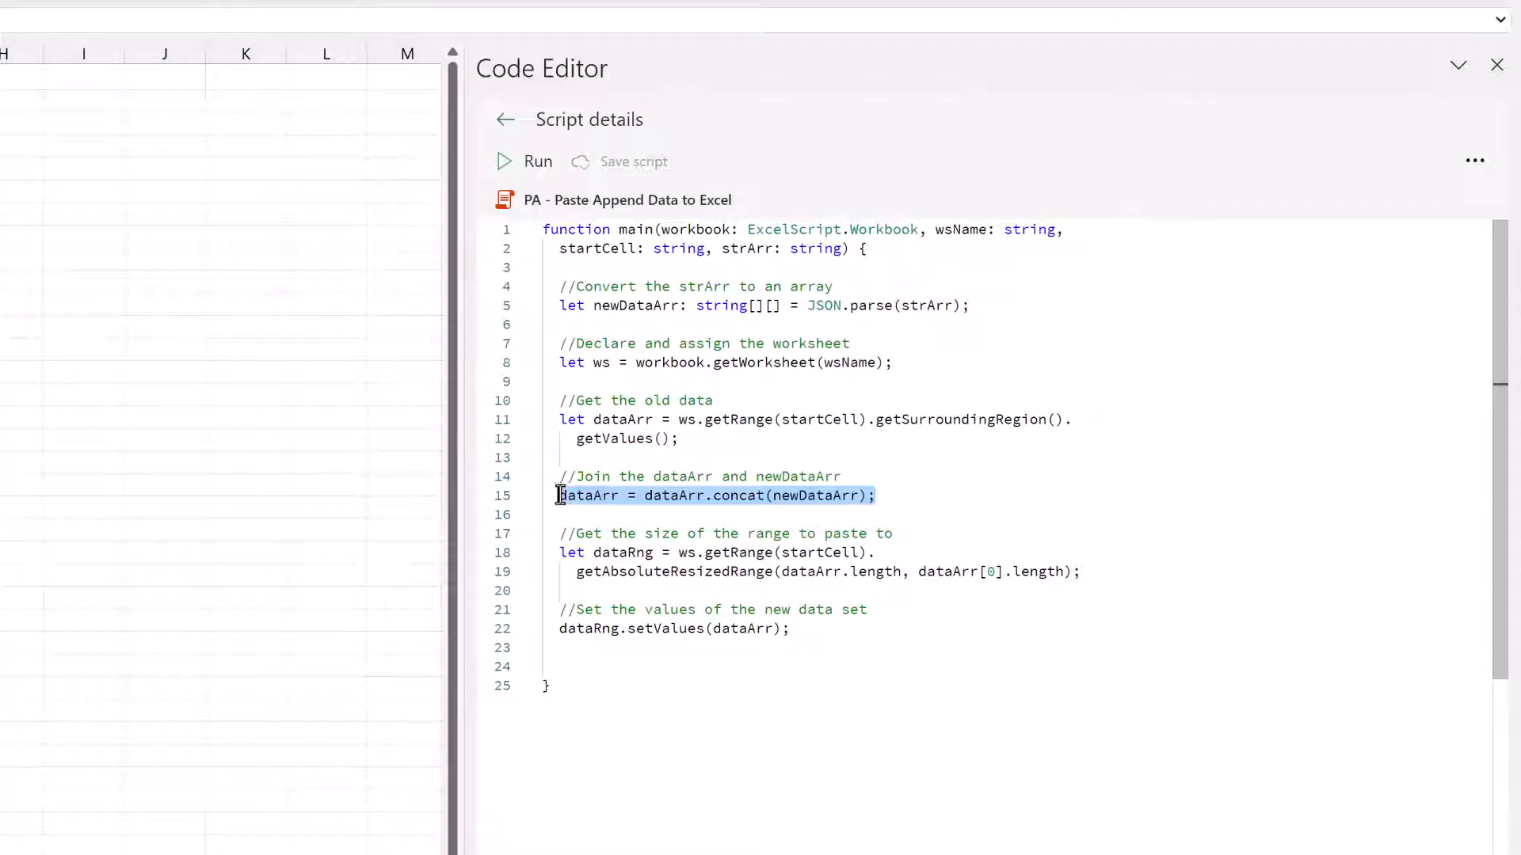
mouse_move(835, 499)
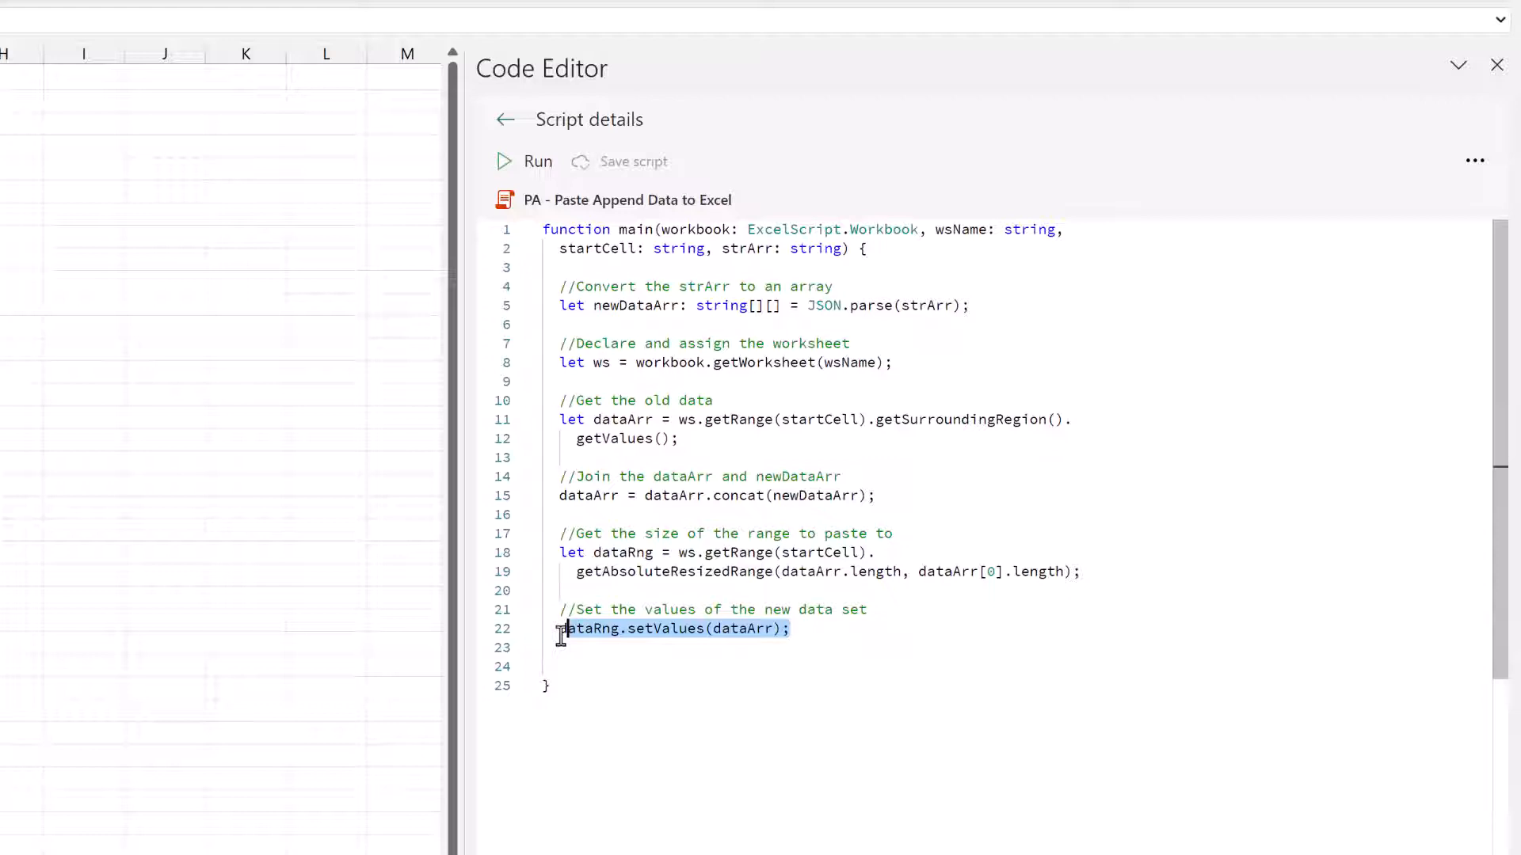
mouse_move(590, 629)
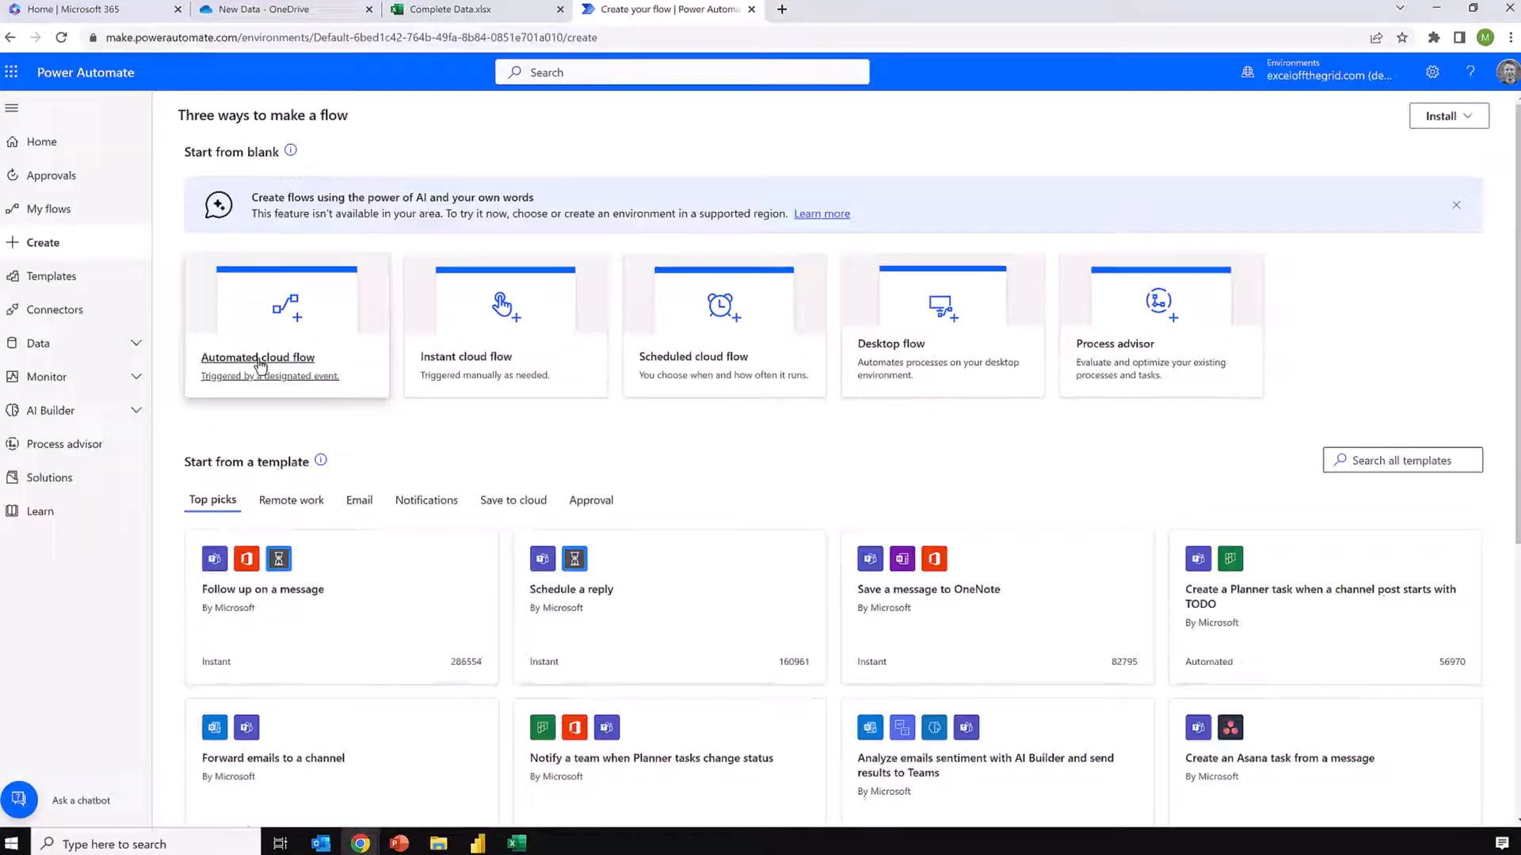
Name the automated flow 'Auto Move Data' and choose the OneDrive for Business file-created trigger.
click(256, 357)
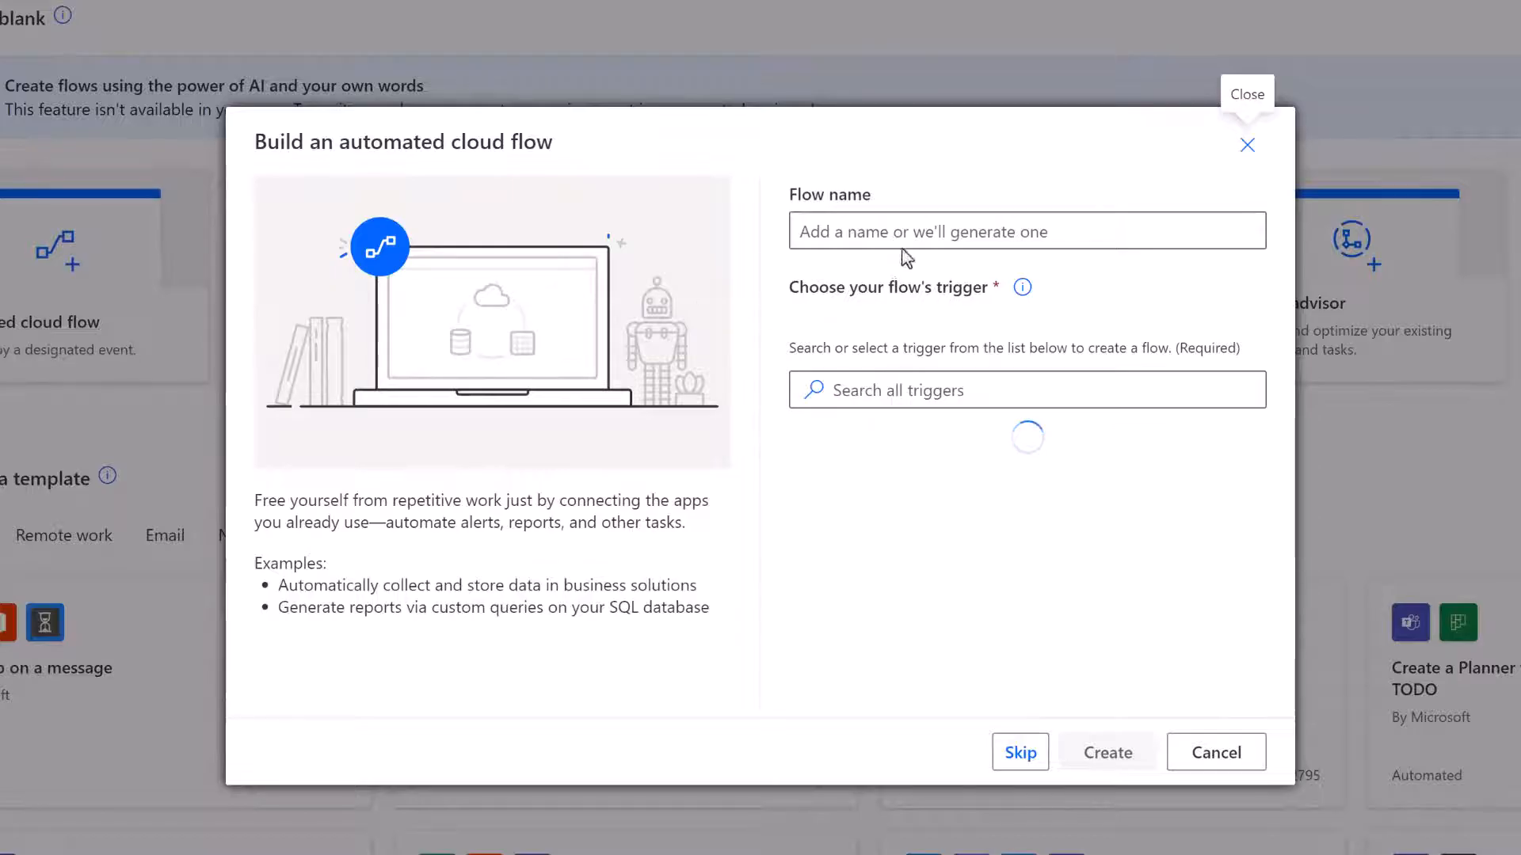
text(A)
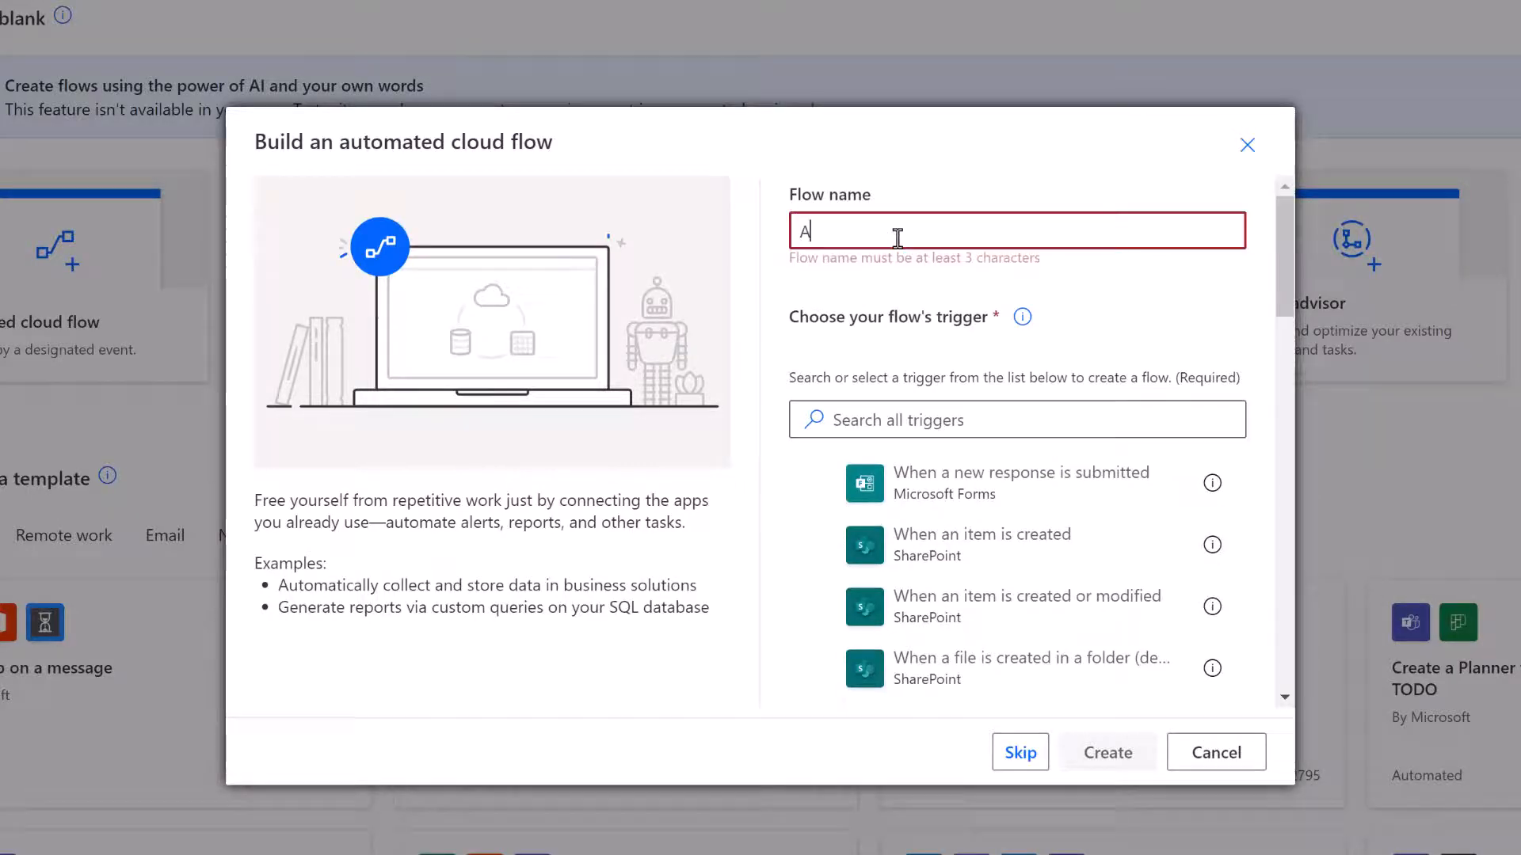
text(uto Move Data)
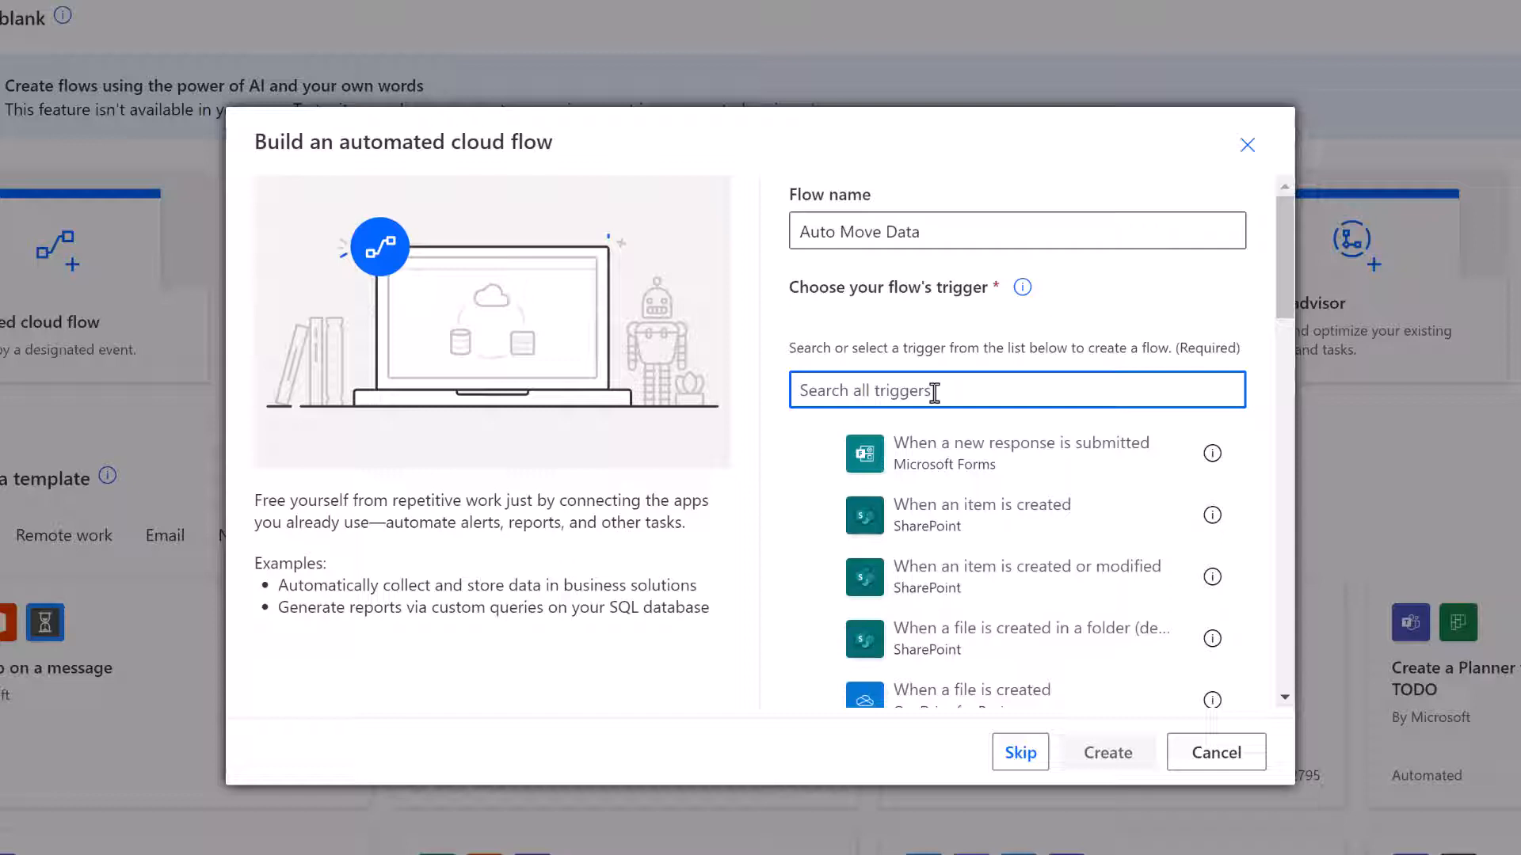
text(File created)
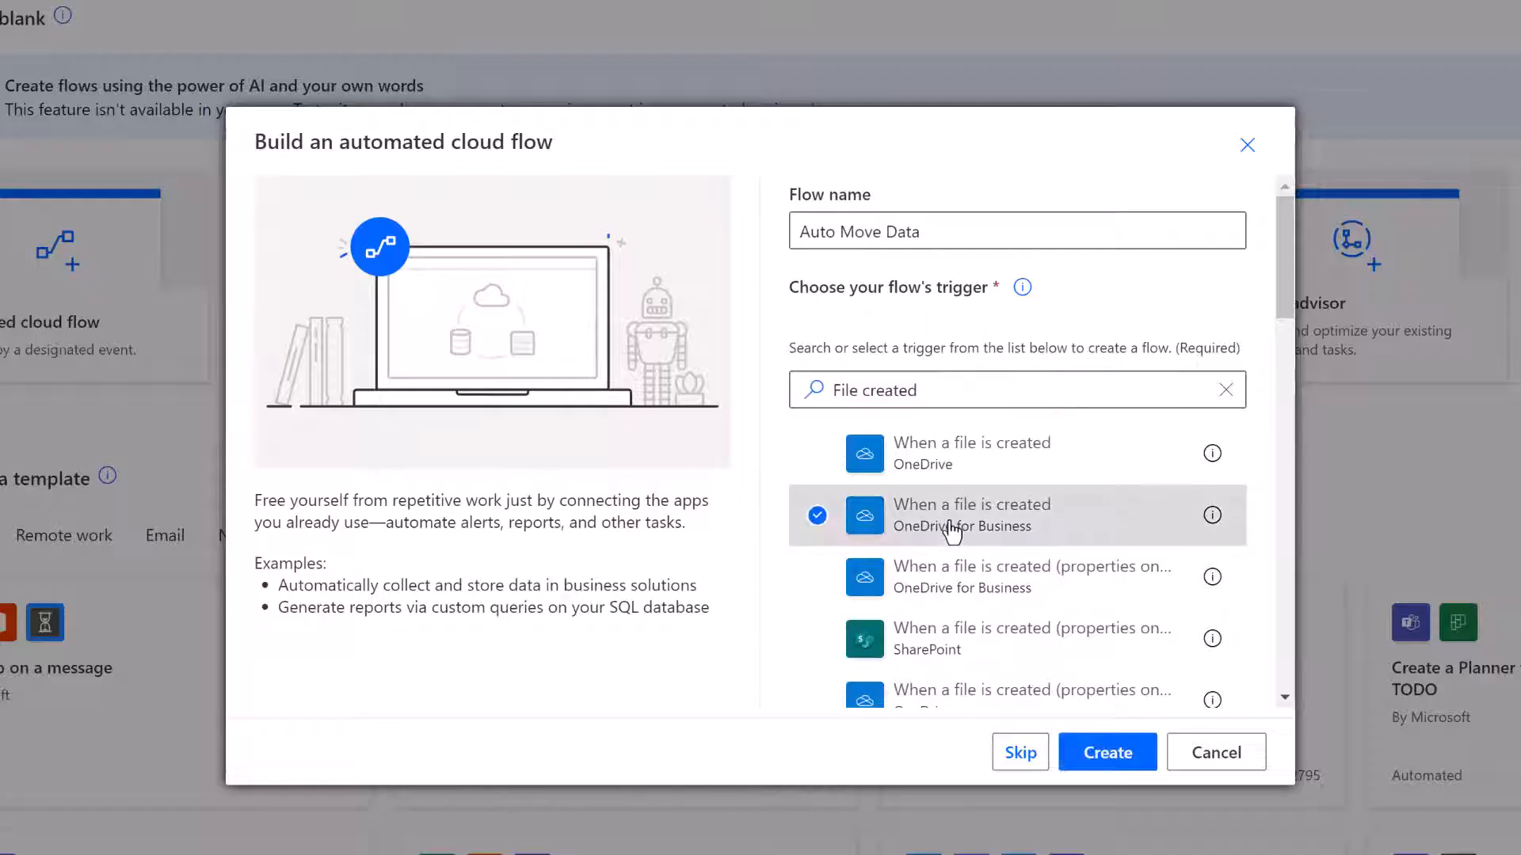
click(1107, 752)
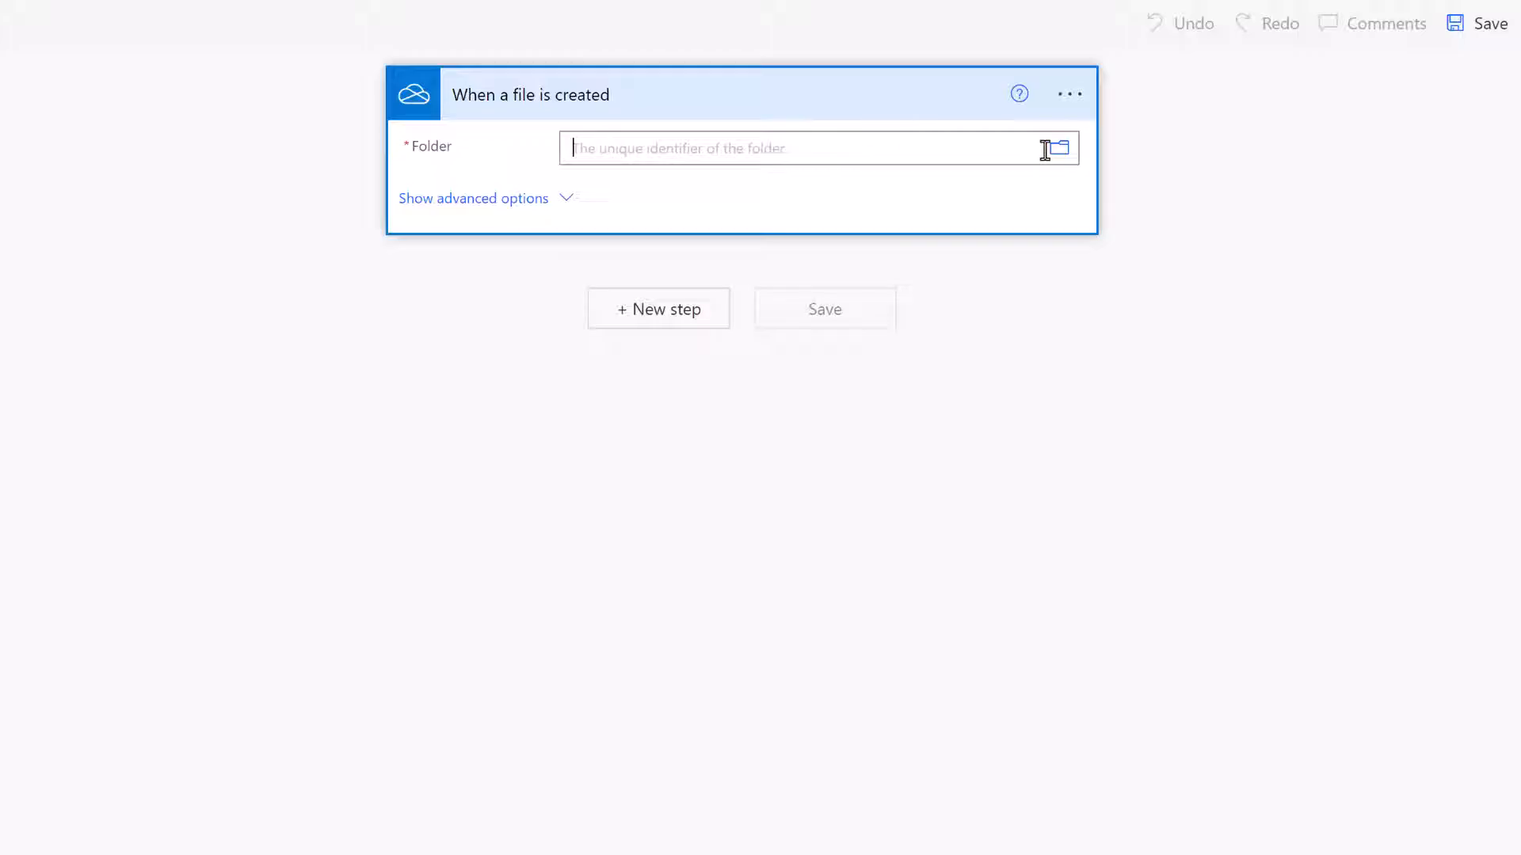
Browse Root > Example and choose New Data as the trigger's watched folder.
click(1058, 147)
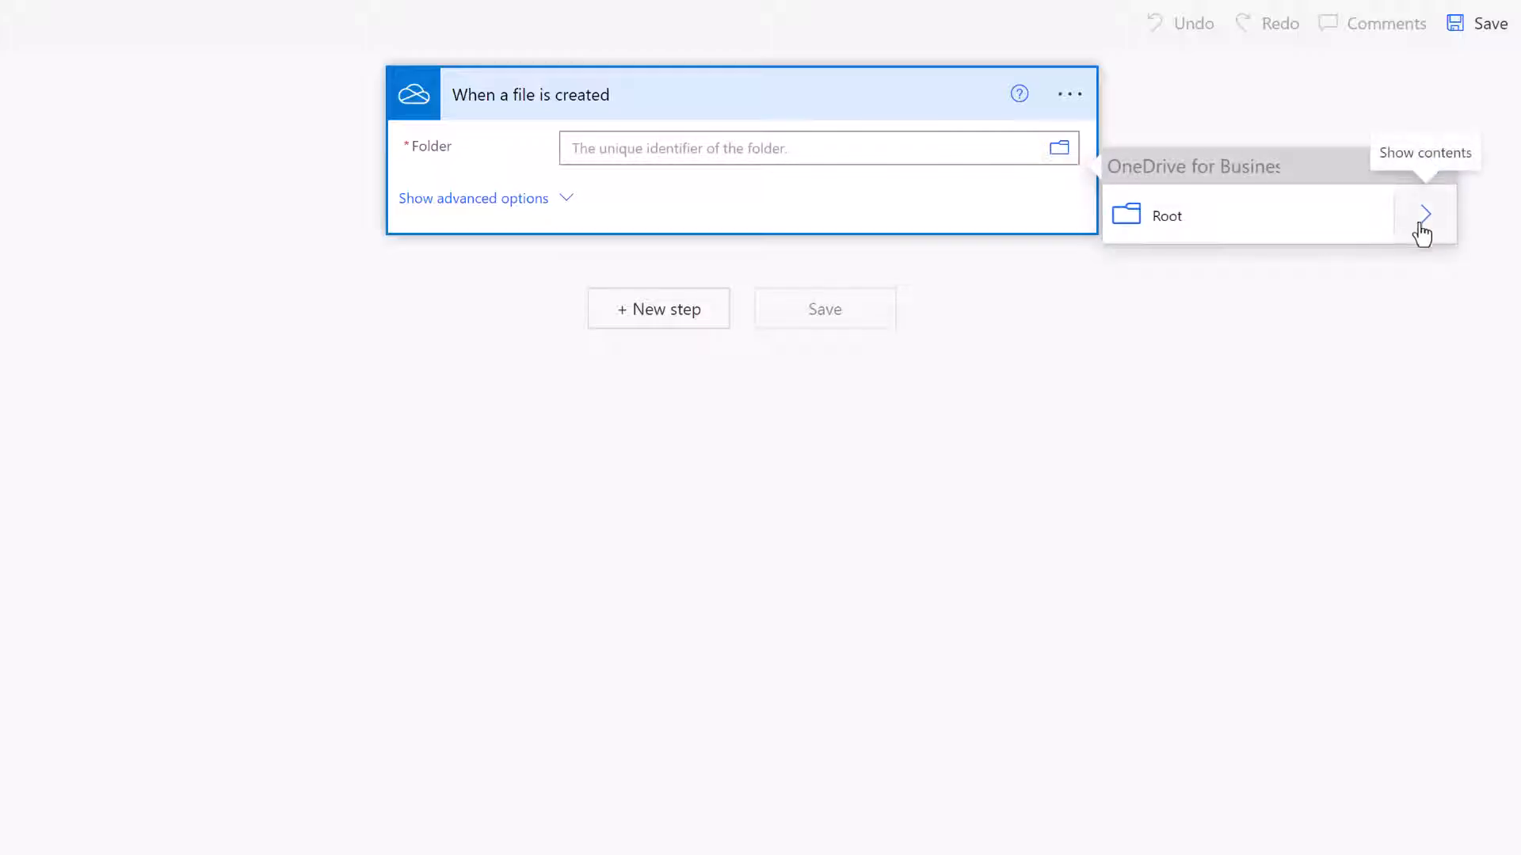
click(1424, 213)
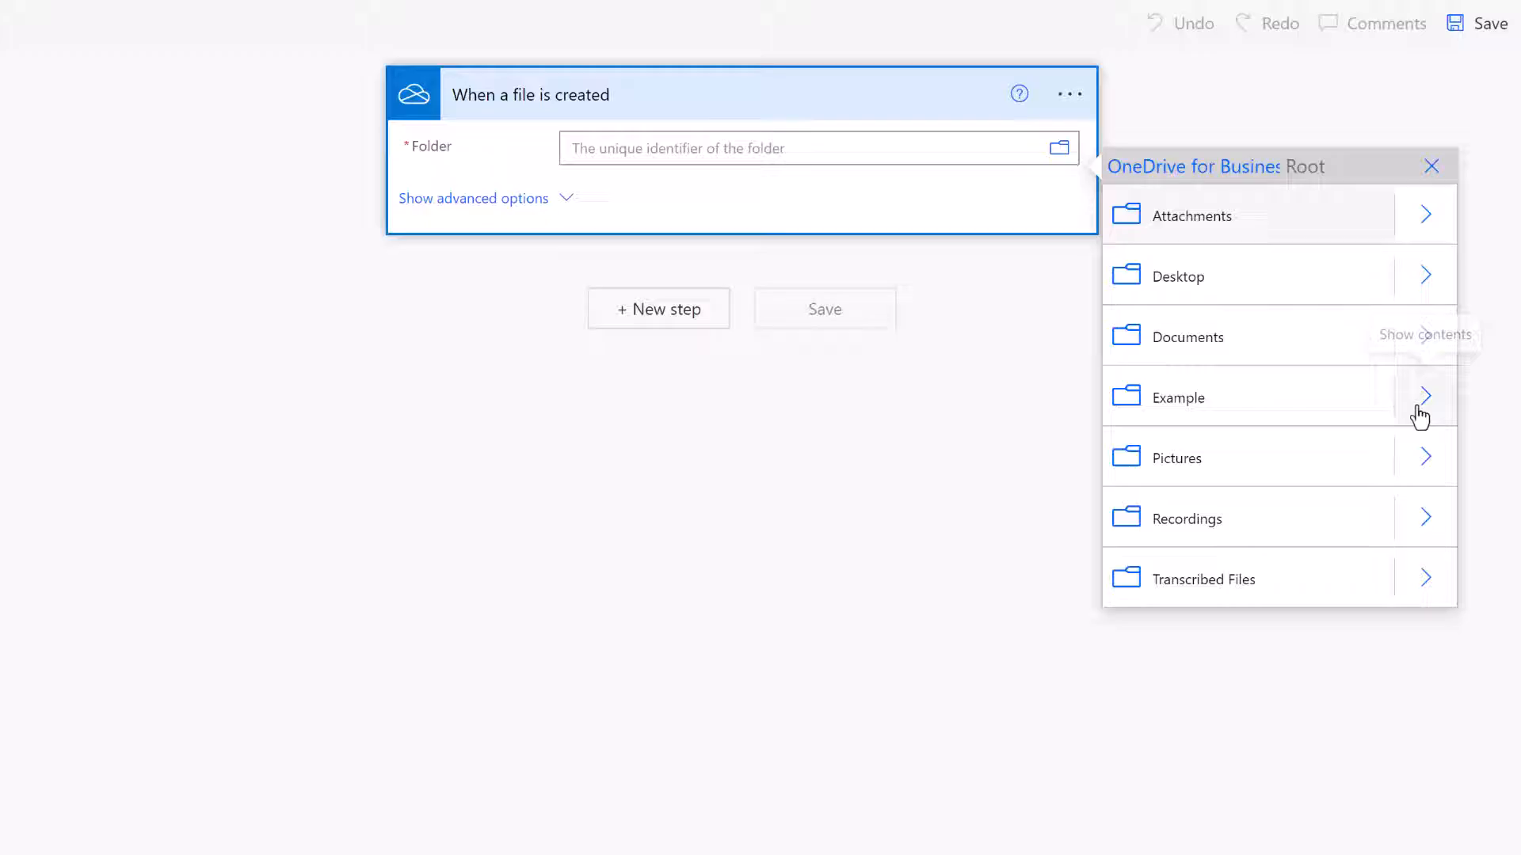
click(1424, 396)
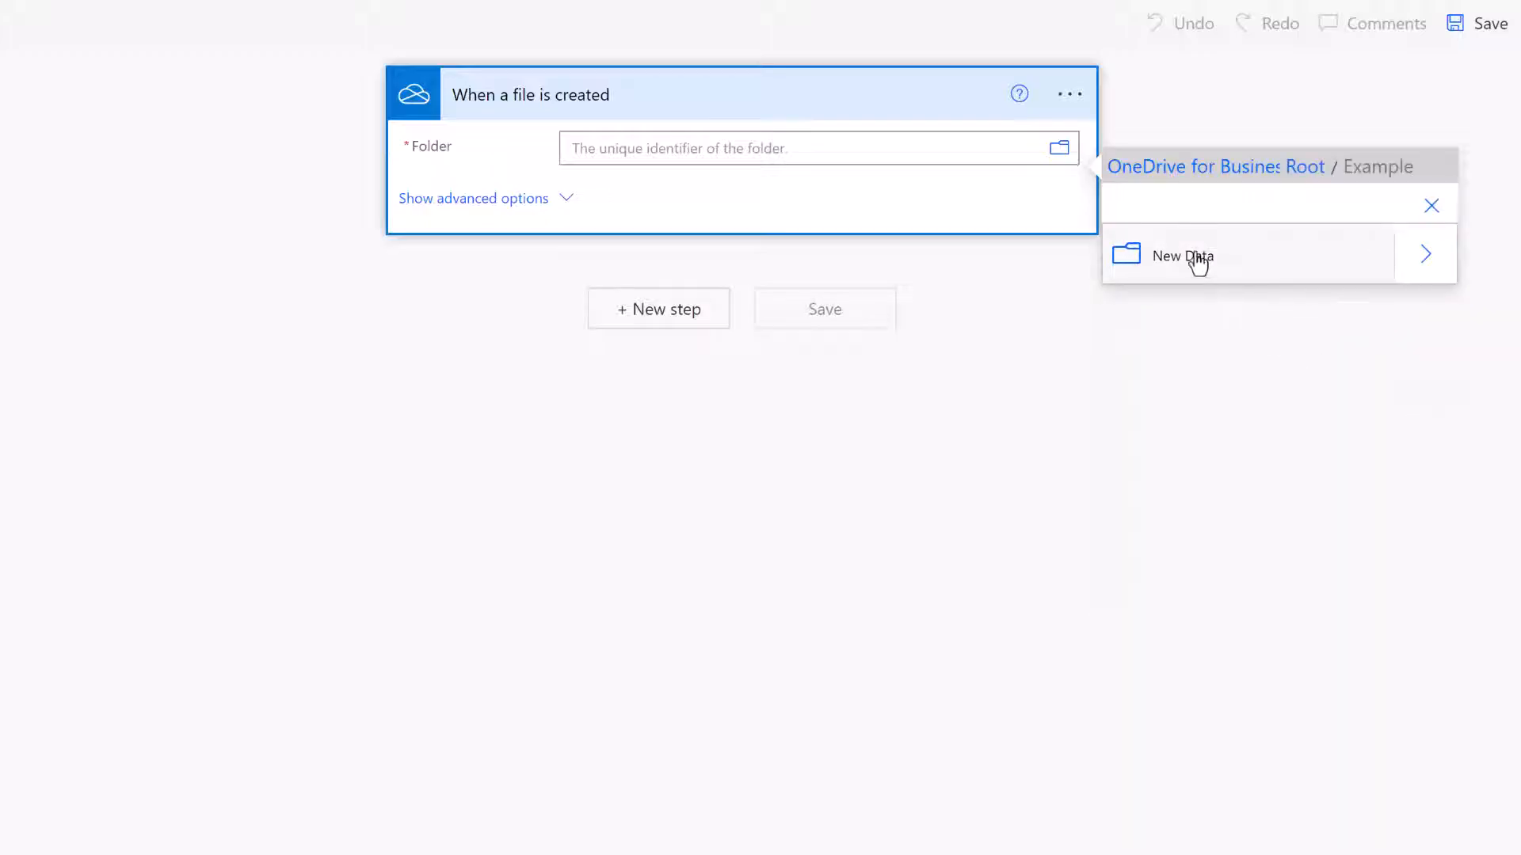
click(1182, 255)
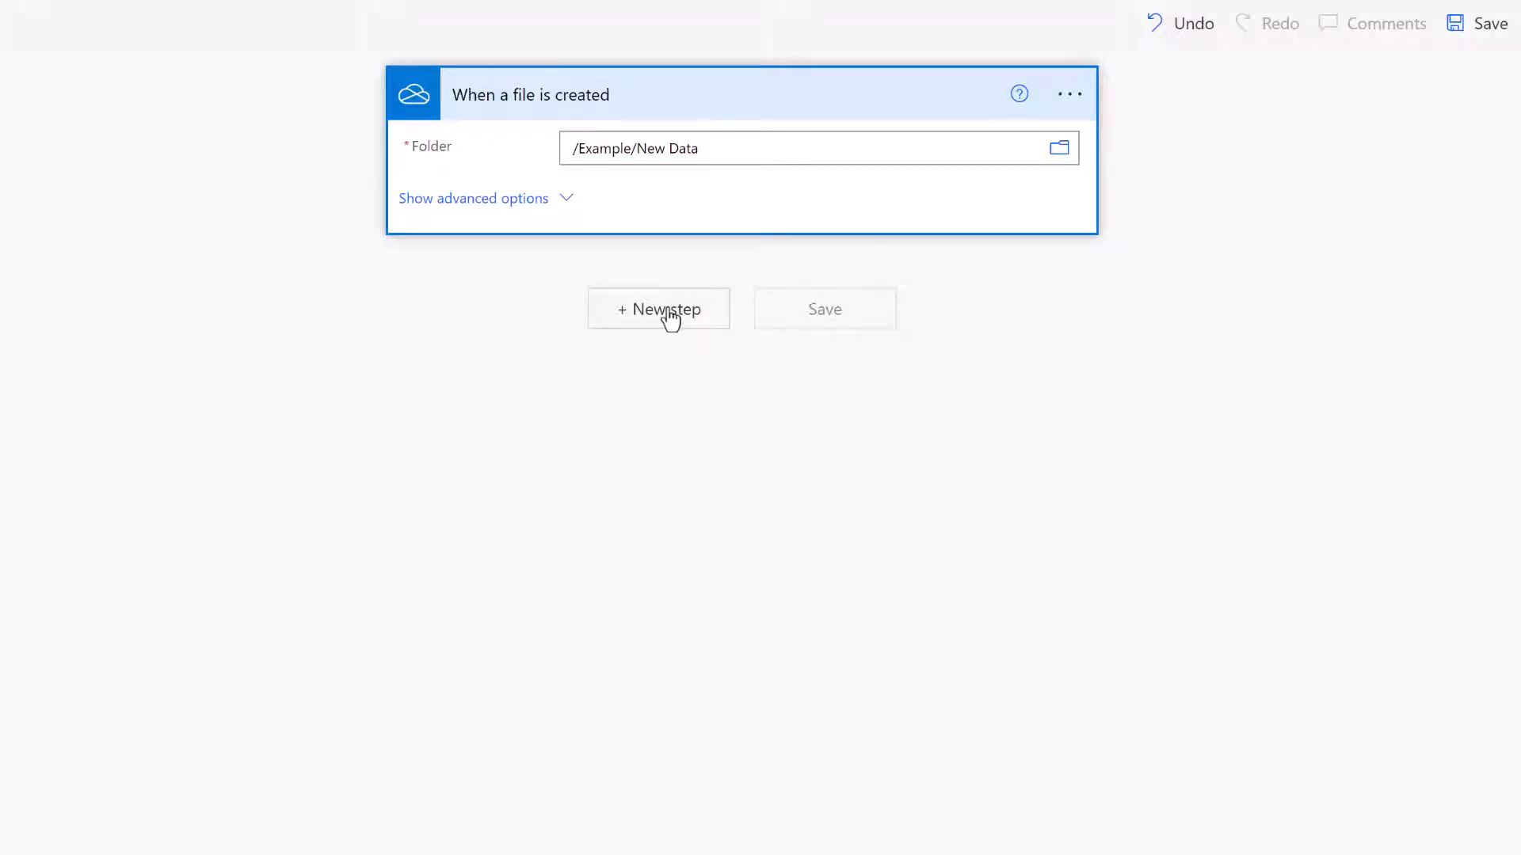
Add an Excel Online Run script action found by searching 'Office Script'.
click(658, 309)
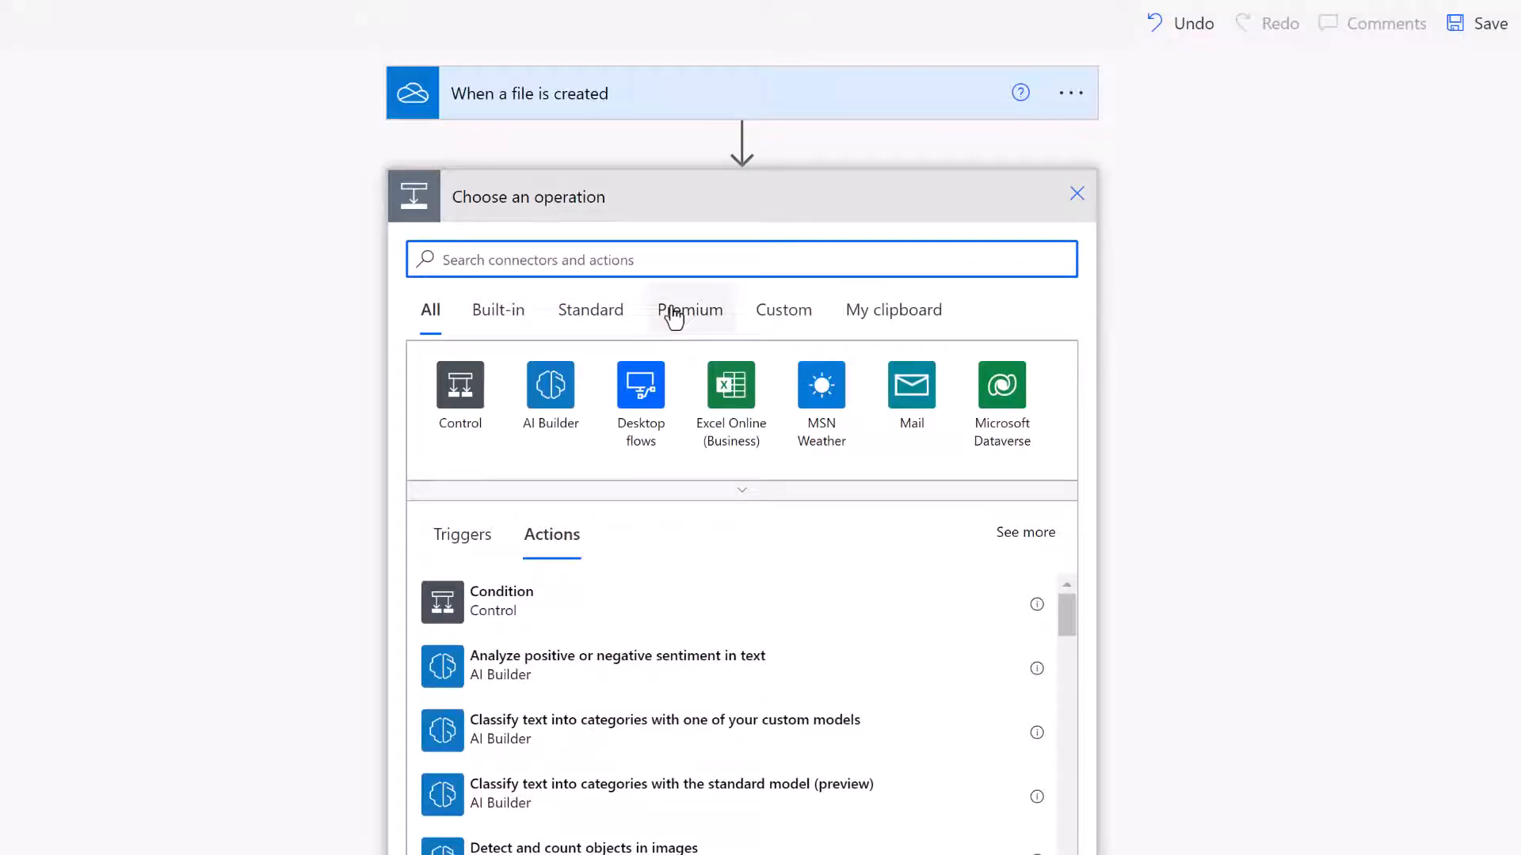
text(of)
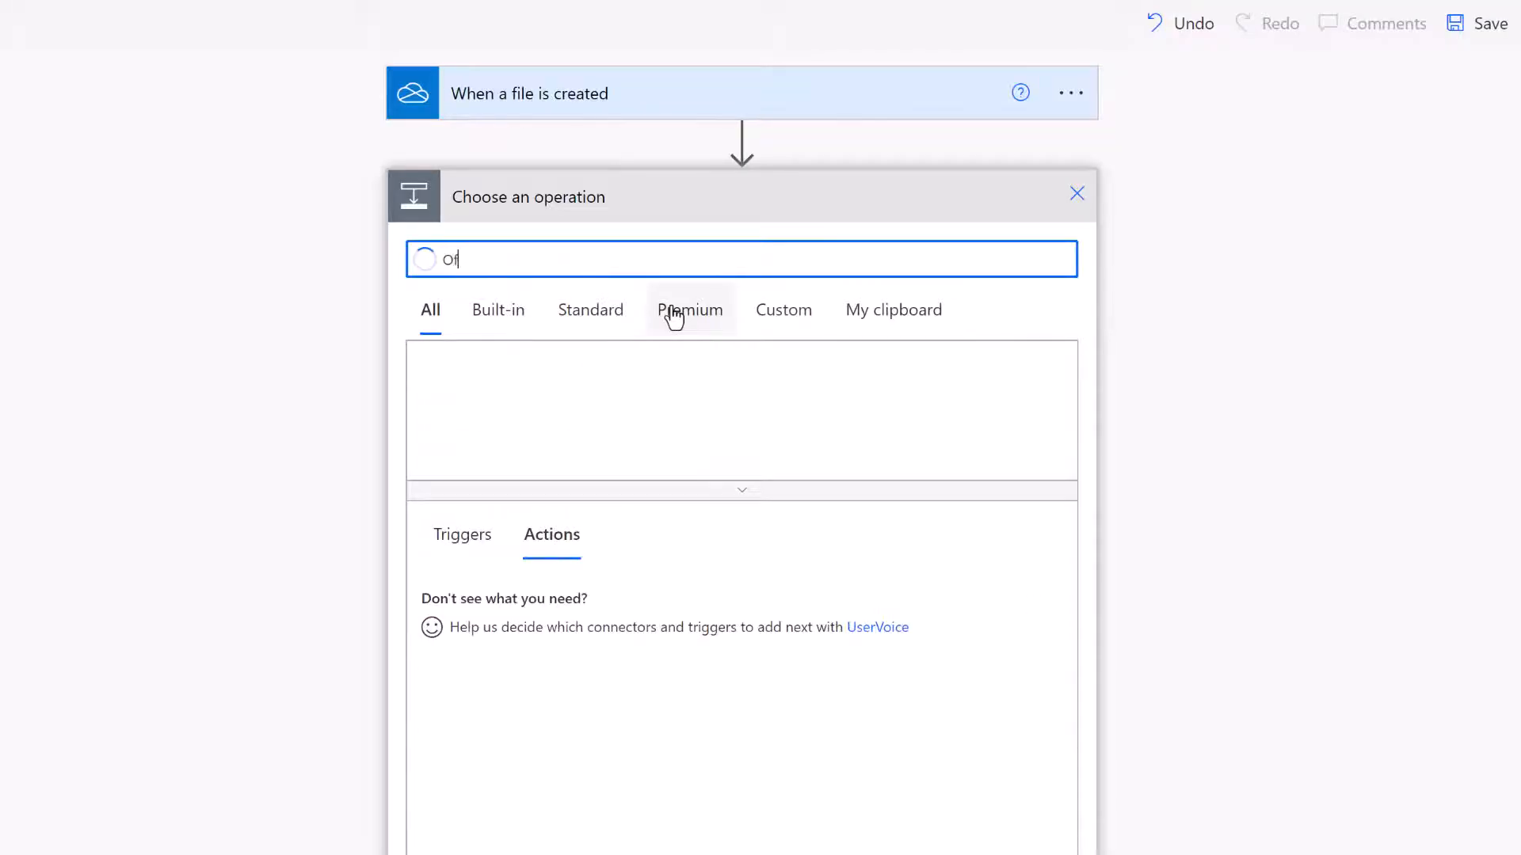
text(Office Script)
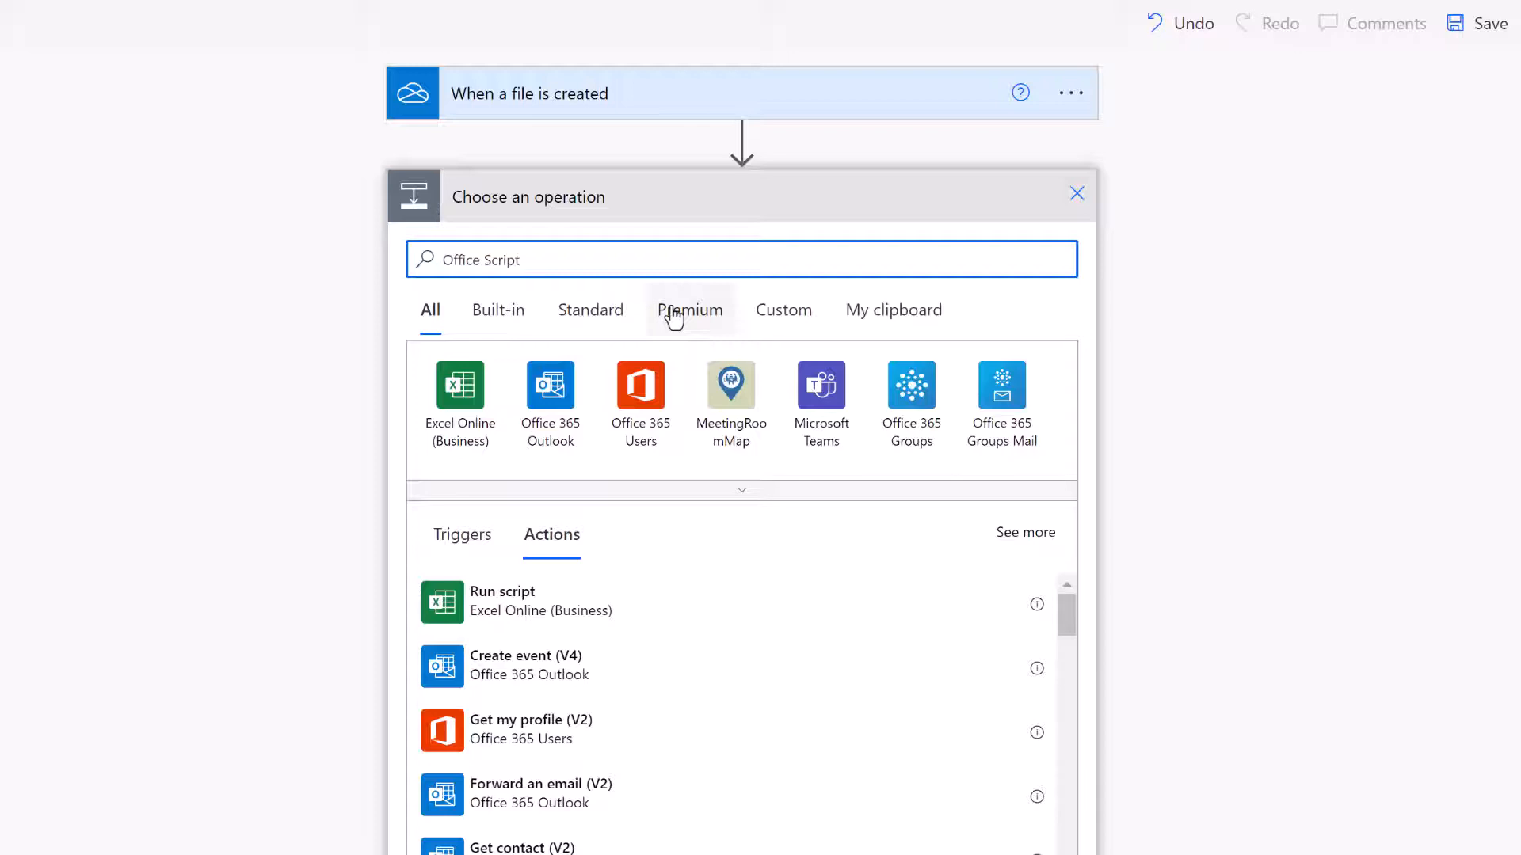
click(503, 591)
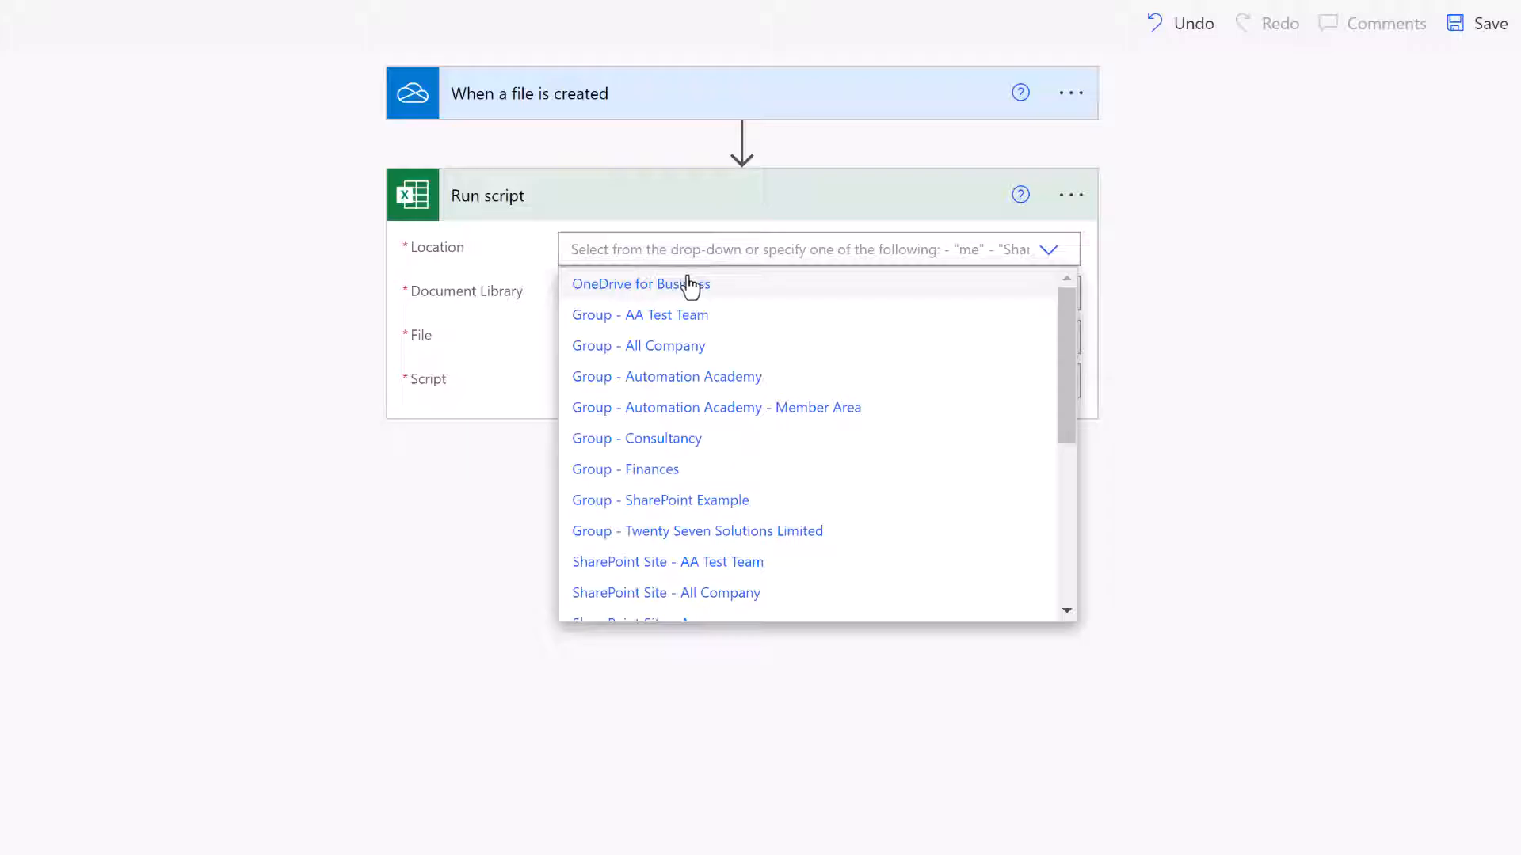
Point it at OneDrive for Business, library OneDrive, the trigger's File identifier and script PA - Get Data from Excel.
click(640, 284)
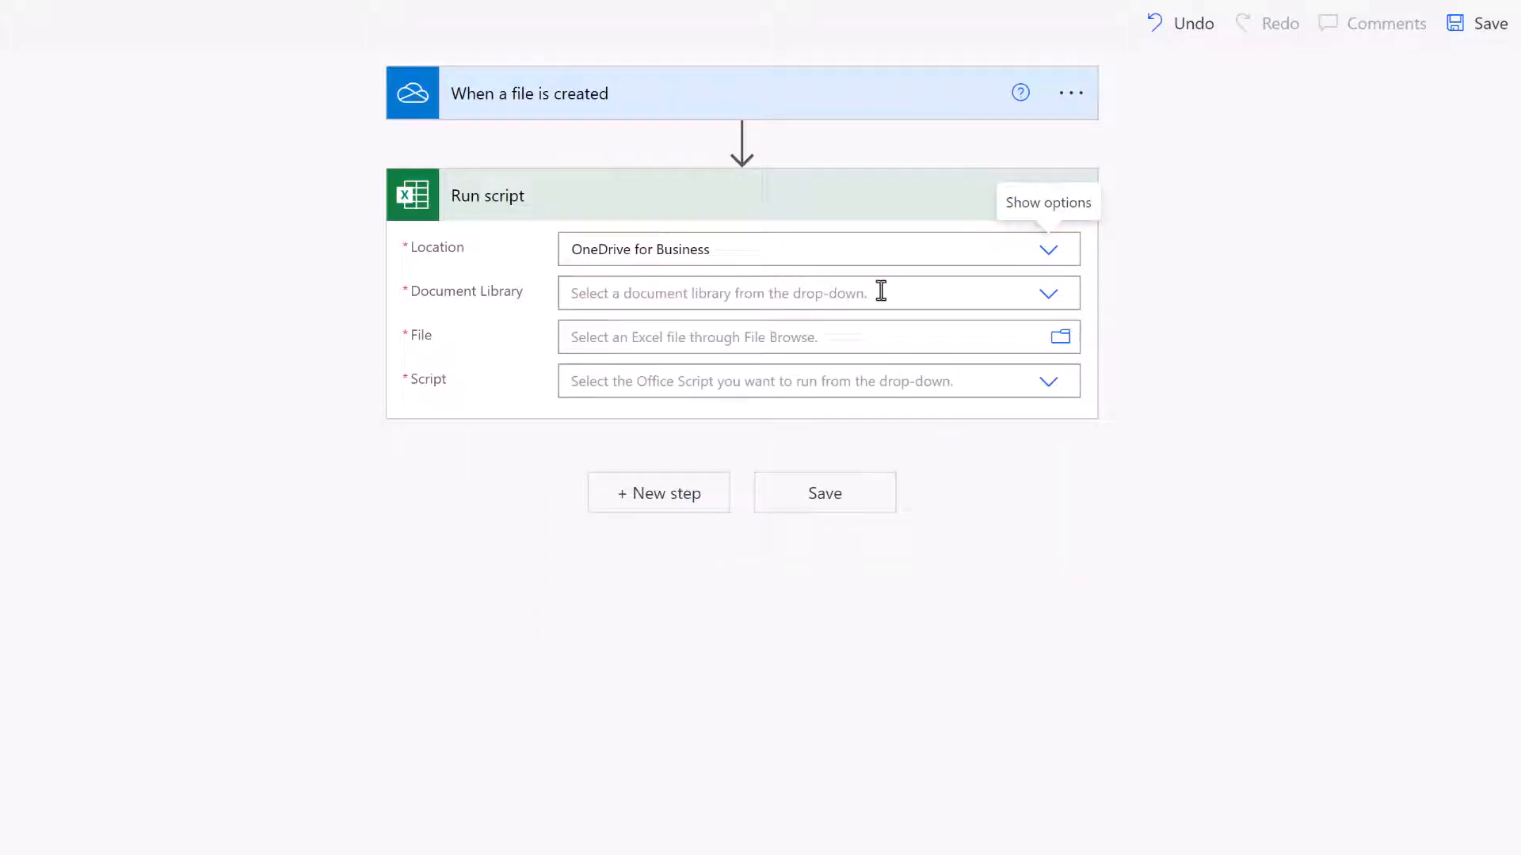
click(1047, 293)
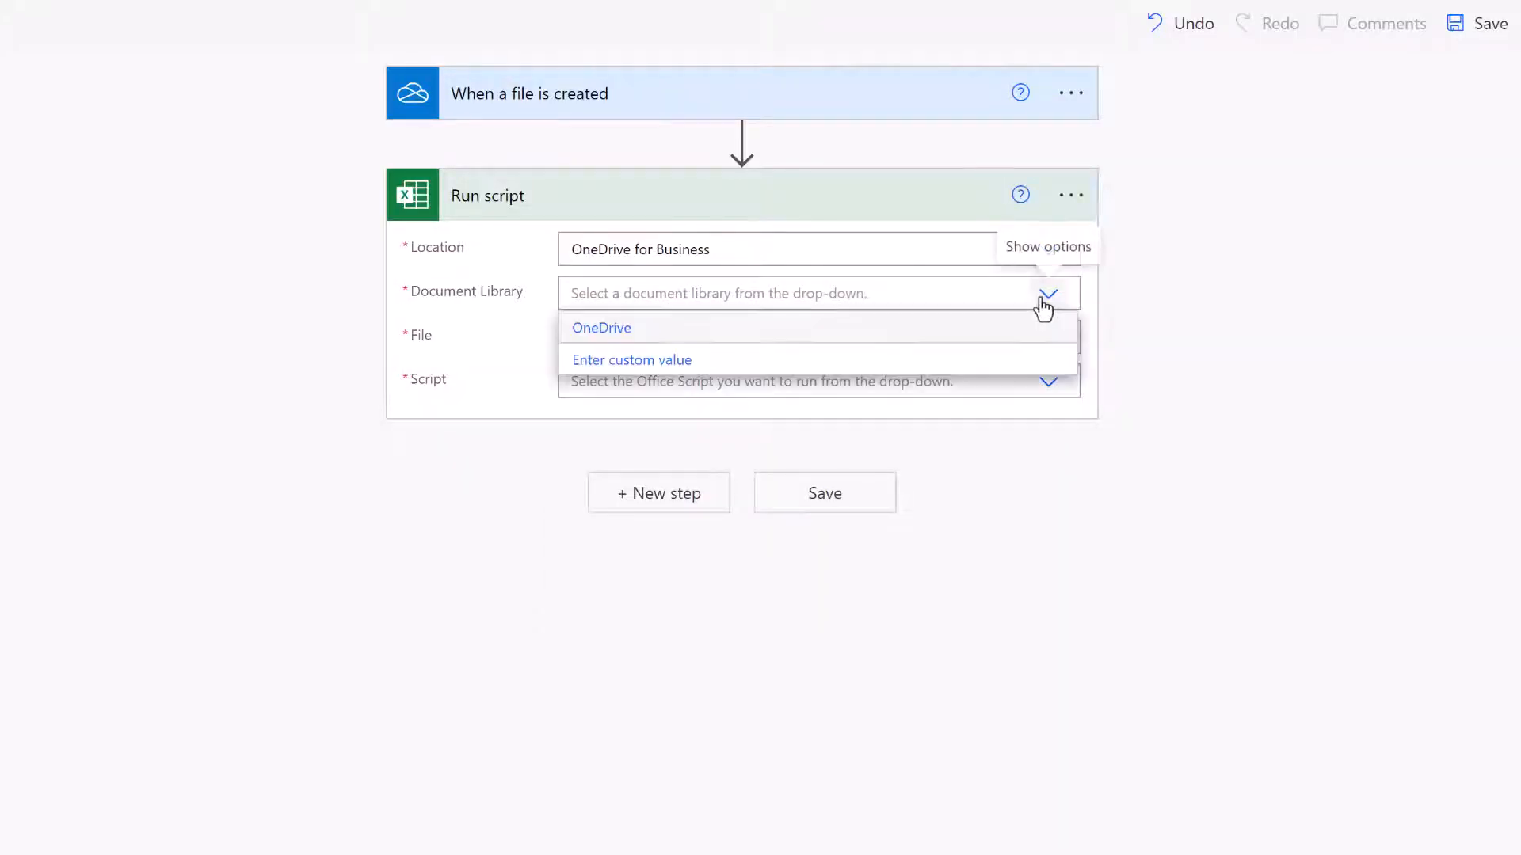
click(602, 328)
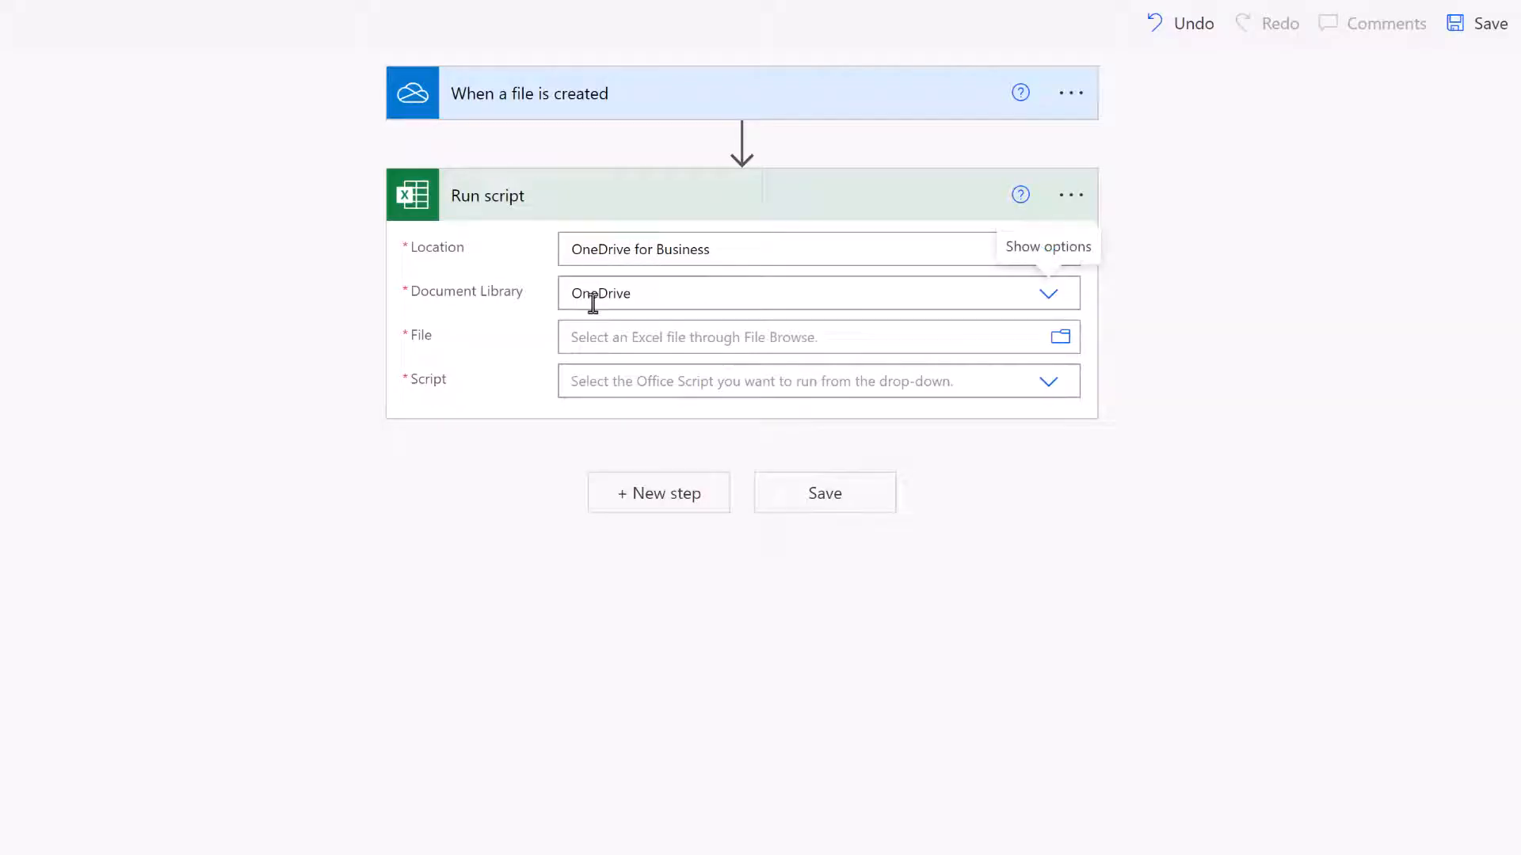
click(795, 336)
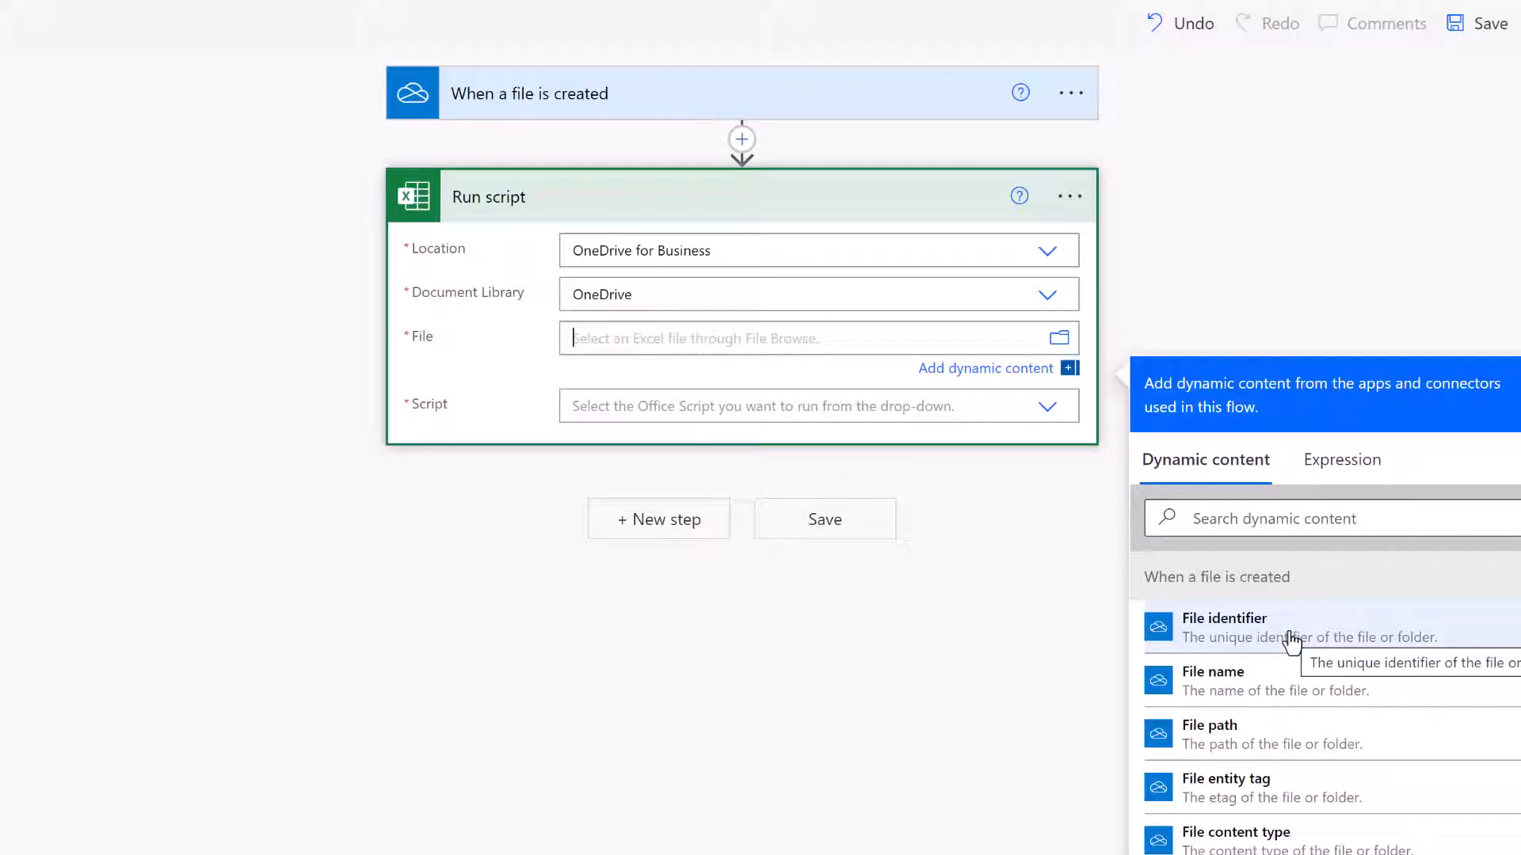
mouse_move(1246, 643)
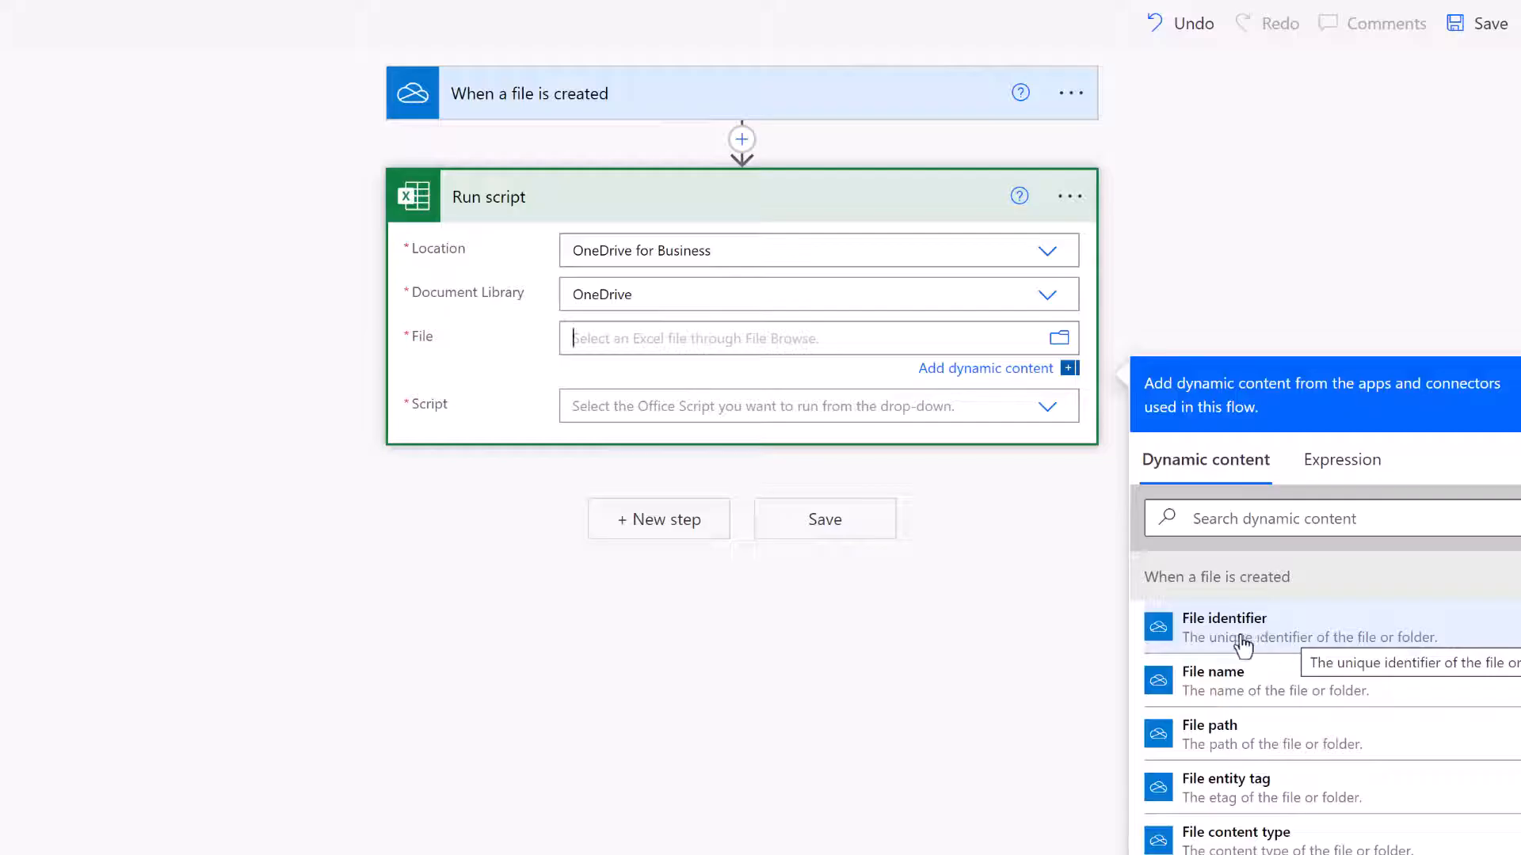
click(1225, 620)
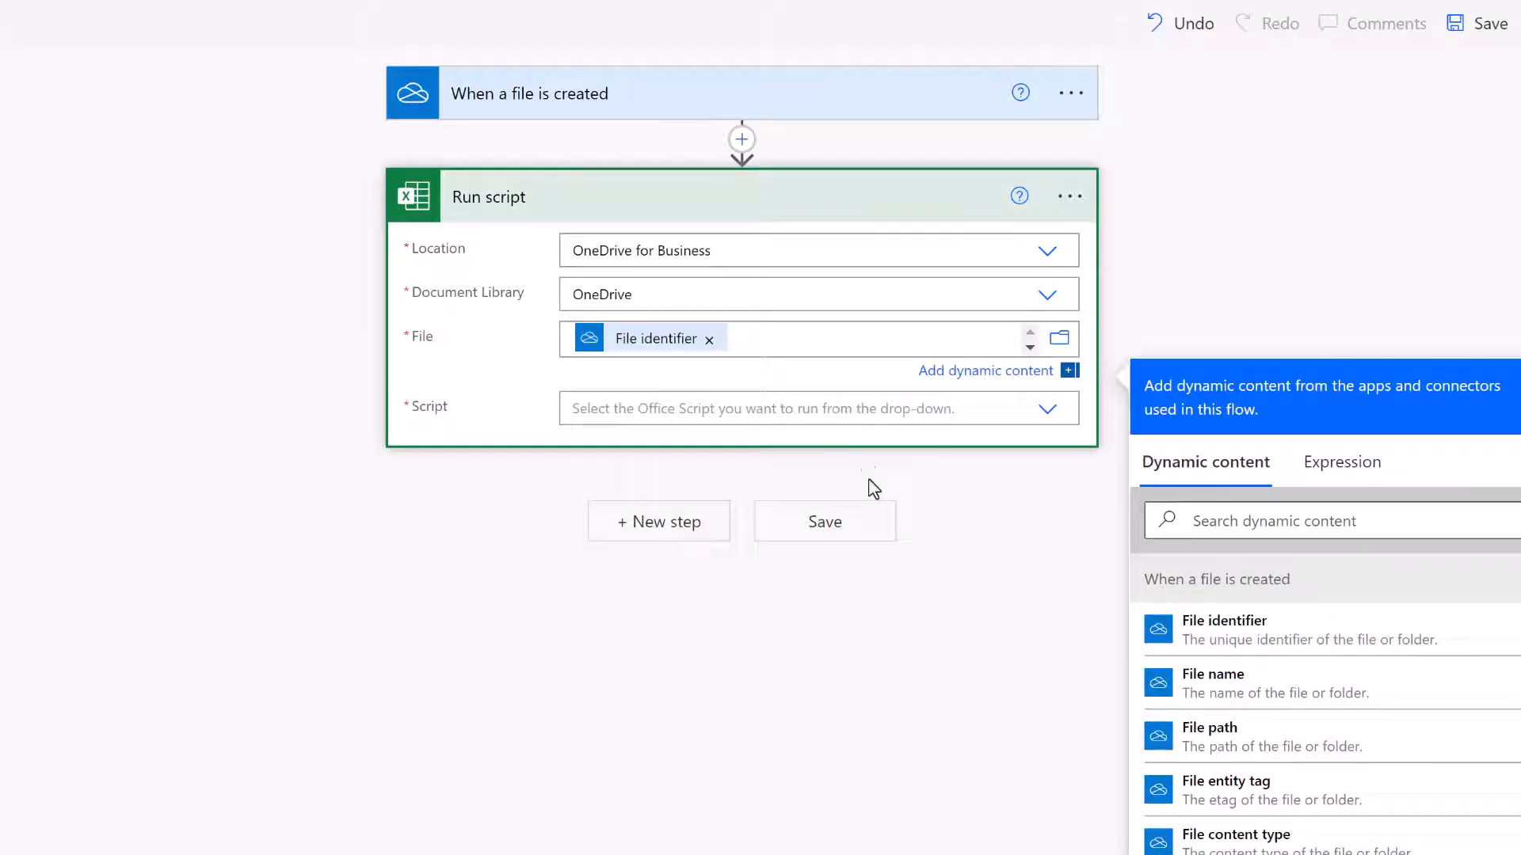
mouse_move(1056, 417)
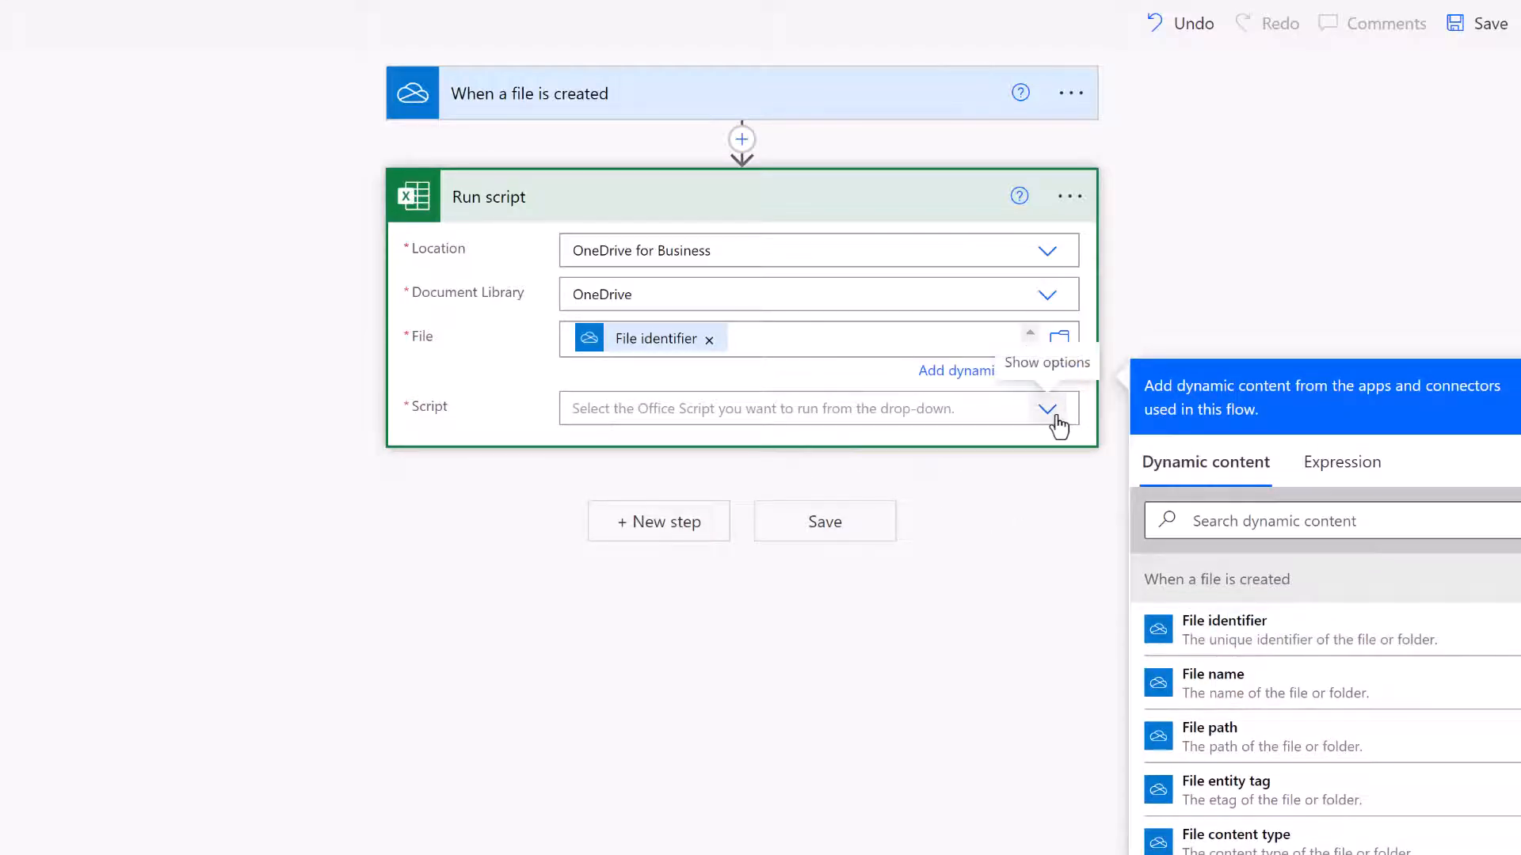
click(1047, 385)
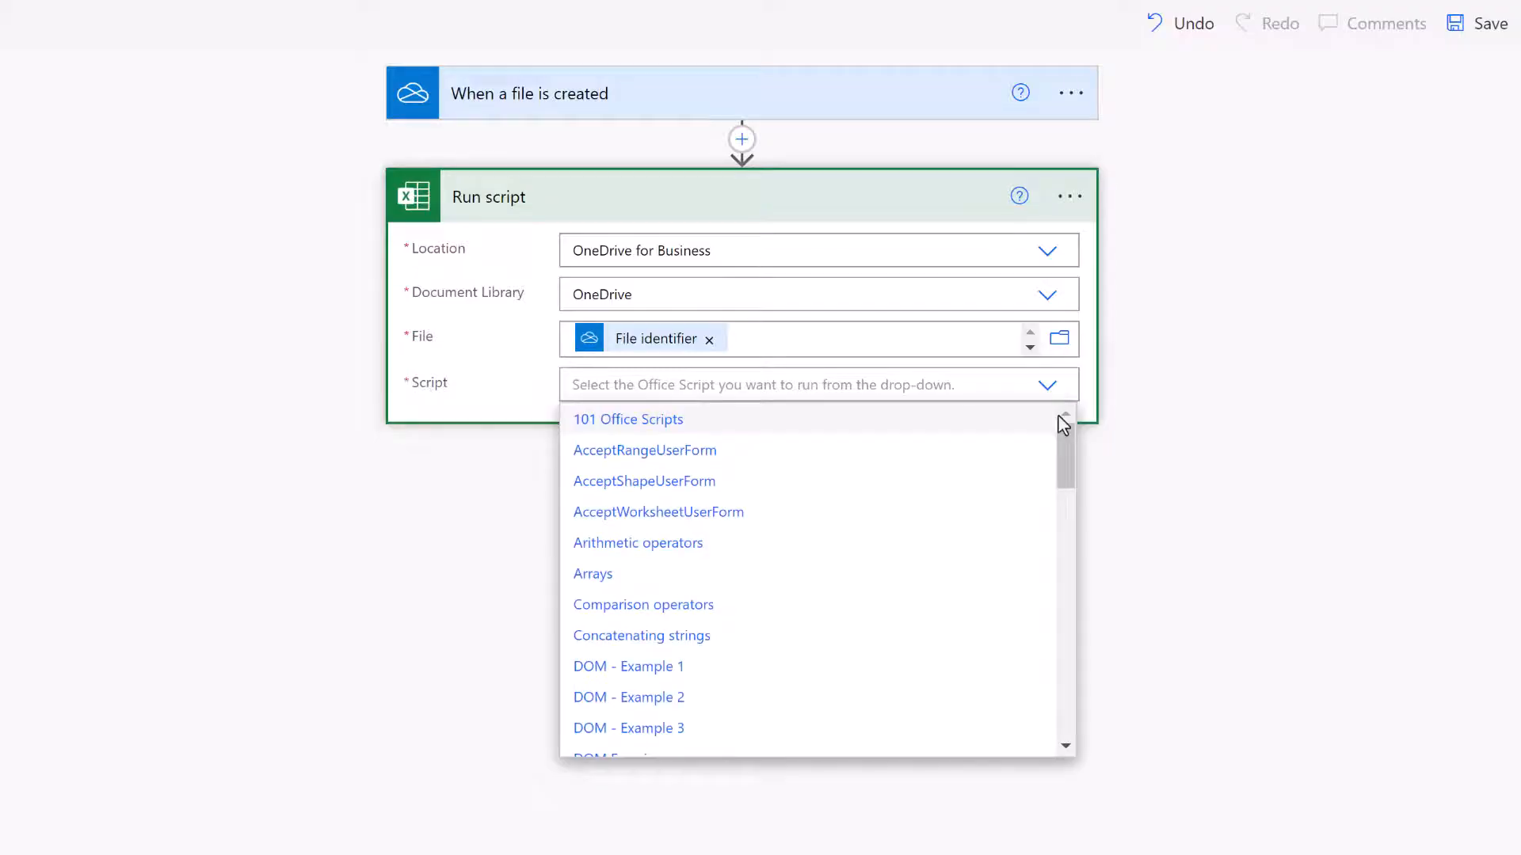
scroll(down, 3)
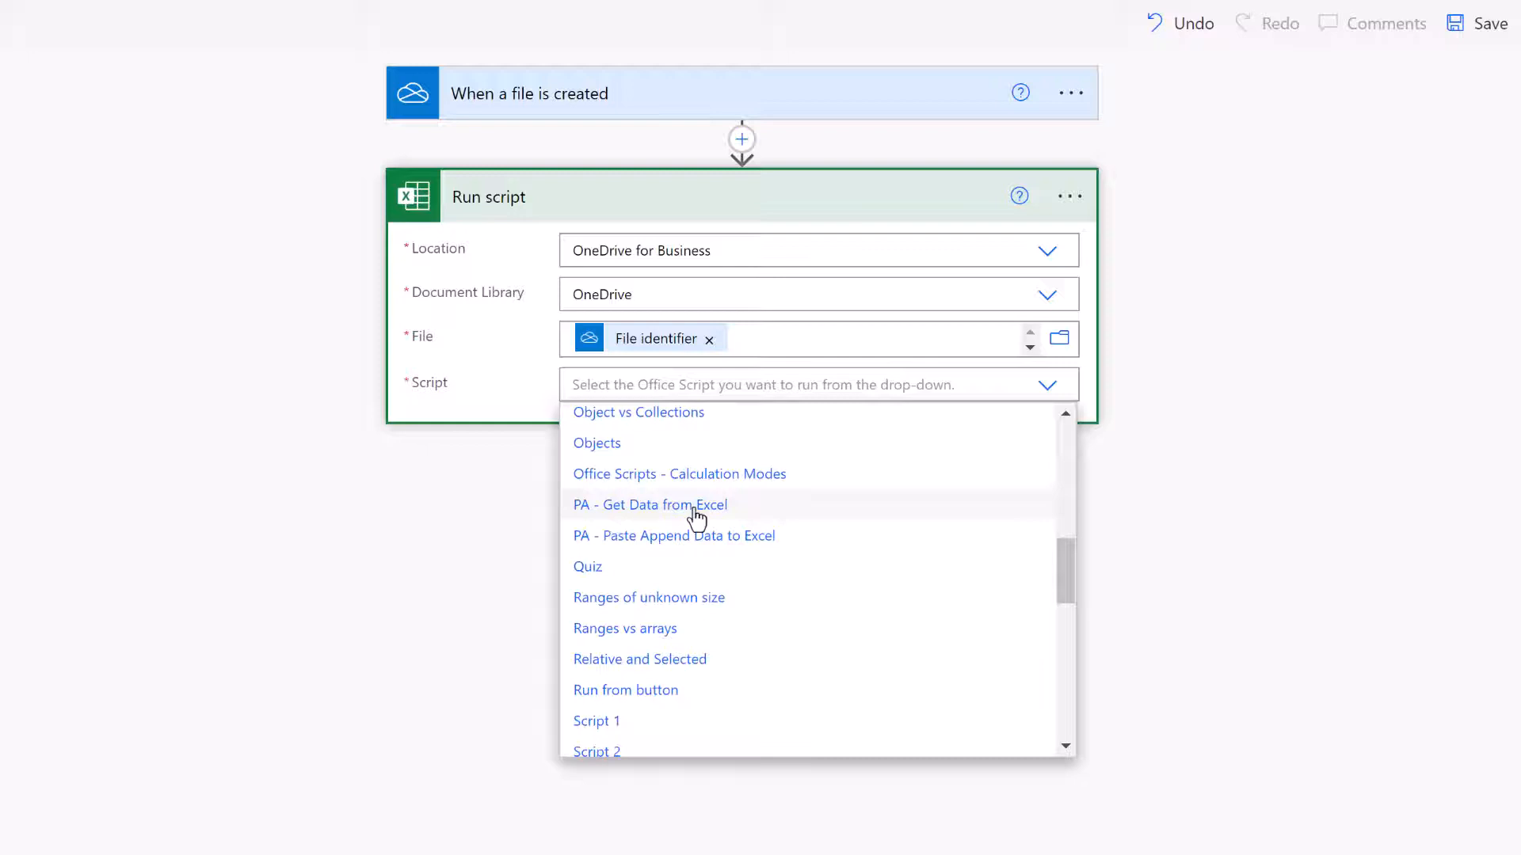
click(650, 504)
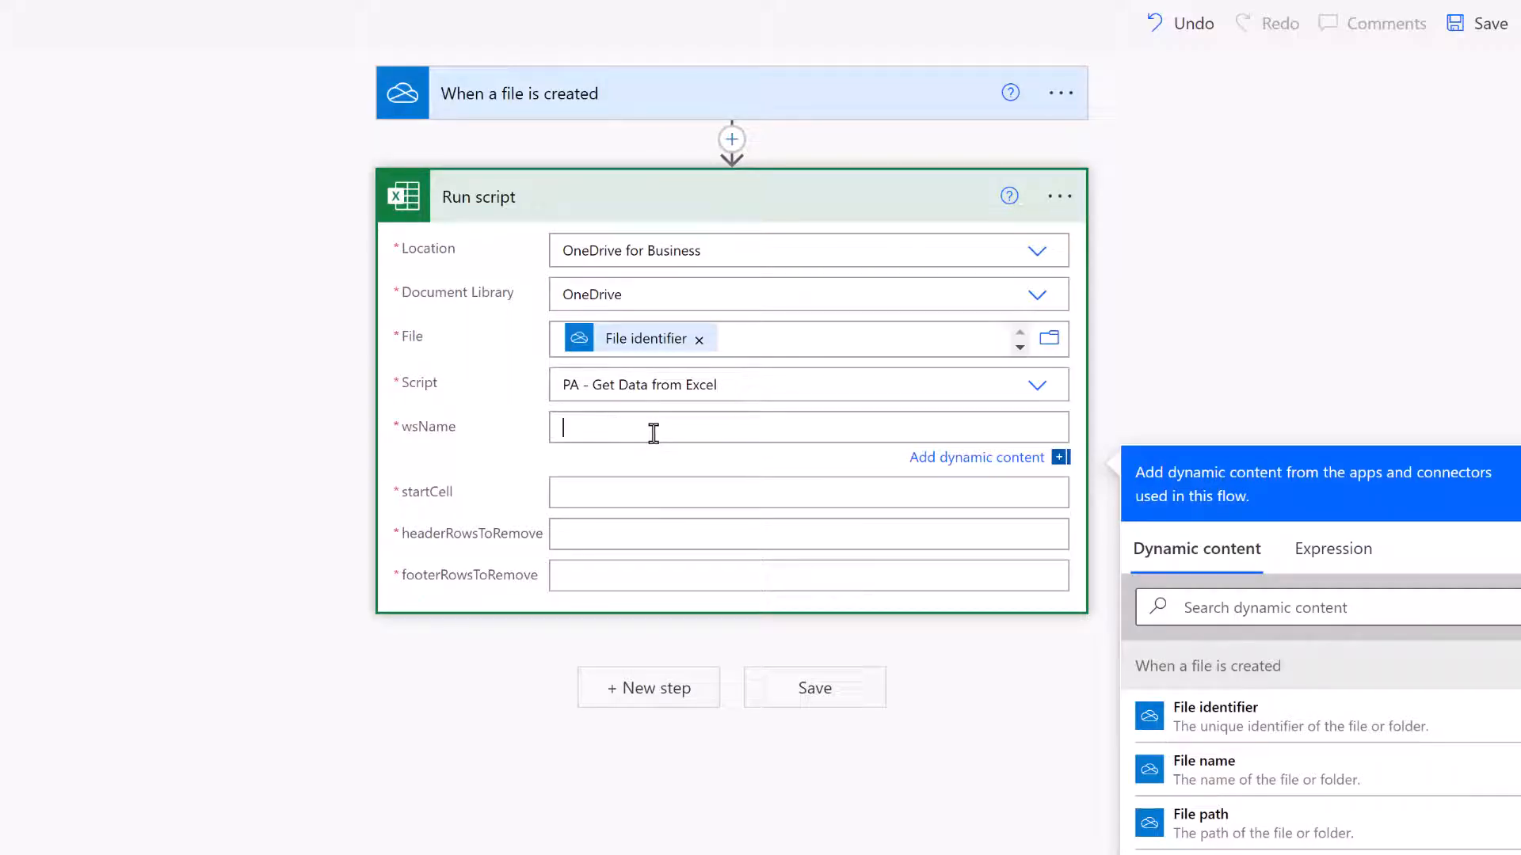
Fill the script parameters: sheet Data, start cell A1, header rows 1, footer rows 0.
text(Data)
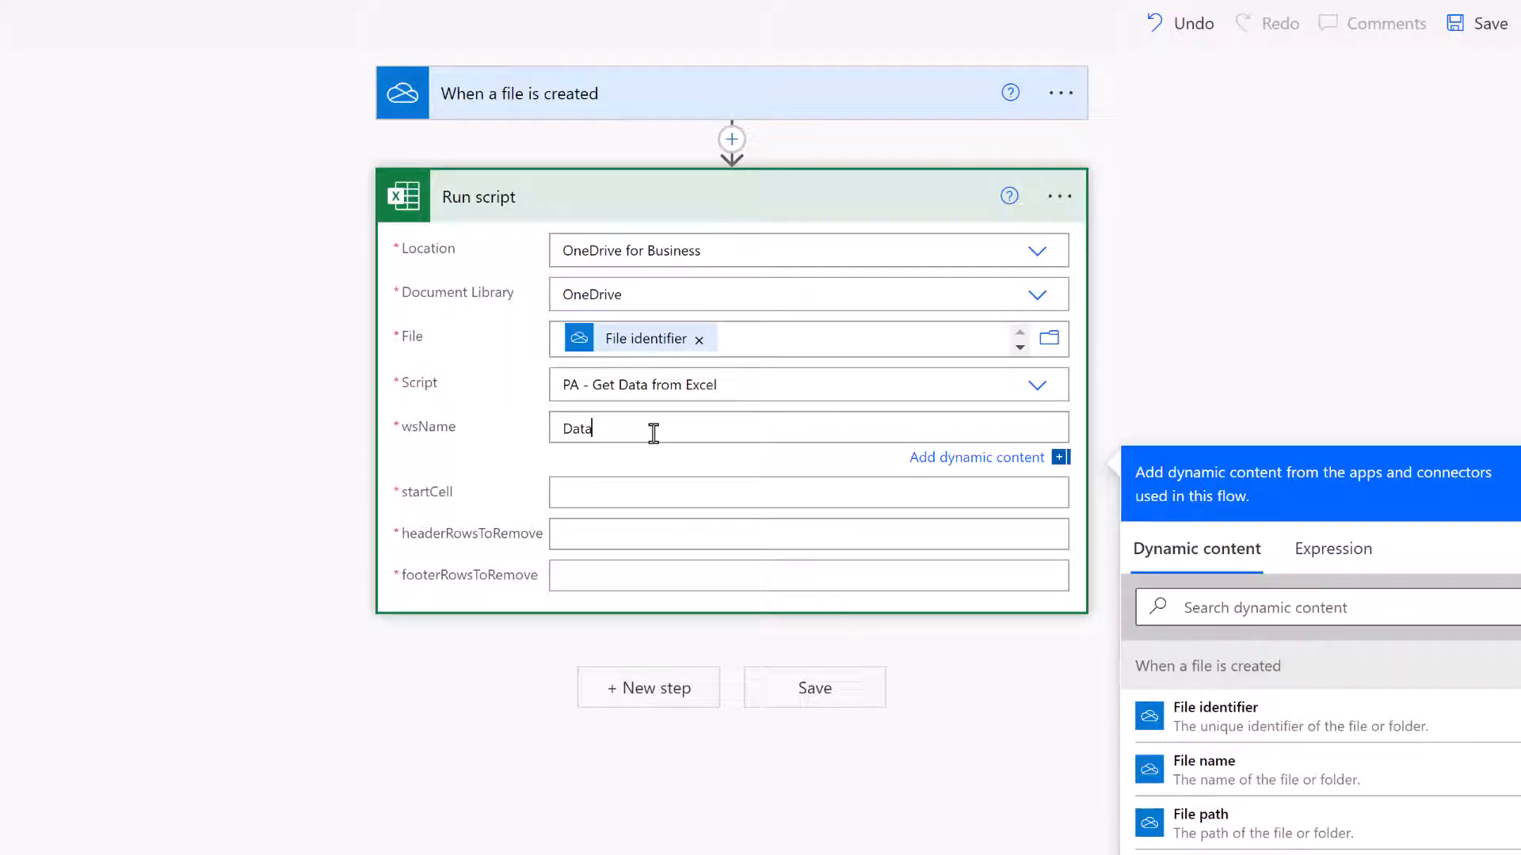
mouse_move(637, 460)
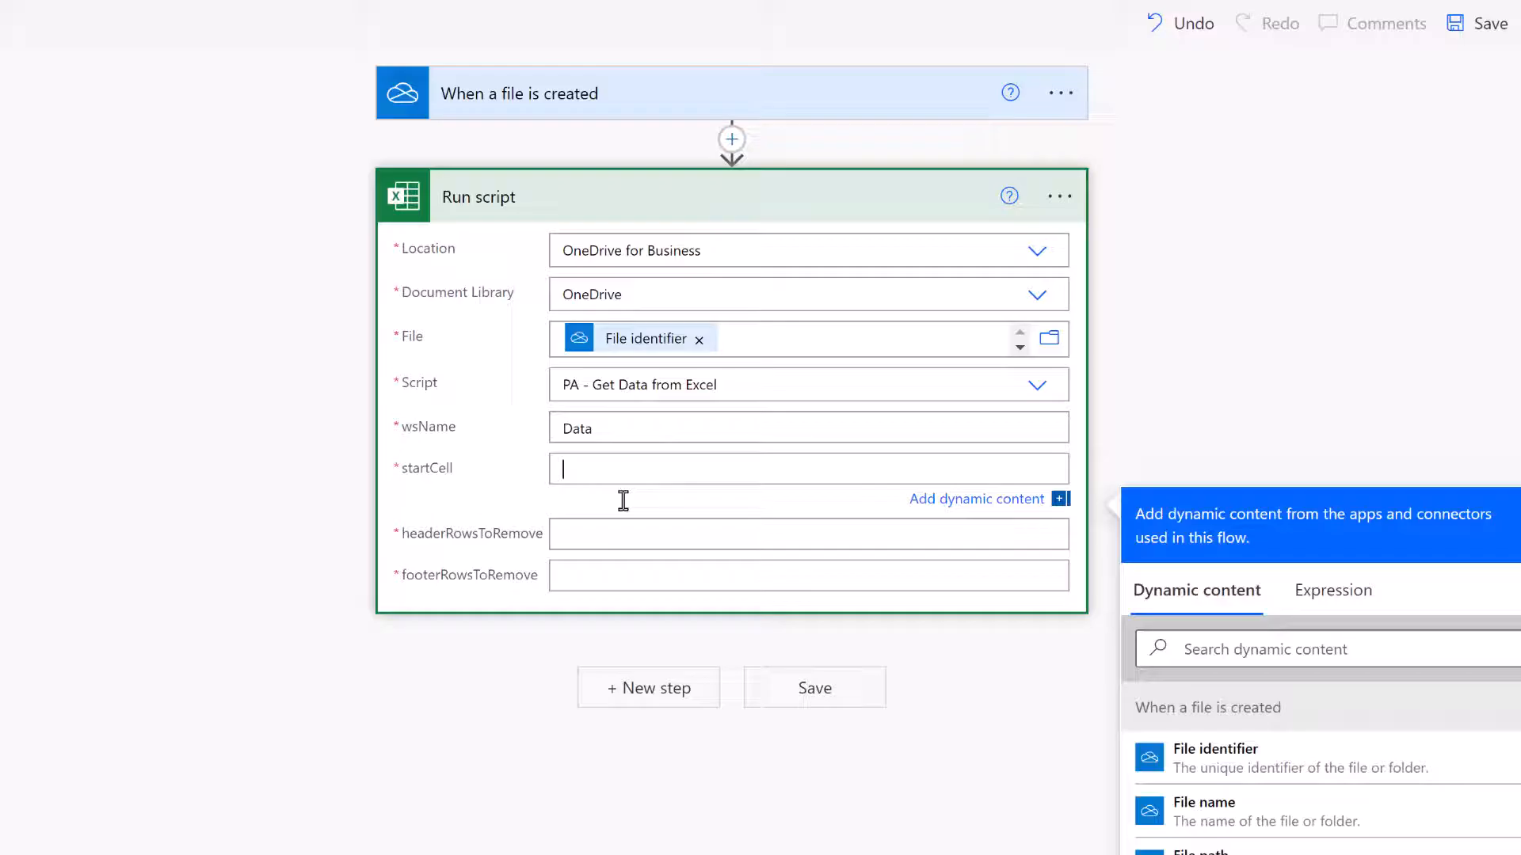
text(A1)
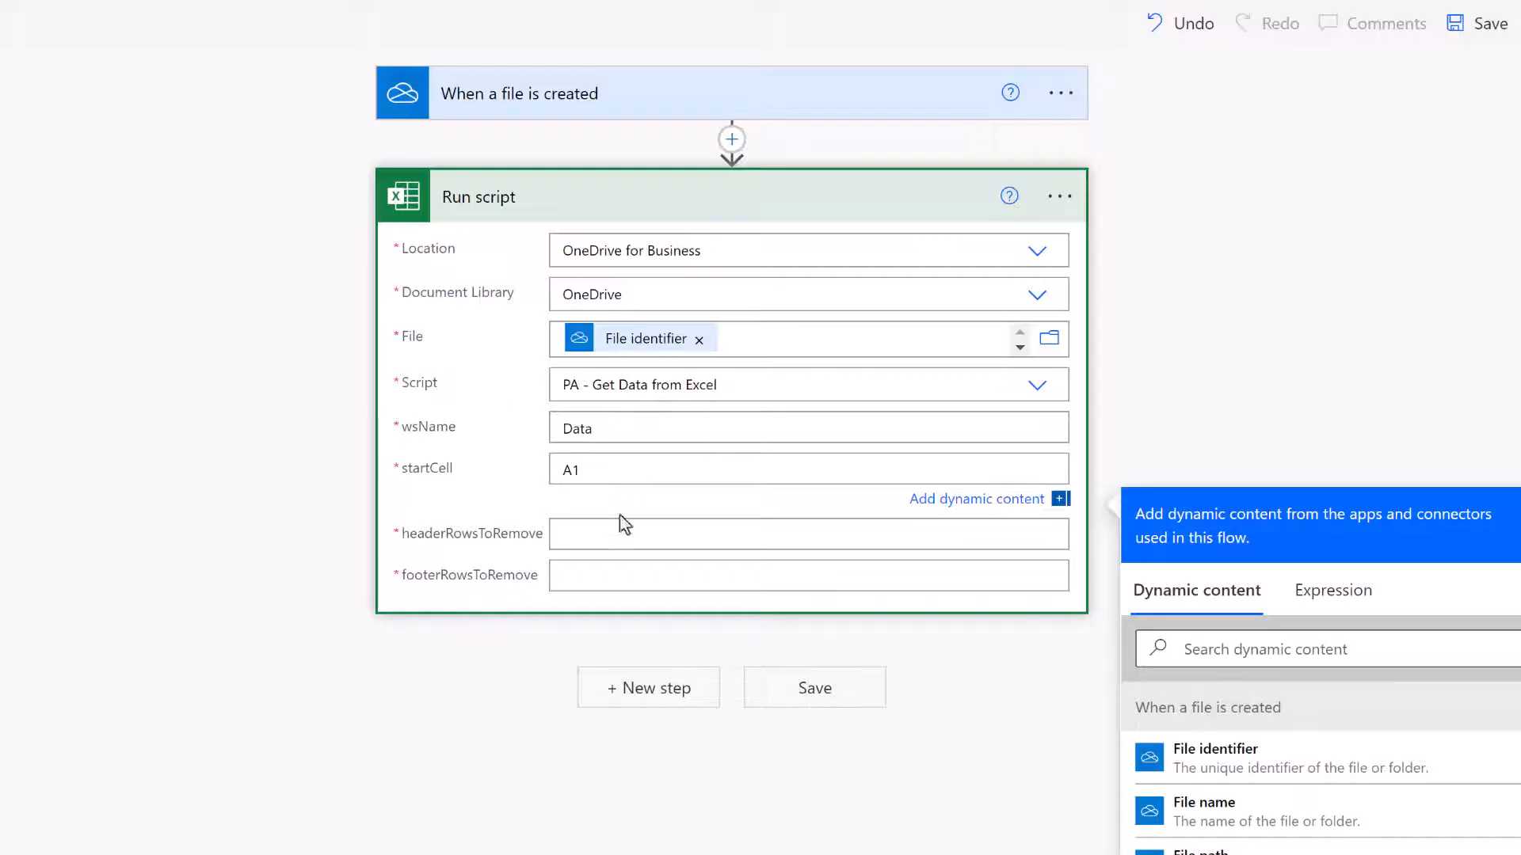
click(809, 509)
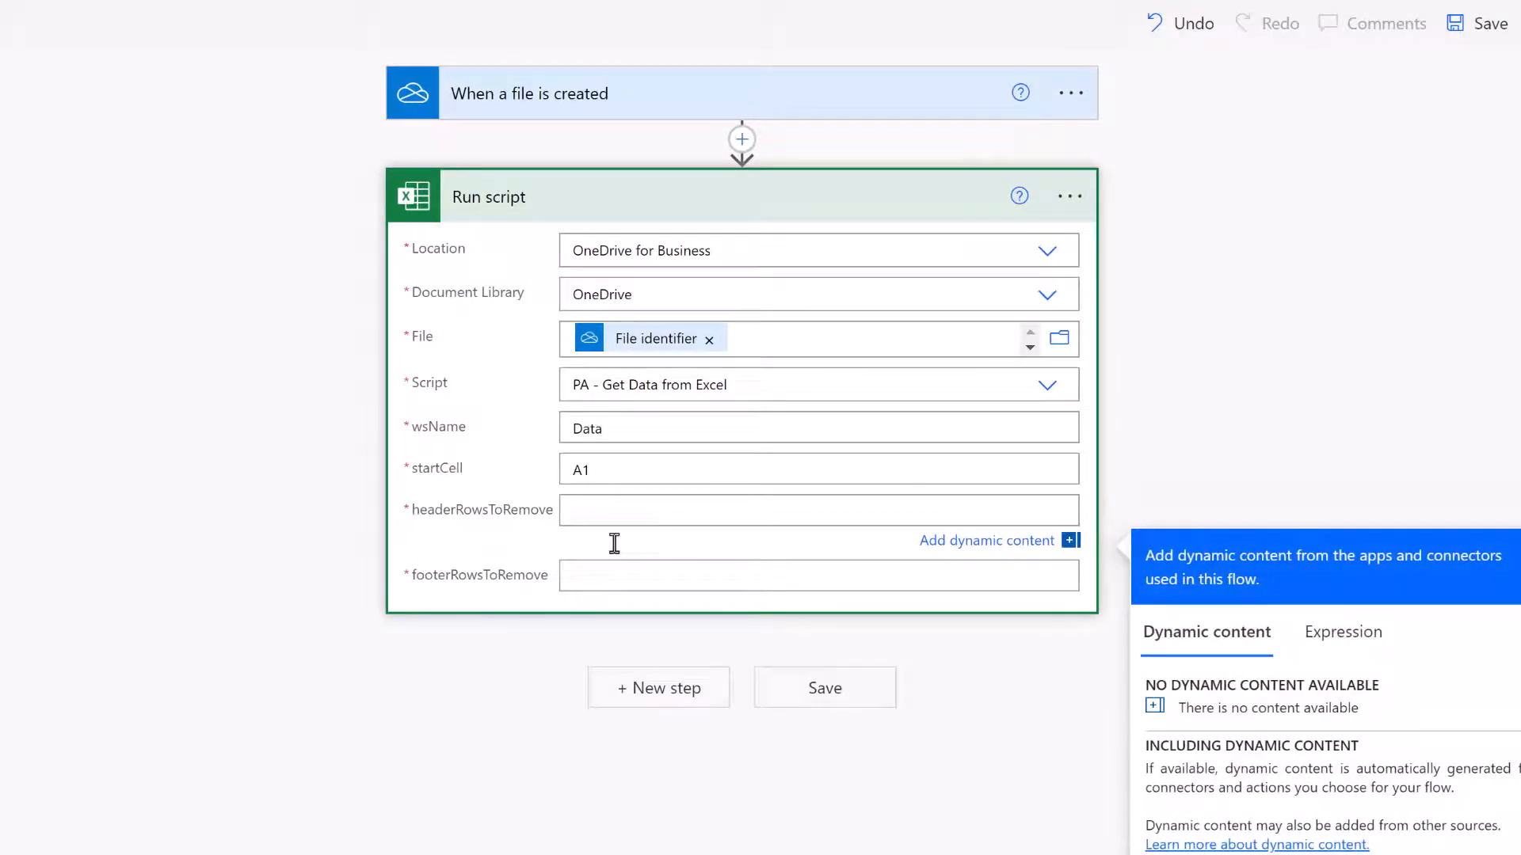
text(1)
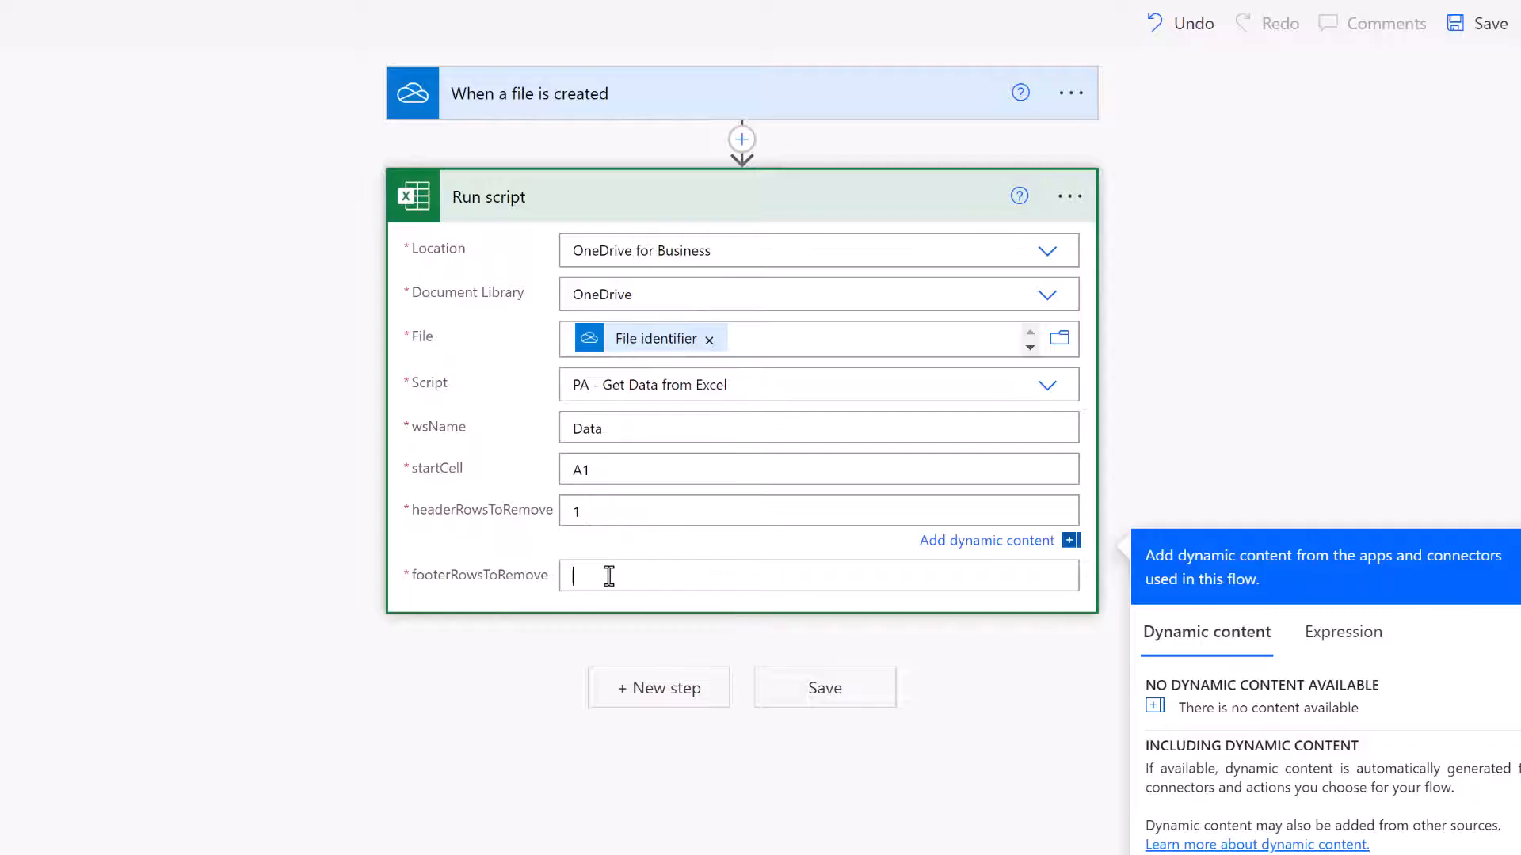
text(0)
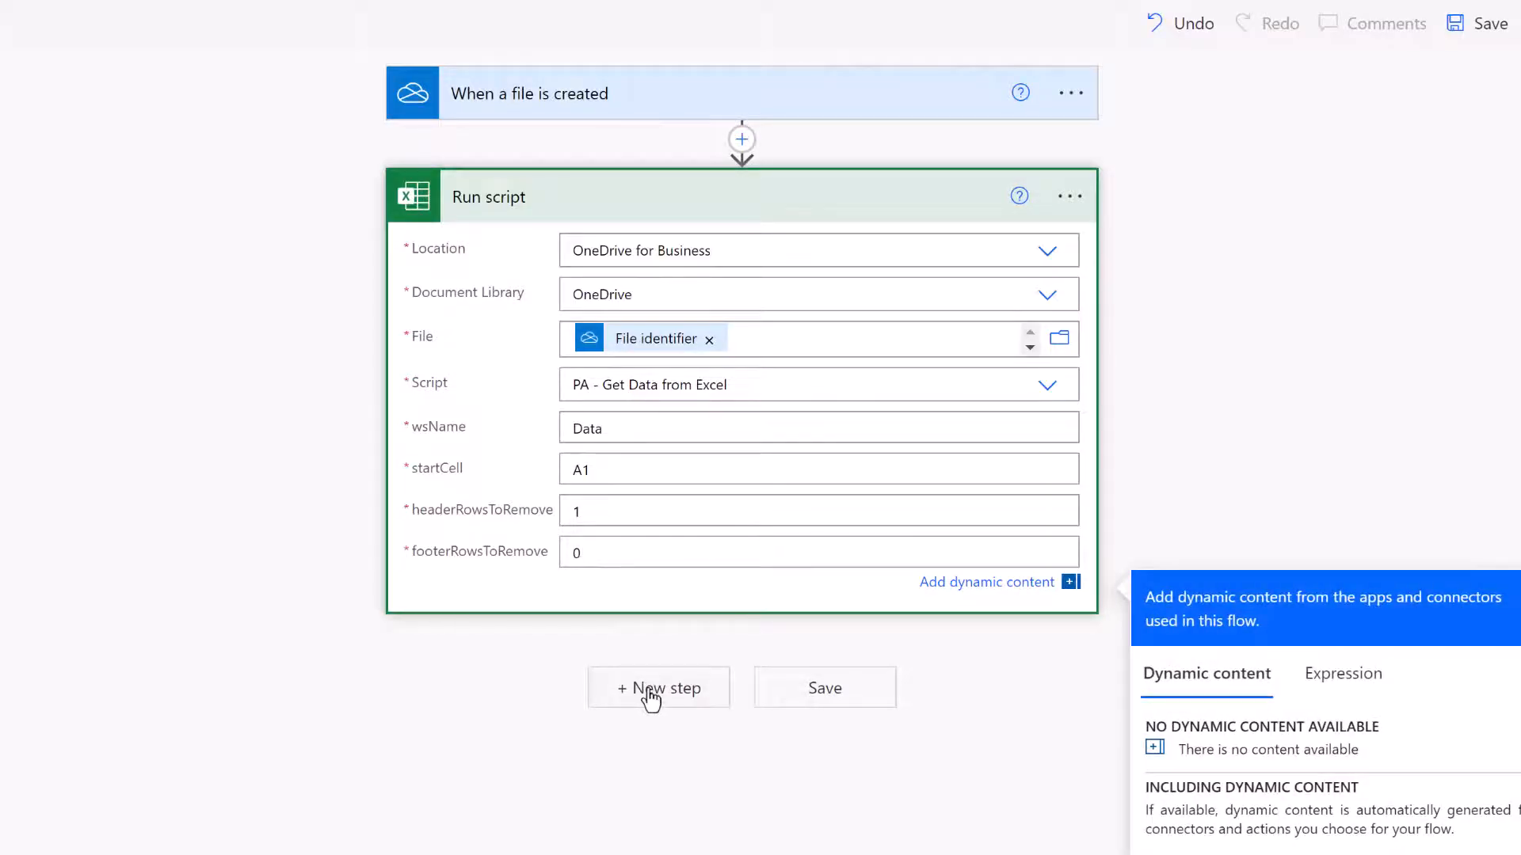
Add a second Run script action set to OneDrive for Business, library OneDrive.
click(659, 687)
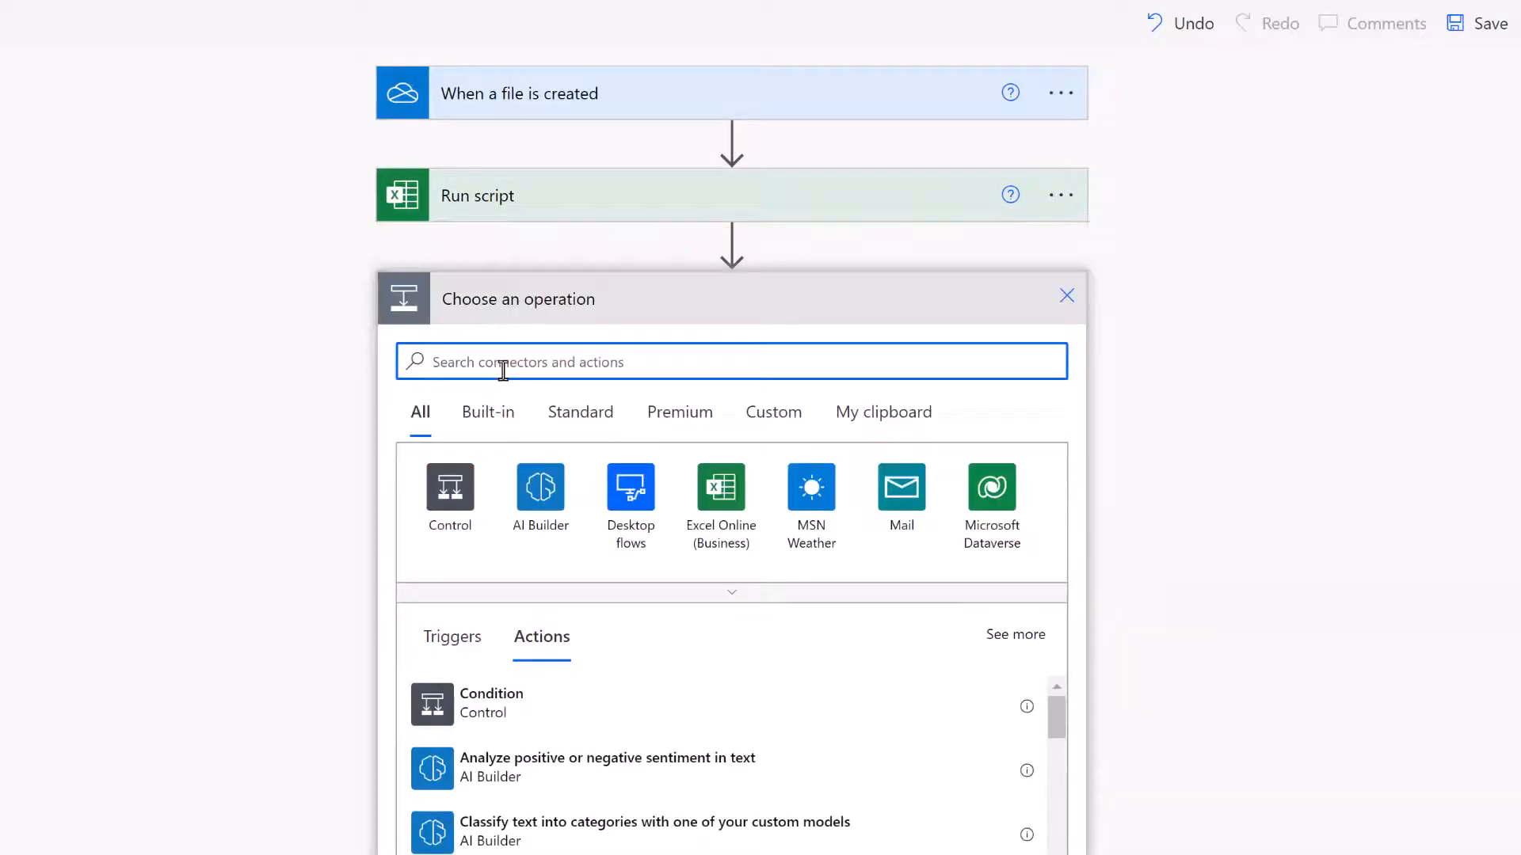
text(Script)
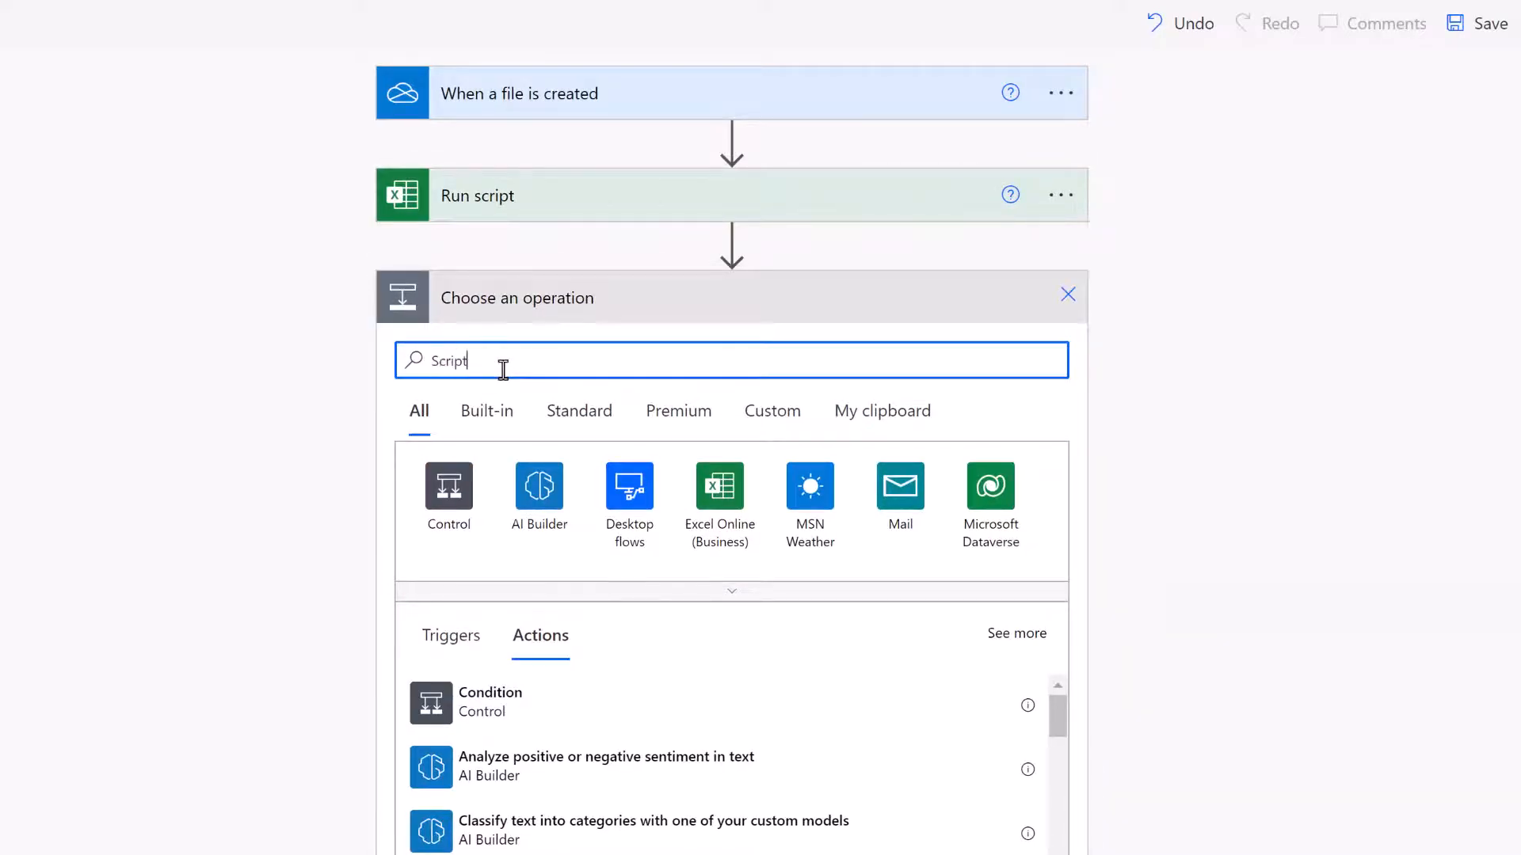
click(718, 498)
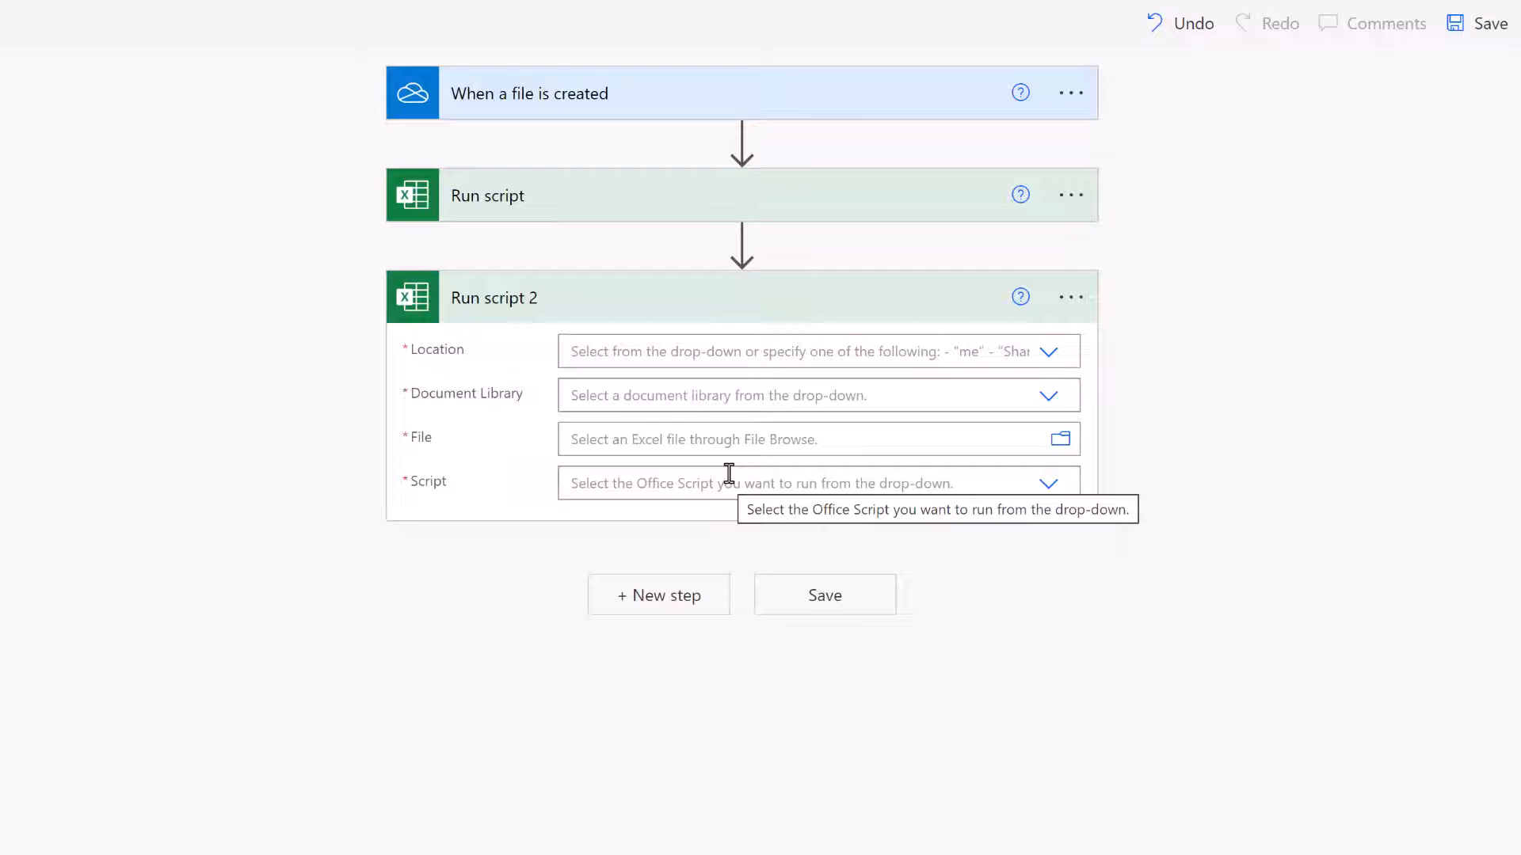
click(1049, 352)
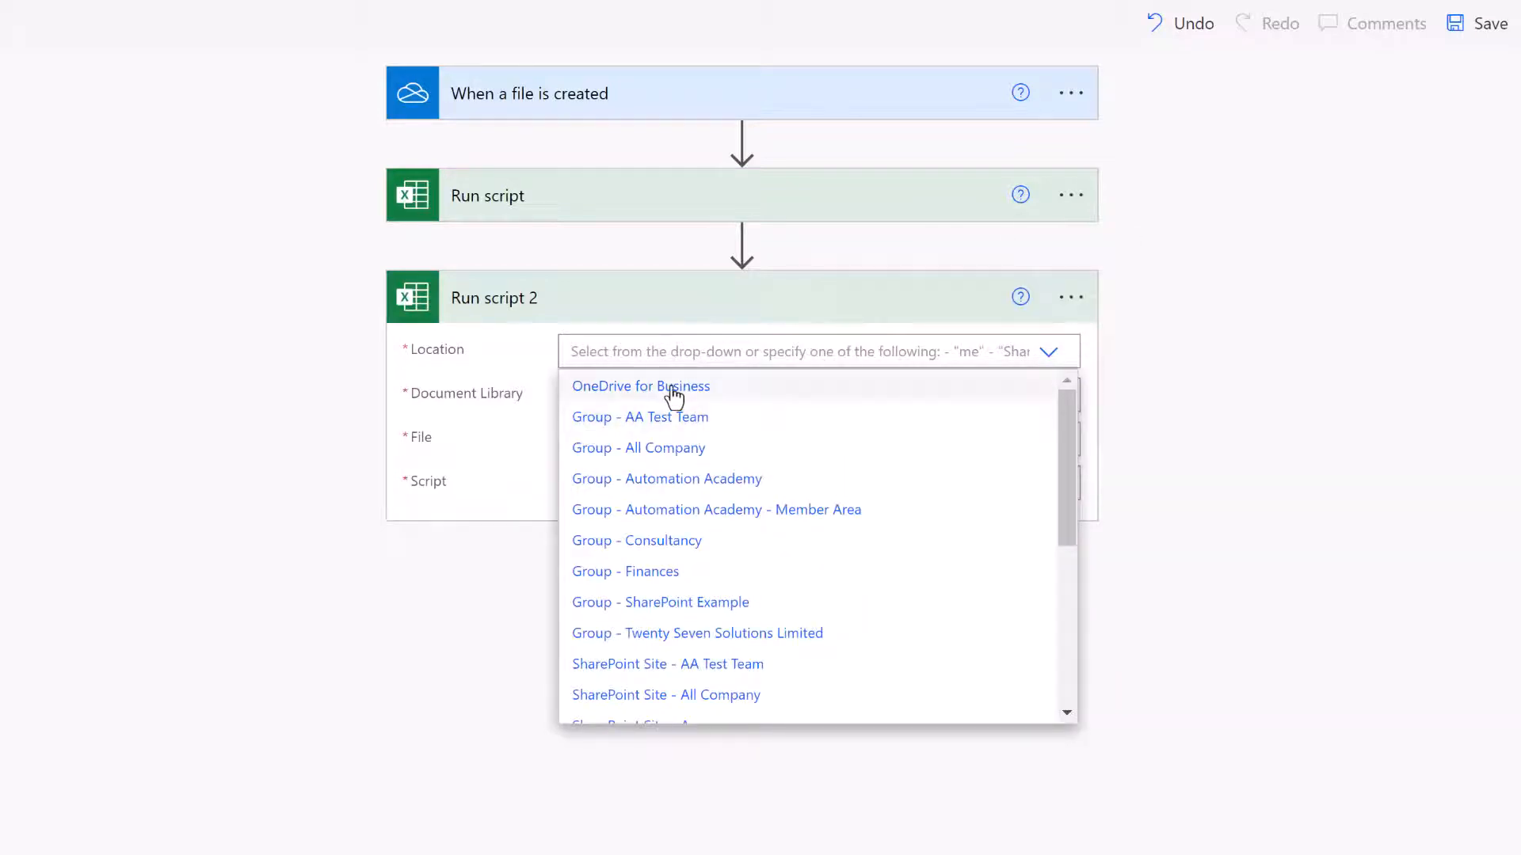
click(640, 386)
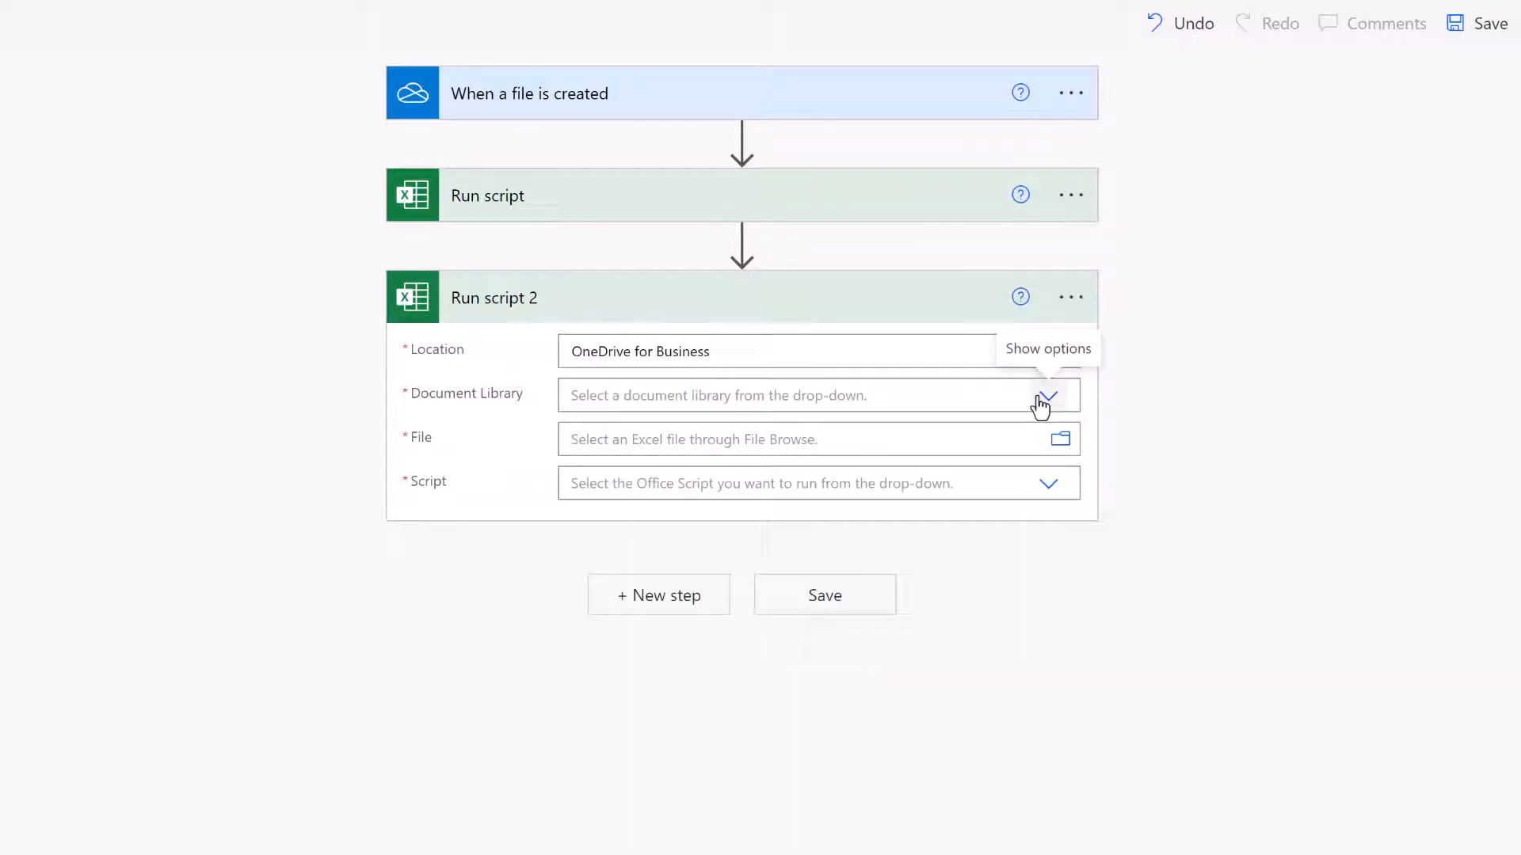
click(1048, 395)
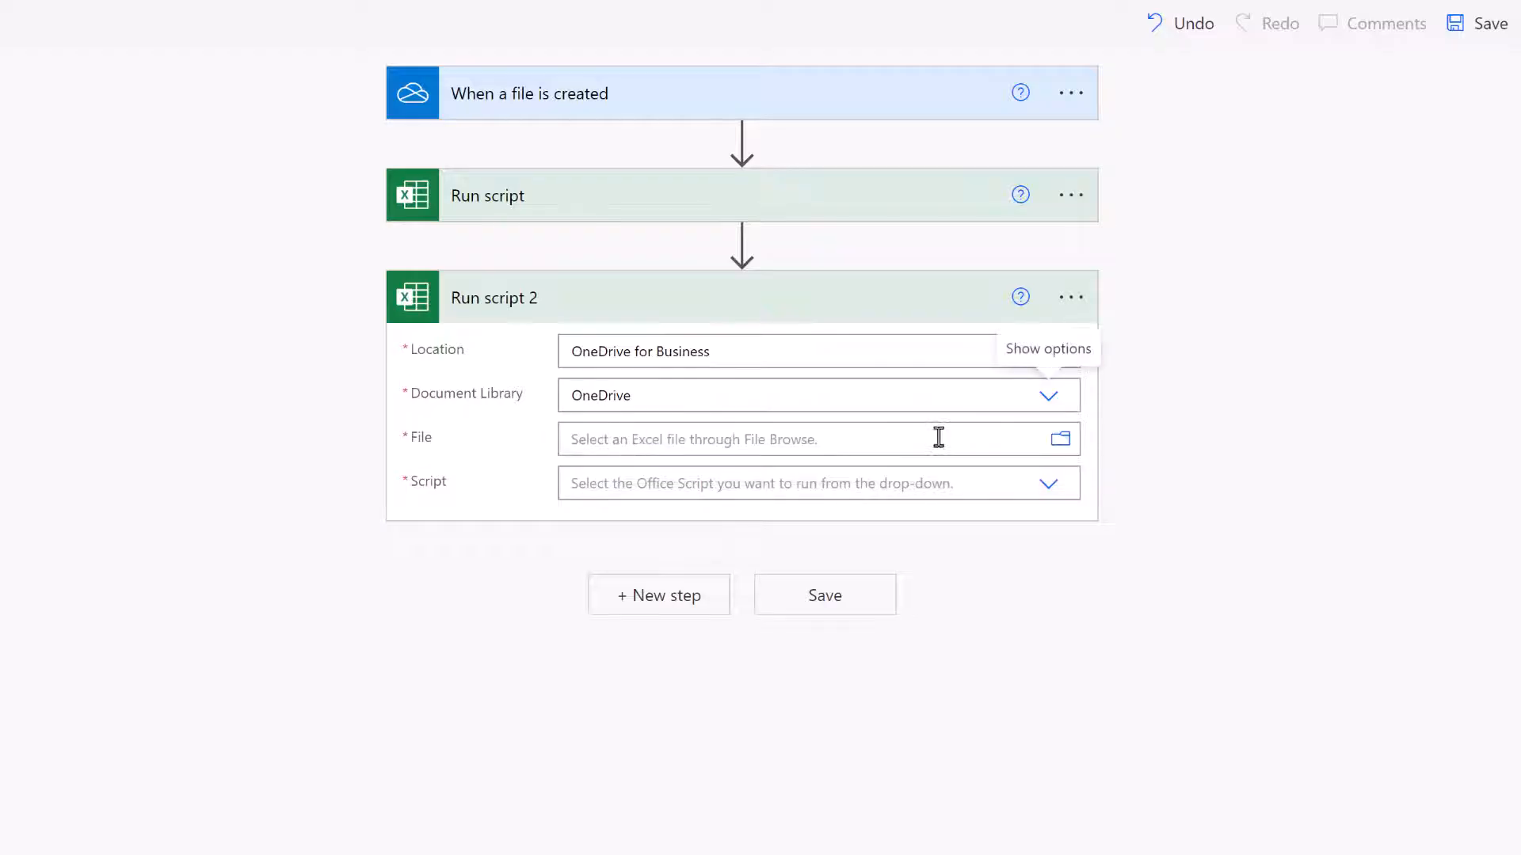
Target /Example/Complete Data.xlsx with script PA - Paste Append Data to Excel.
click(1060, 439)
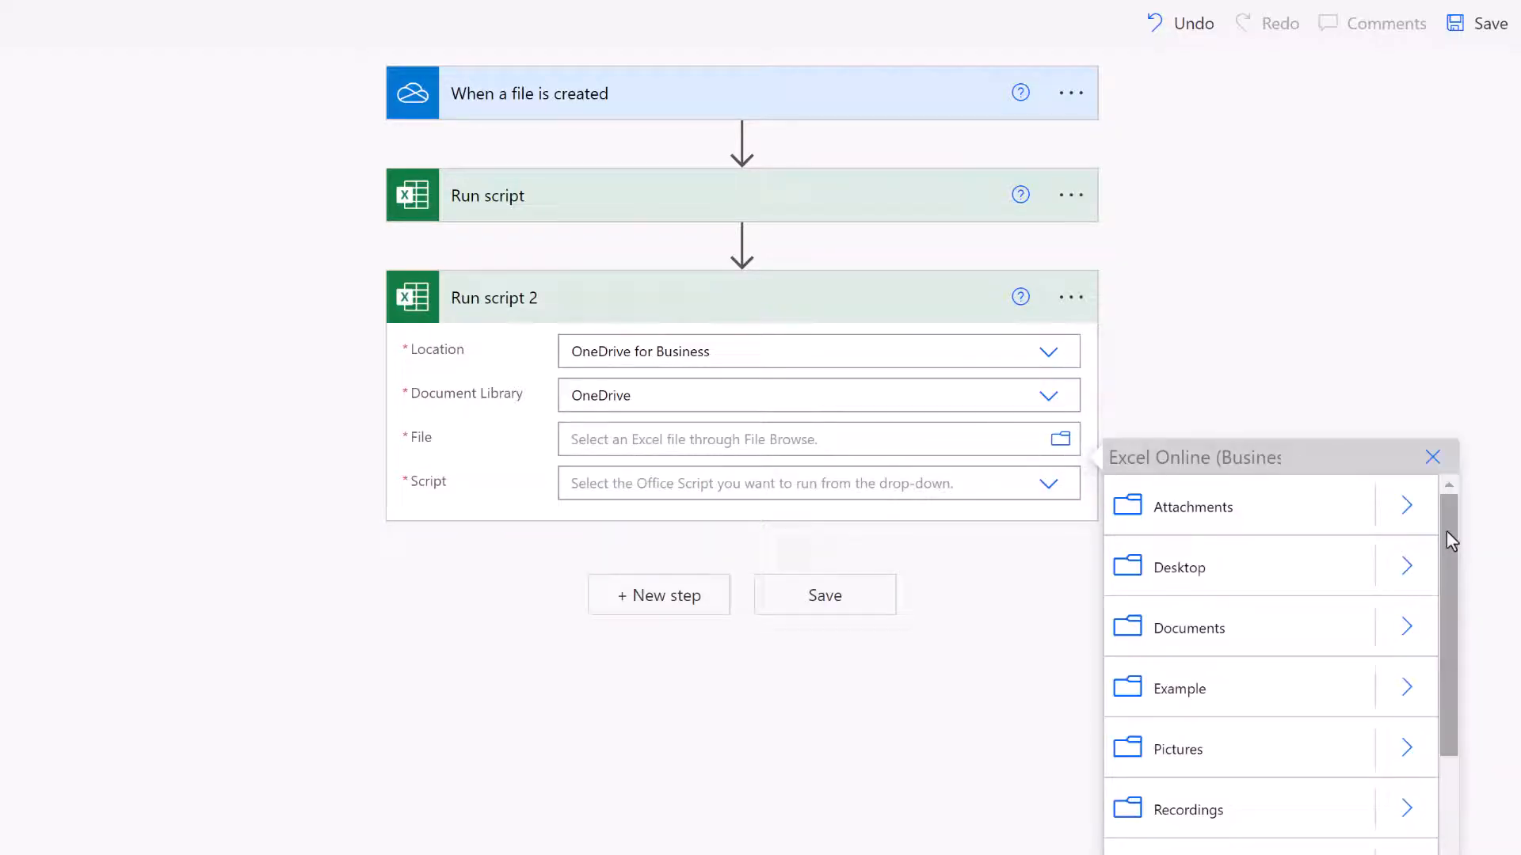
click(1178, 687)
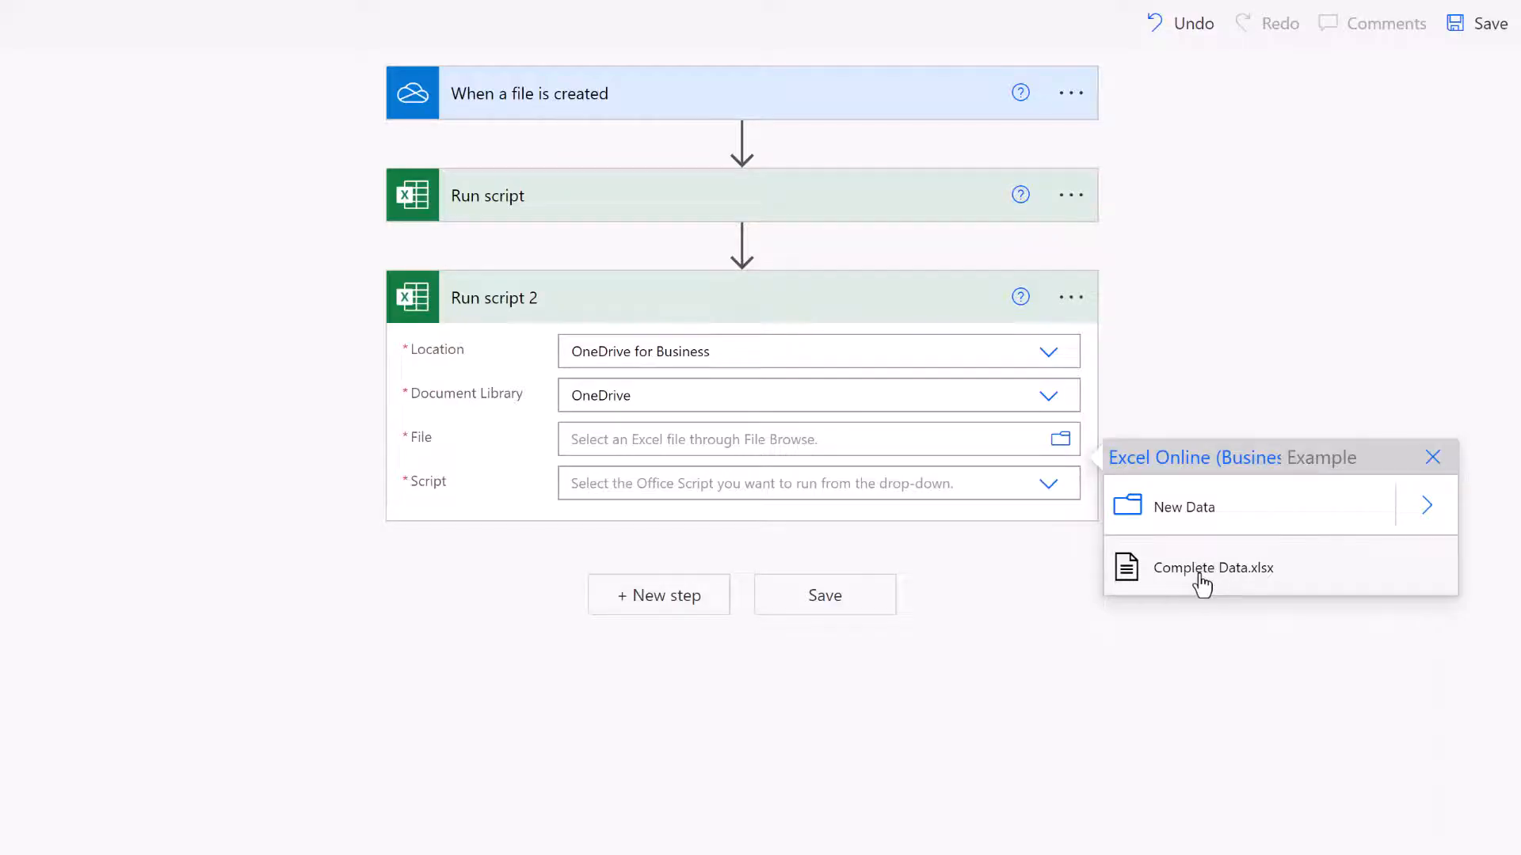
click(1212, 568)
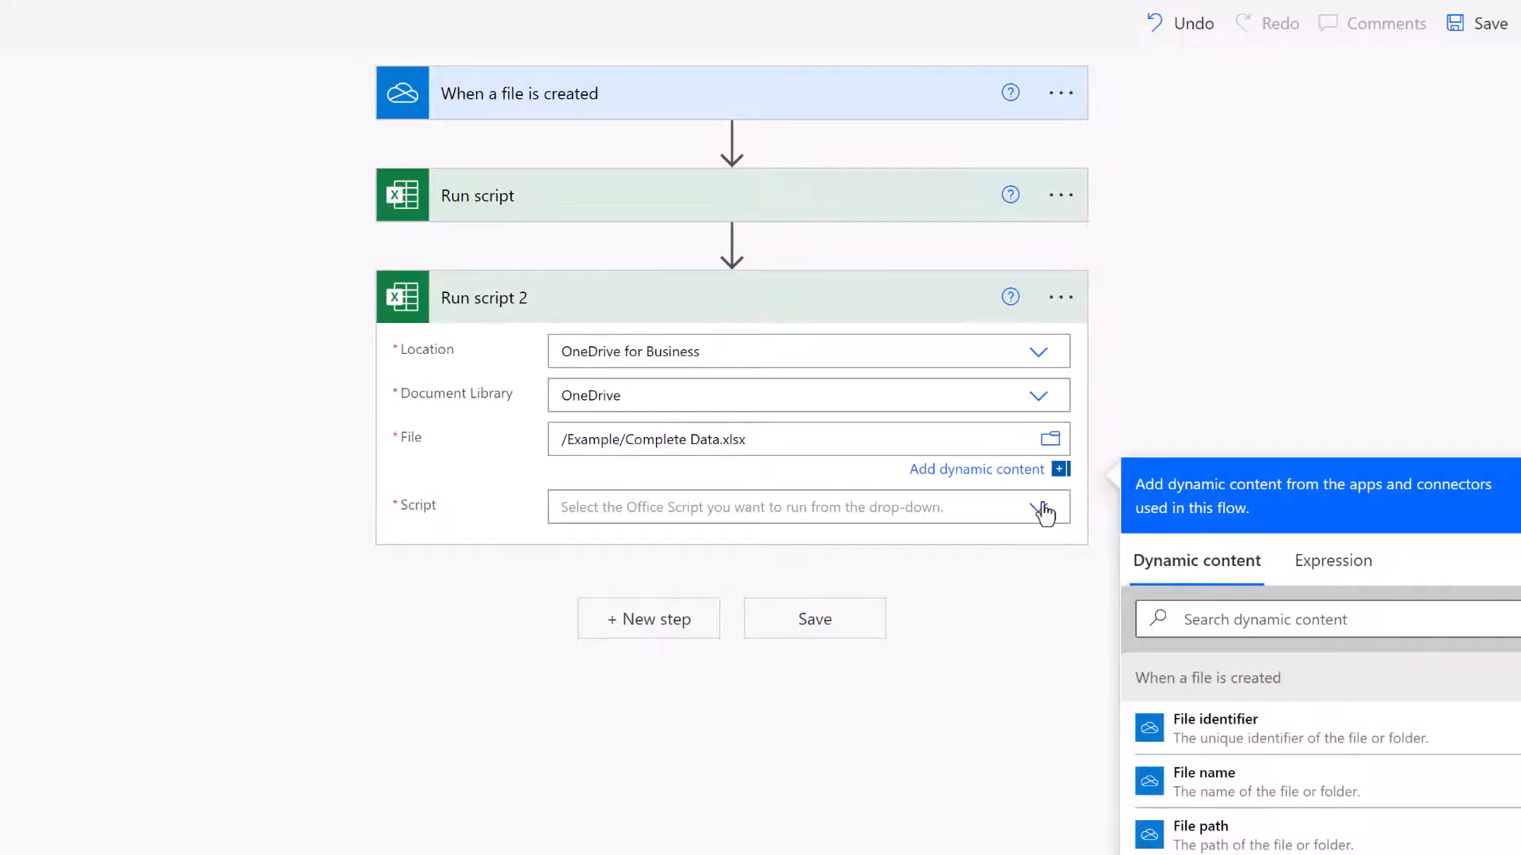
click(1044, 507)
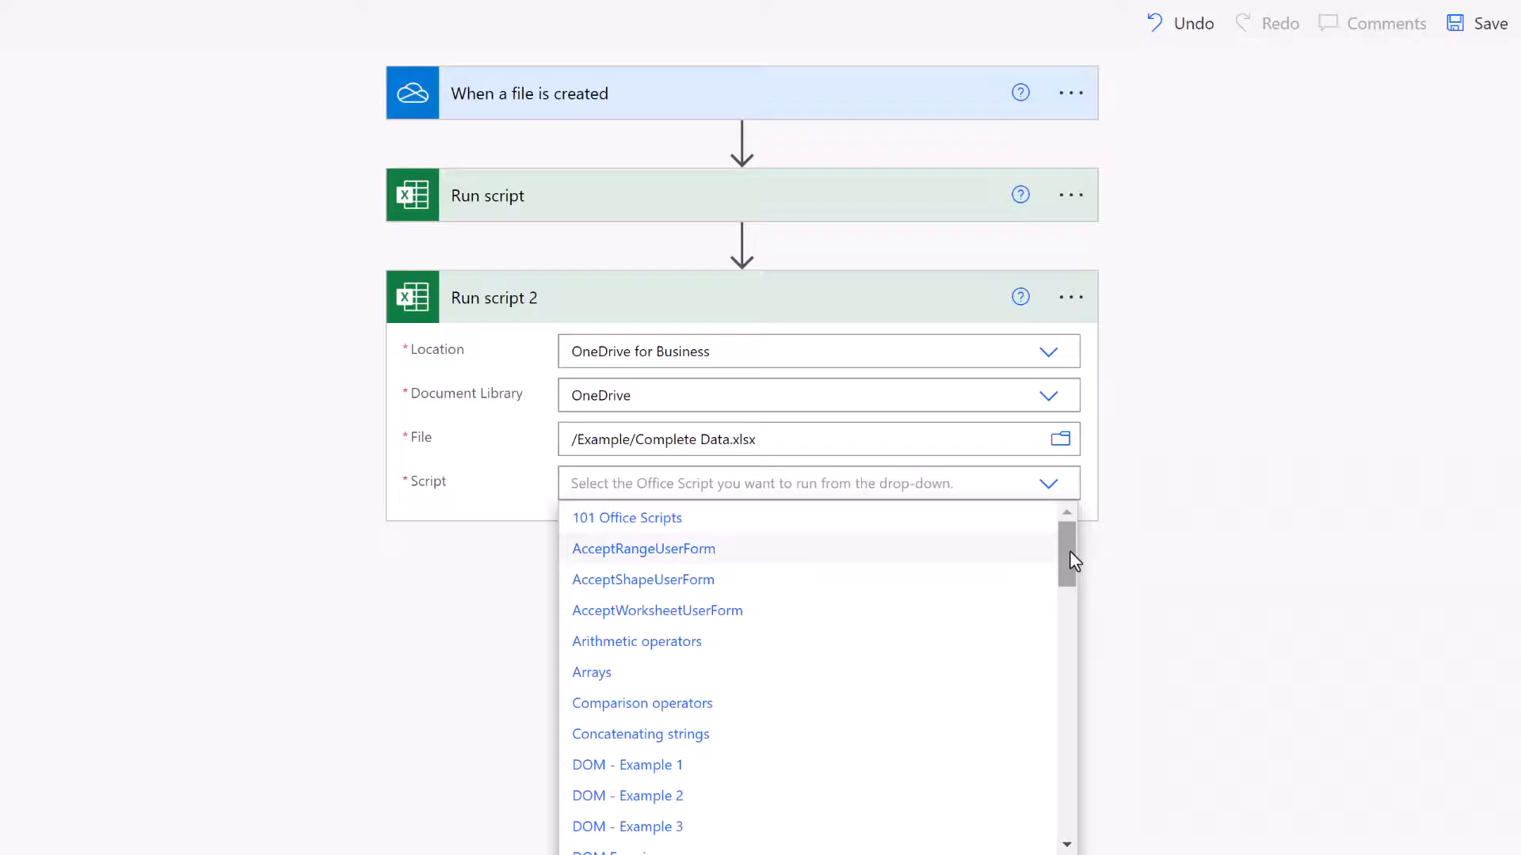
scroll(down, 3)
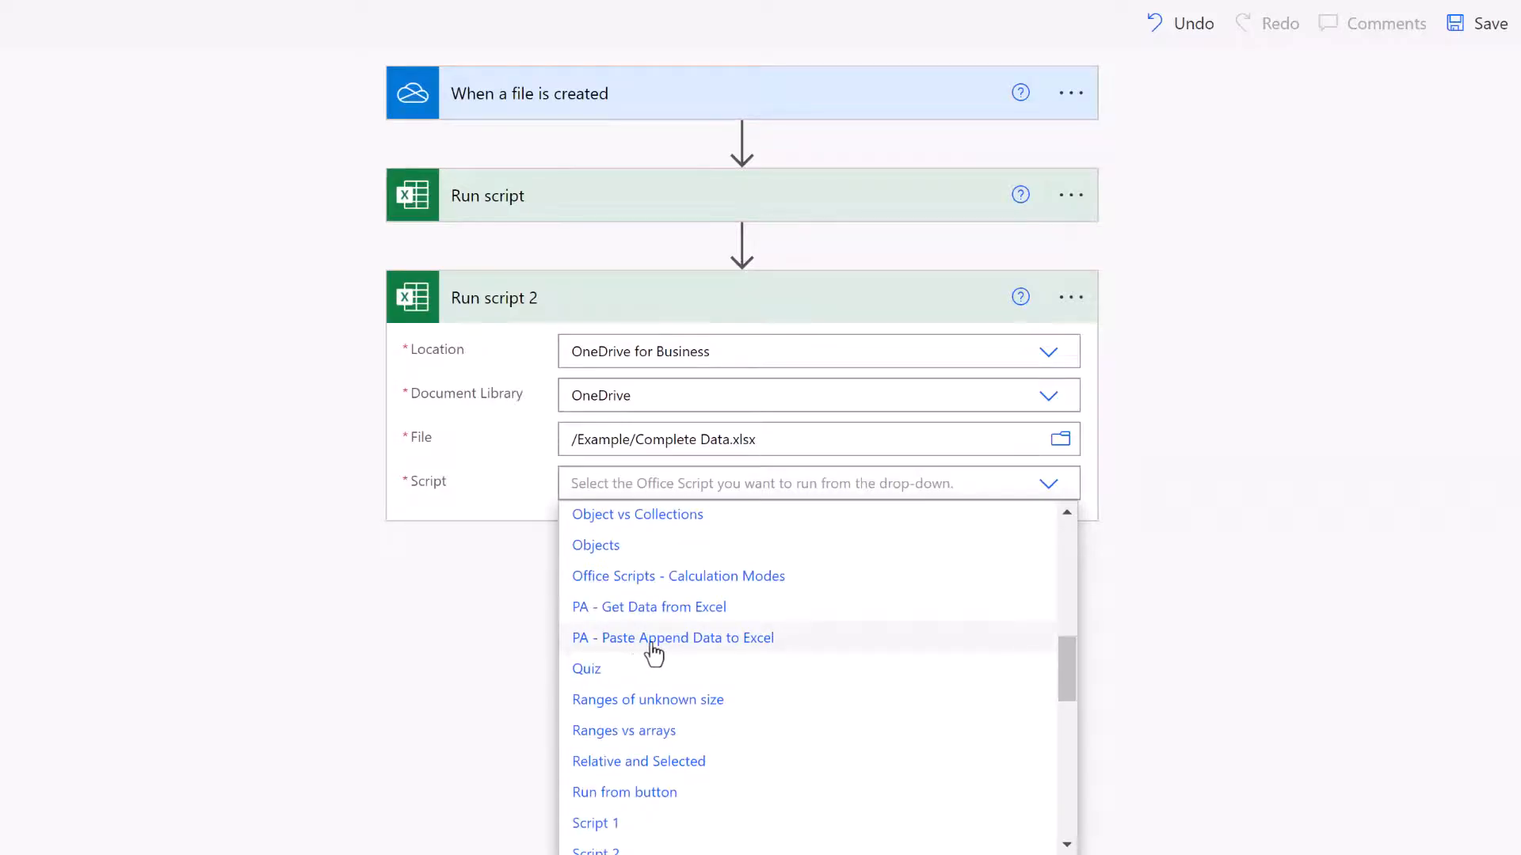
click(672, 637)
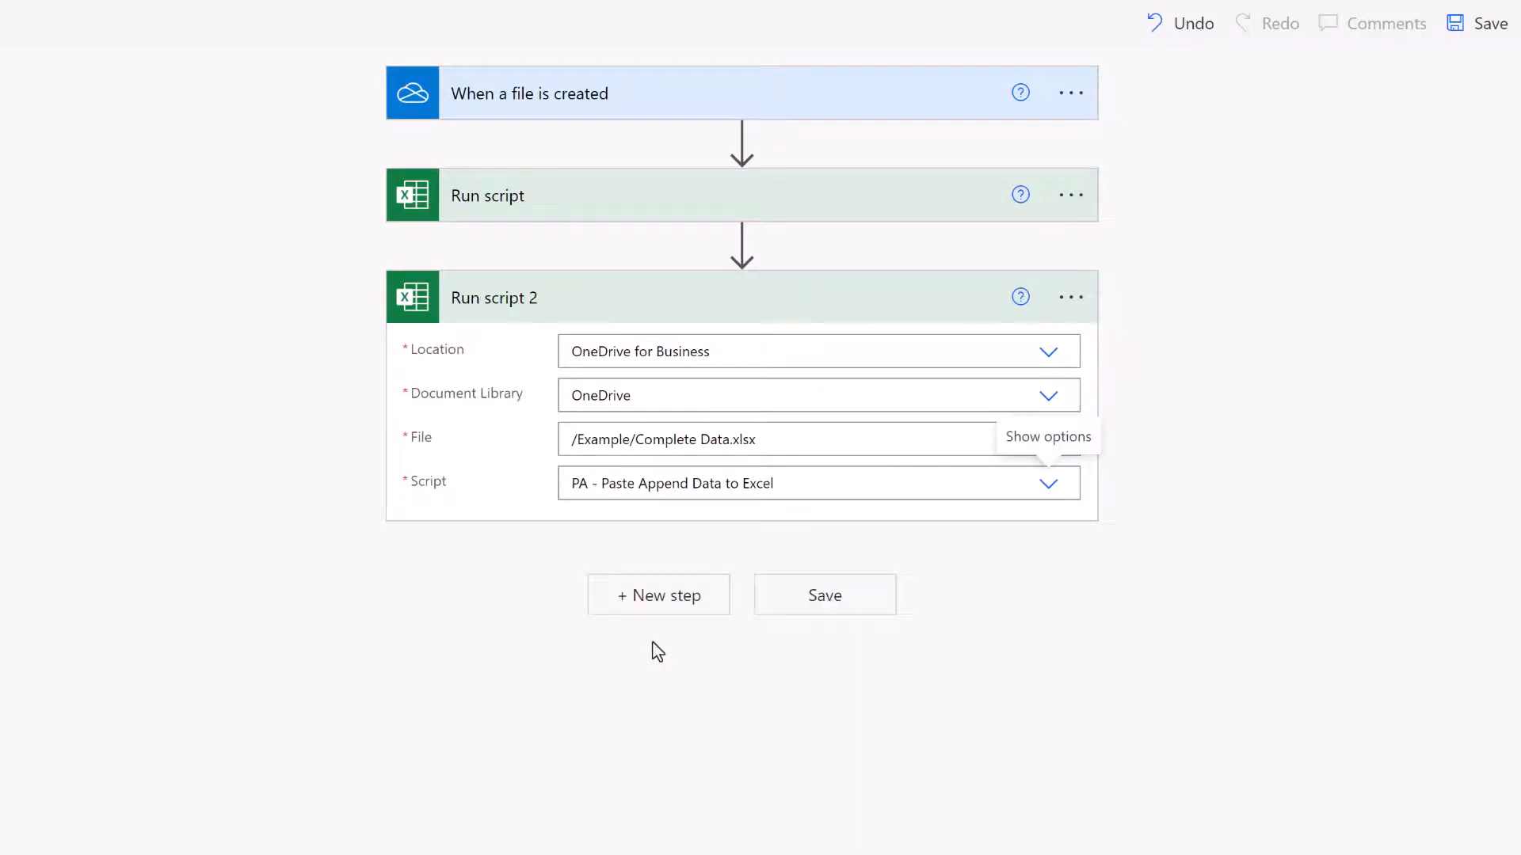
click(808, 526)
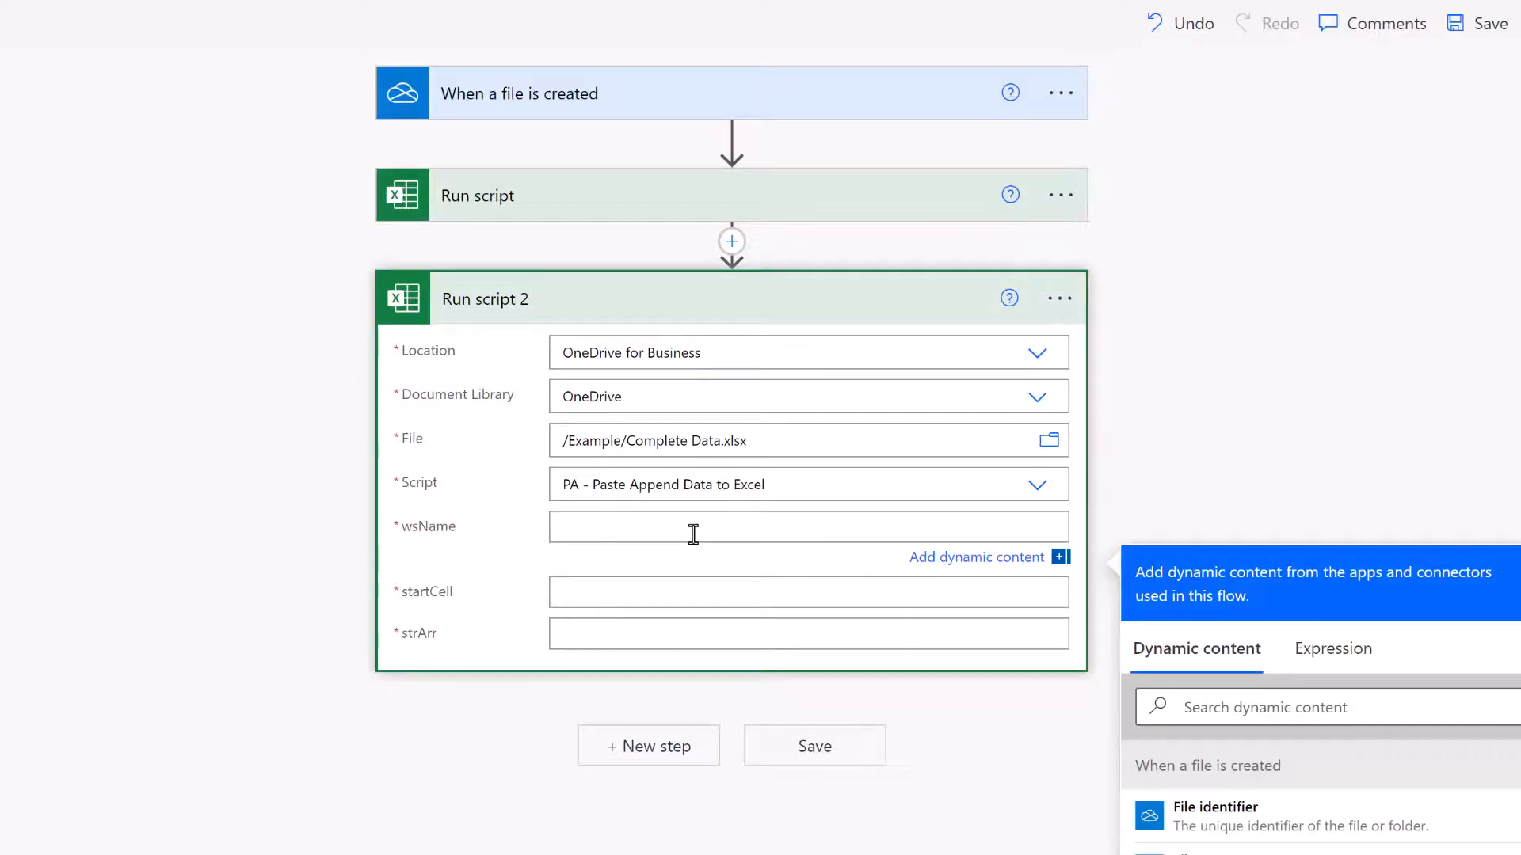
Set wsName Data, startCell A1 and strArr to the wsRngArr output, then save the flow.
text(Da)
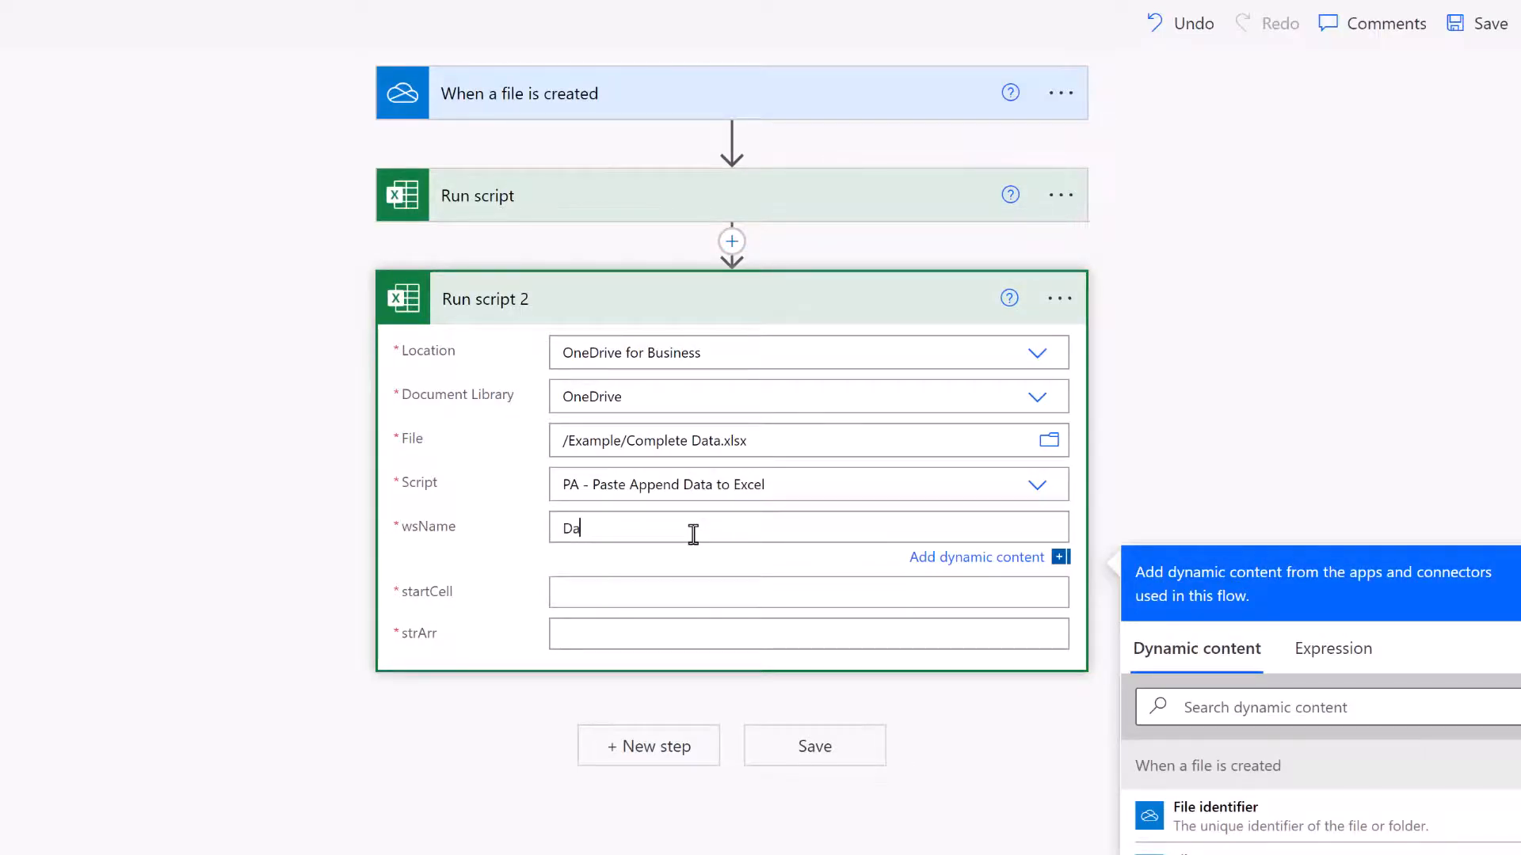
text(ta)
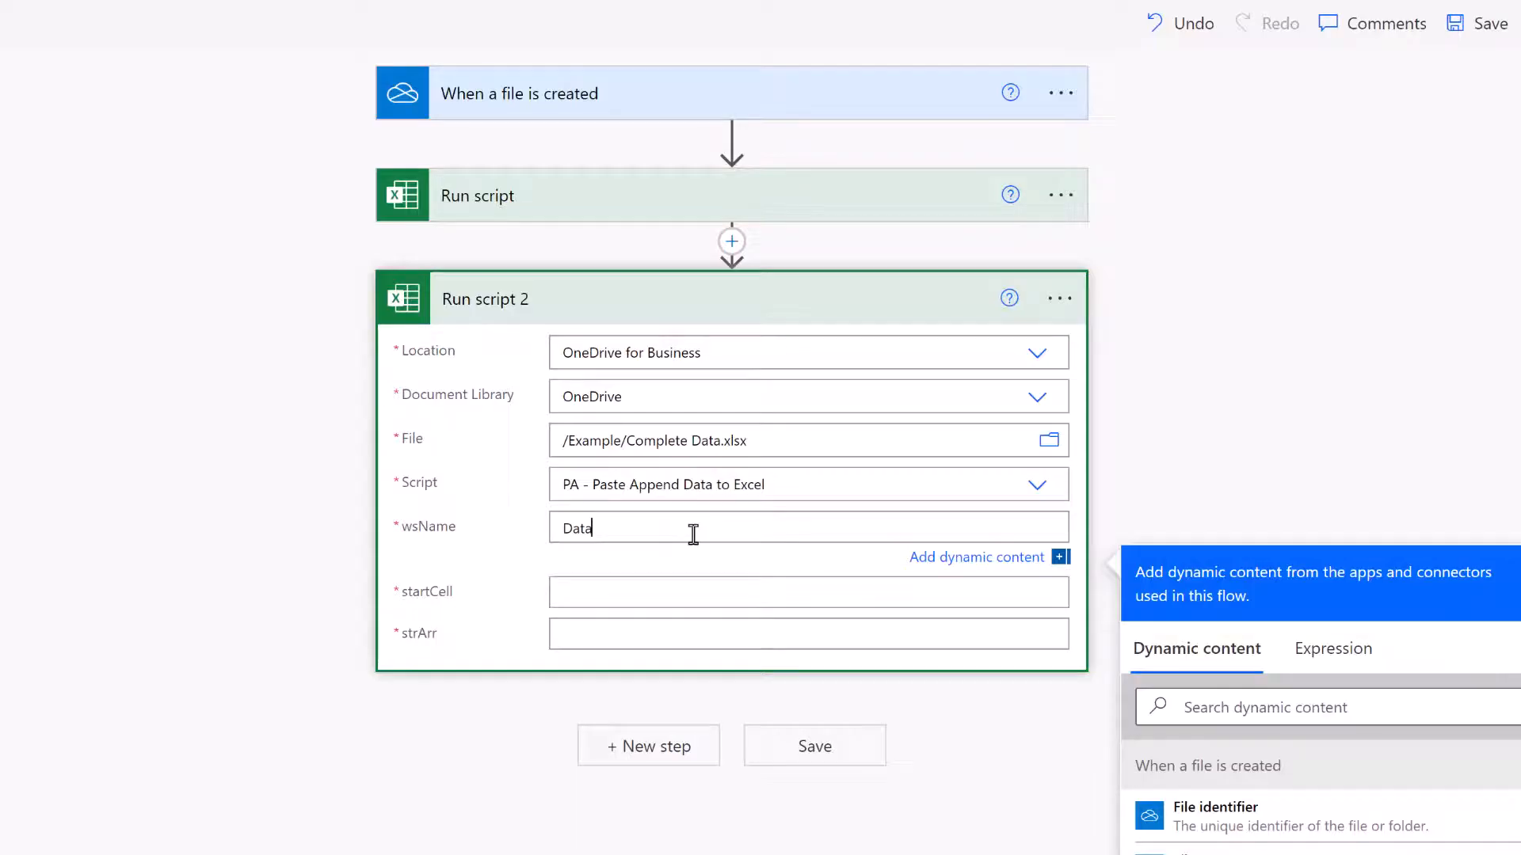
click(806, 567)
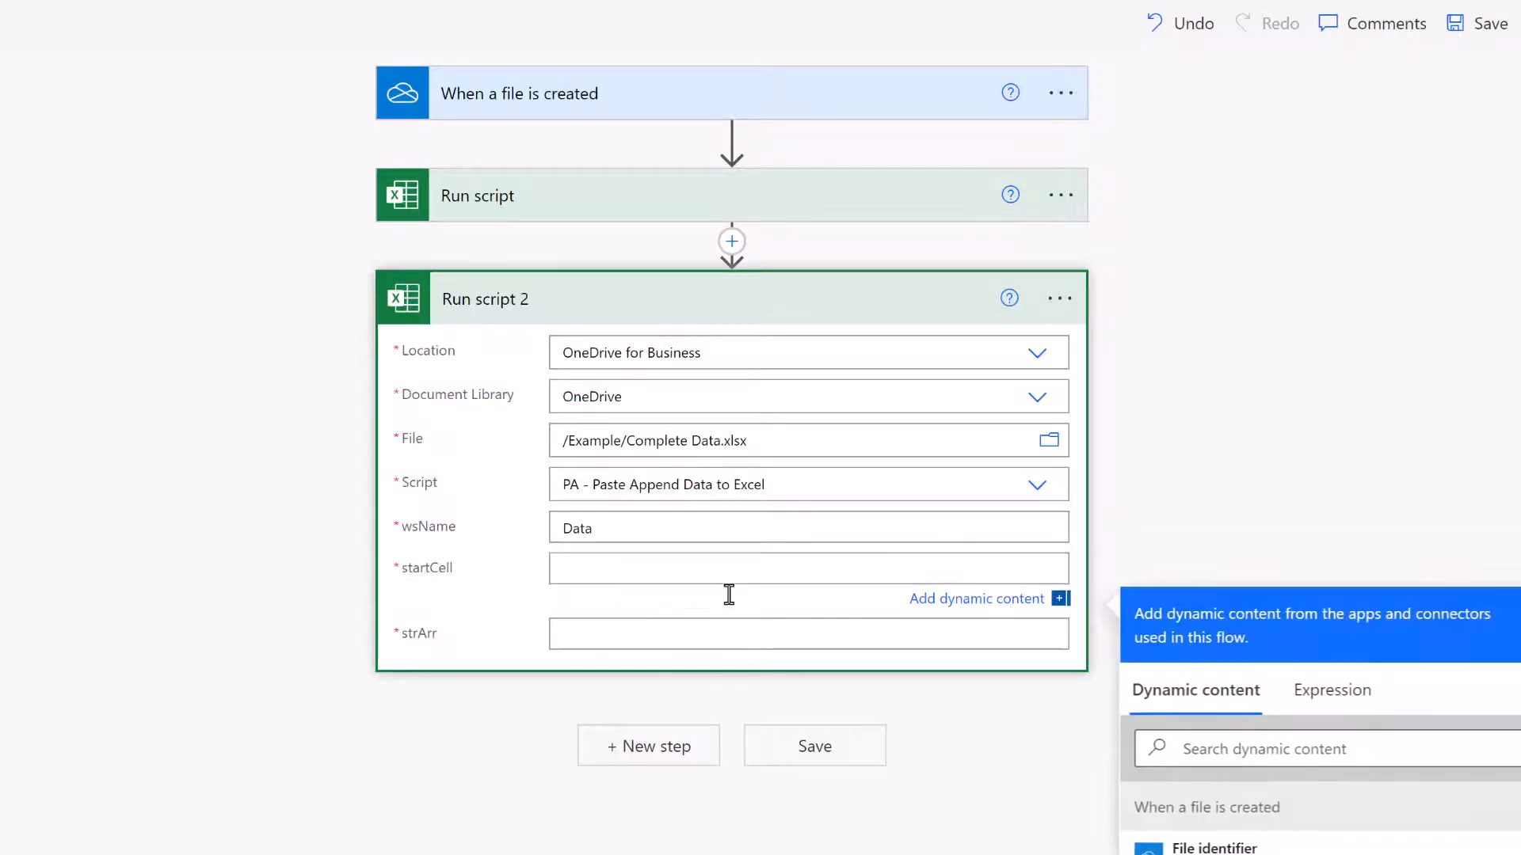
text(A1)
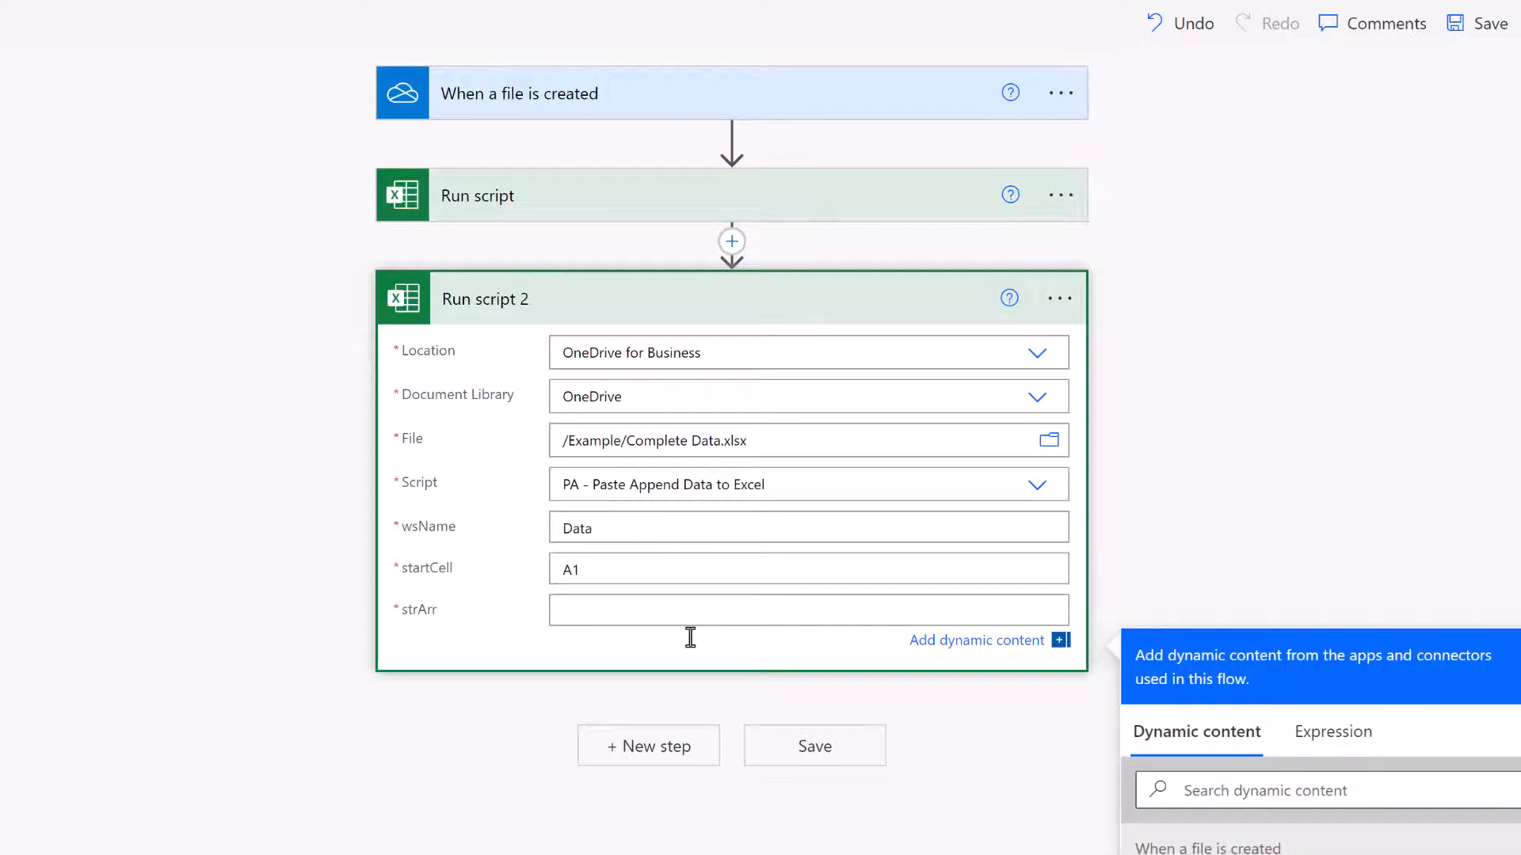
click(808, 608)
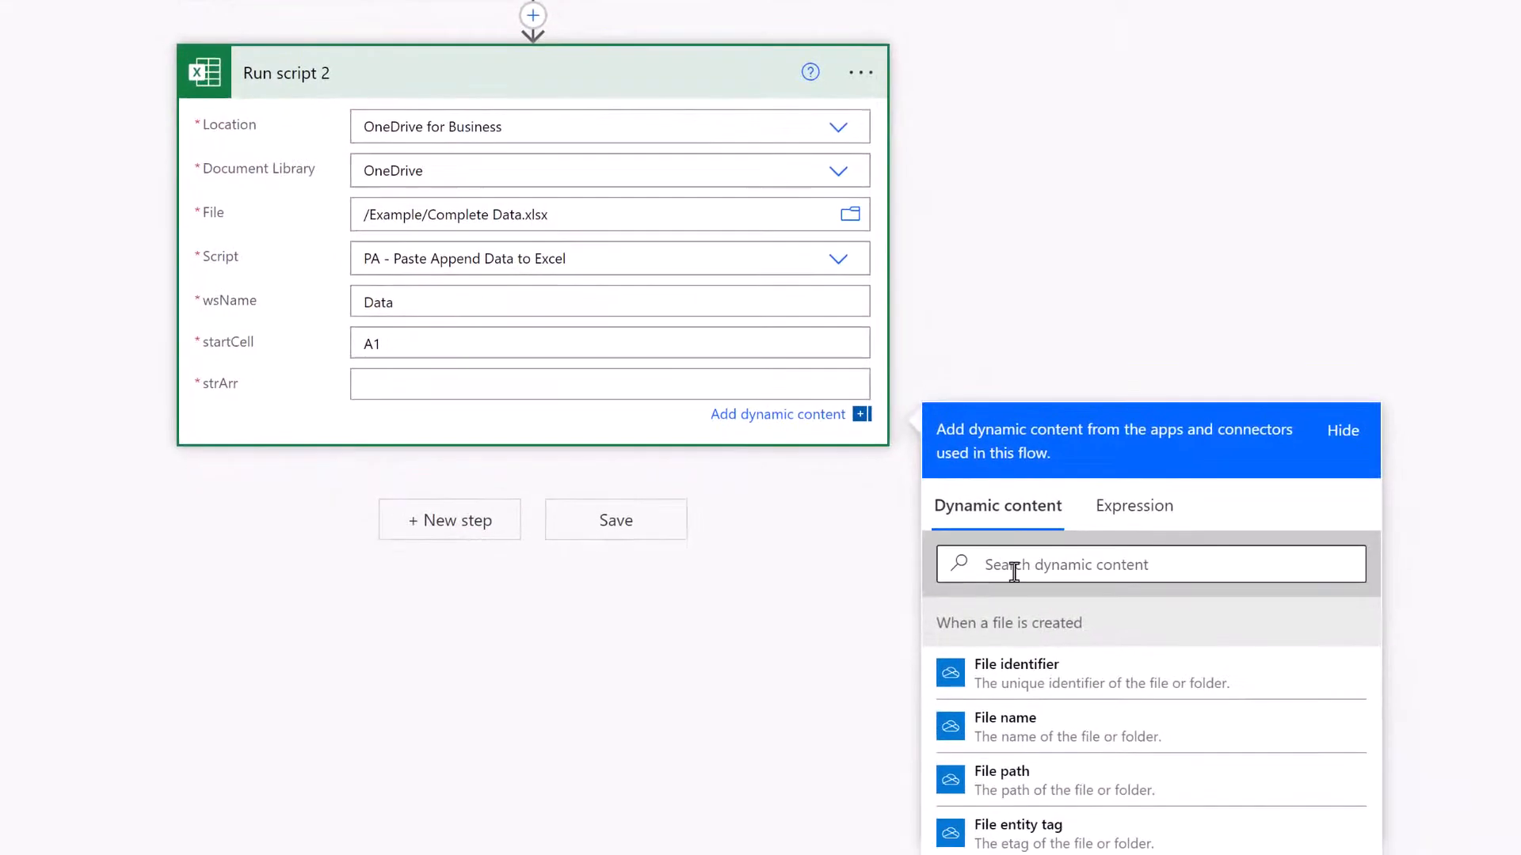
text(ws)
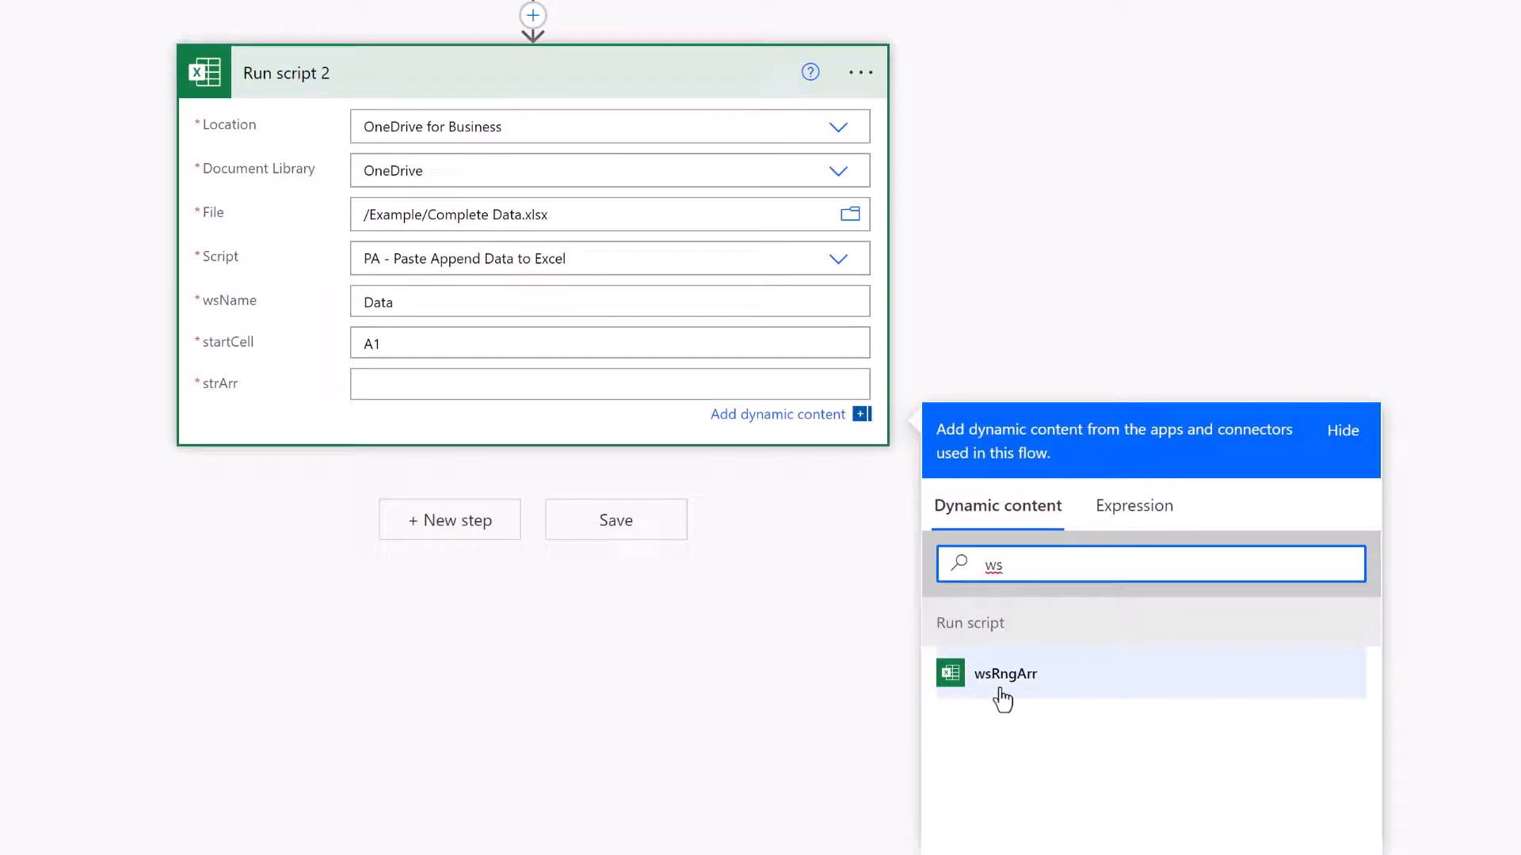
click(1004, 673)
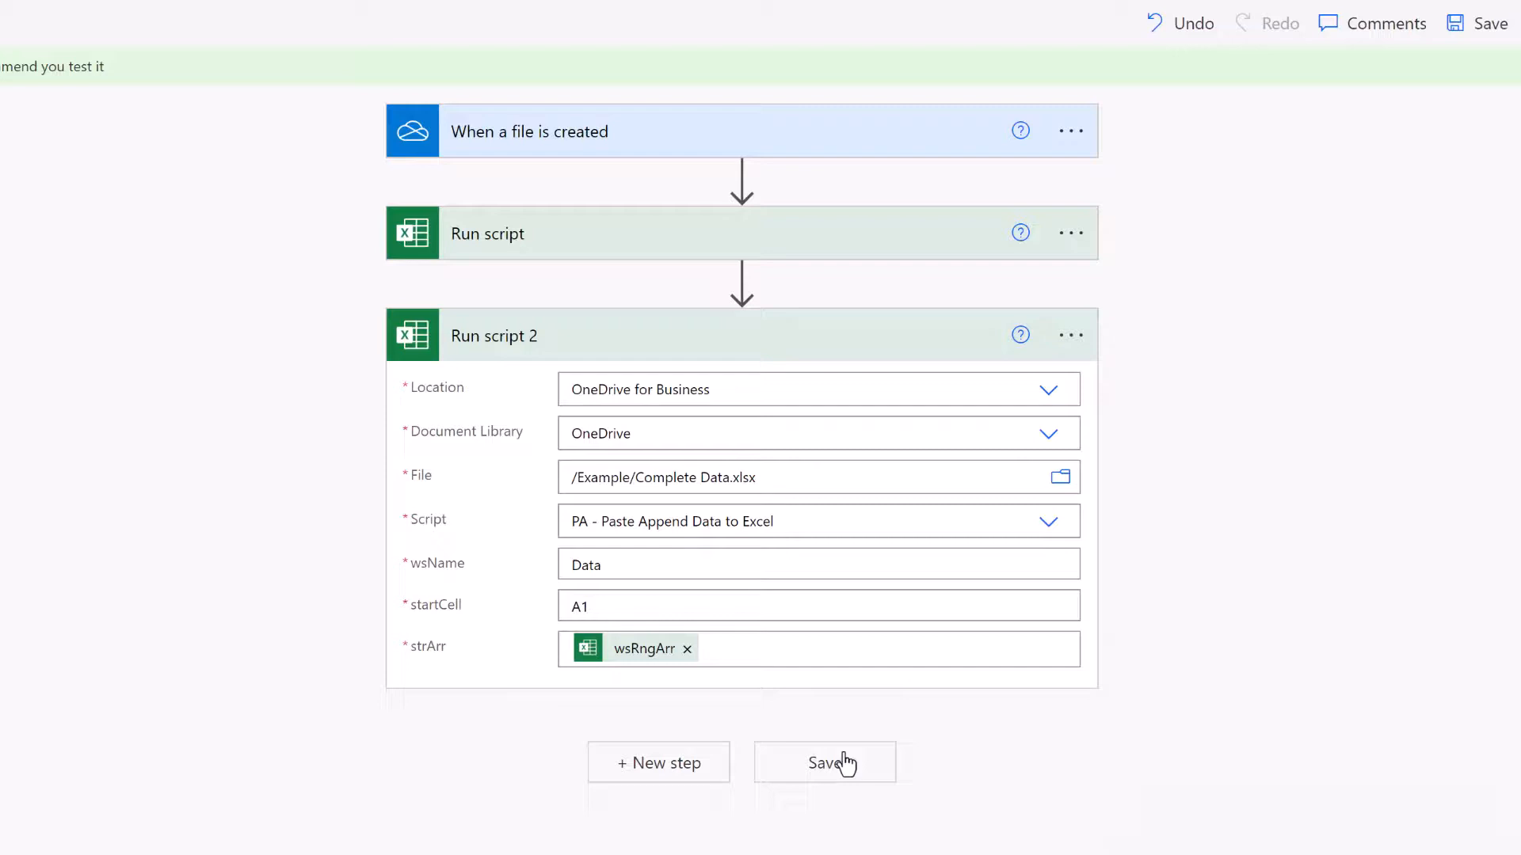
click(823, 762)
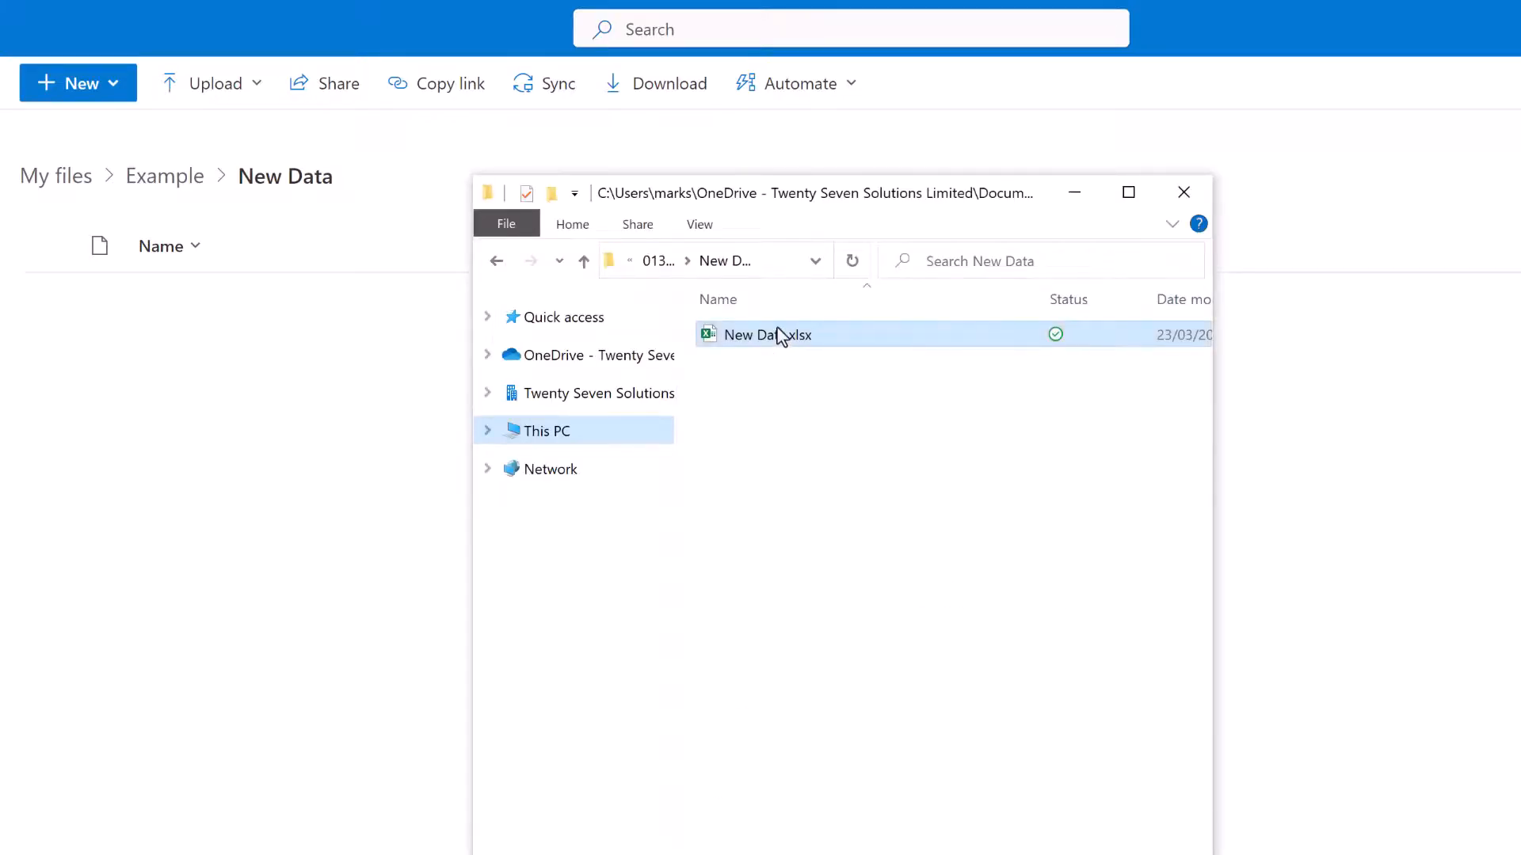
Drag New Data.xlsx from File Explorer into OneDrive's Example > New Data folder.
drag(766, 334, 266, 388)
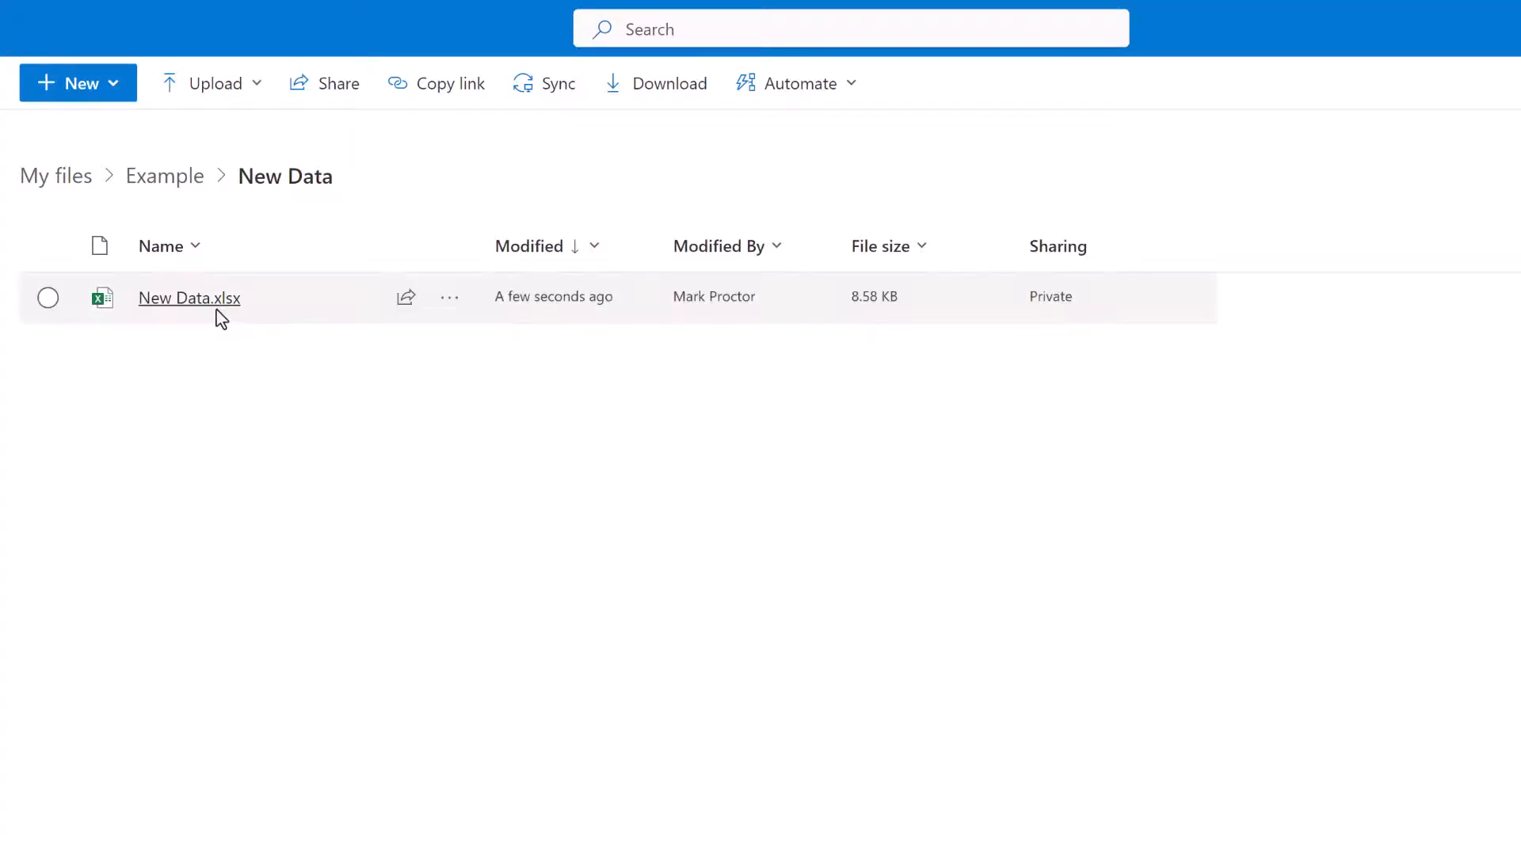
mouse_move(189, 298)
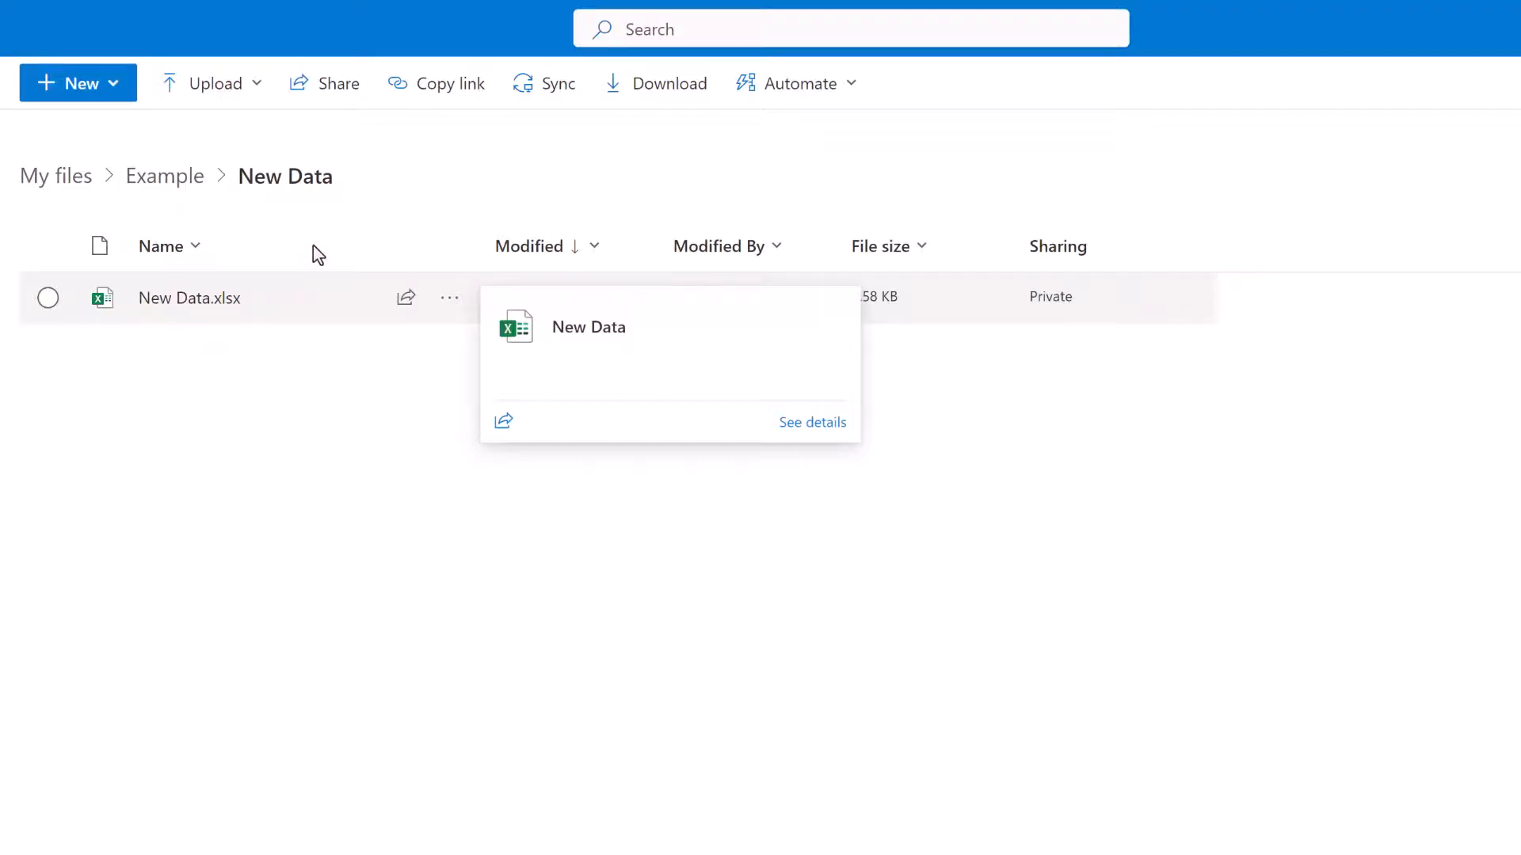
click(189, 298)
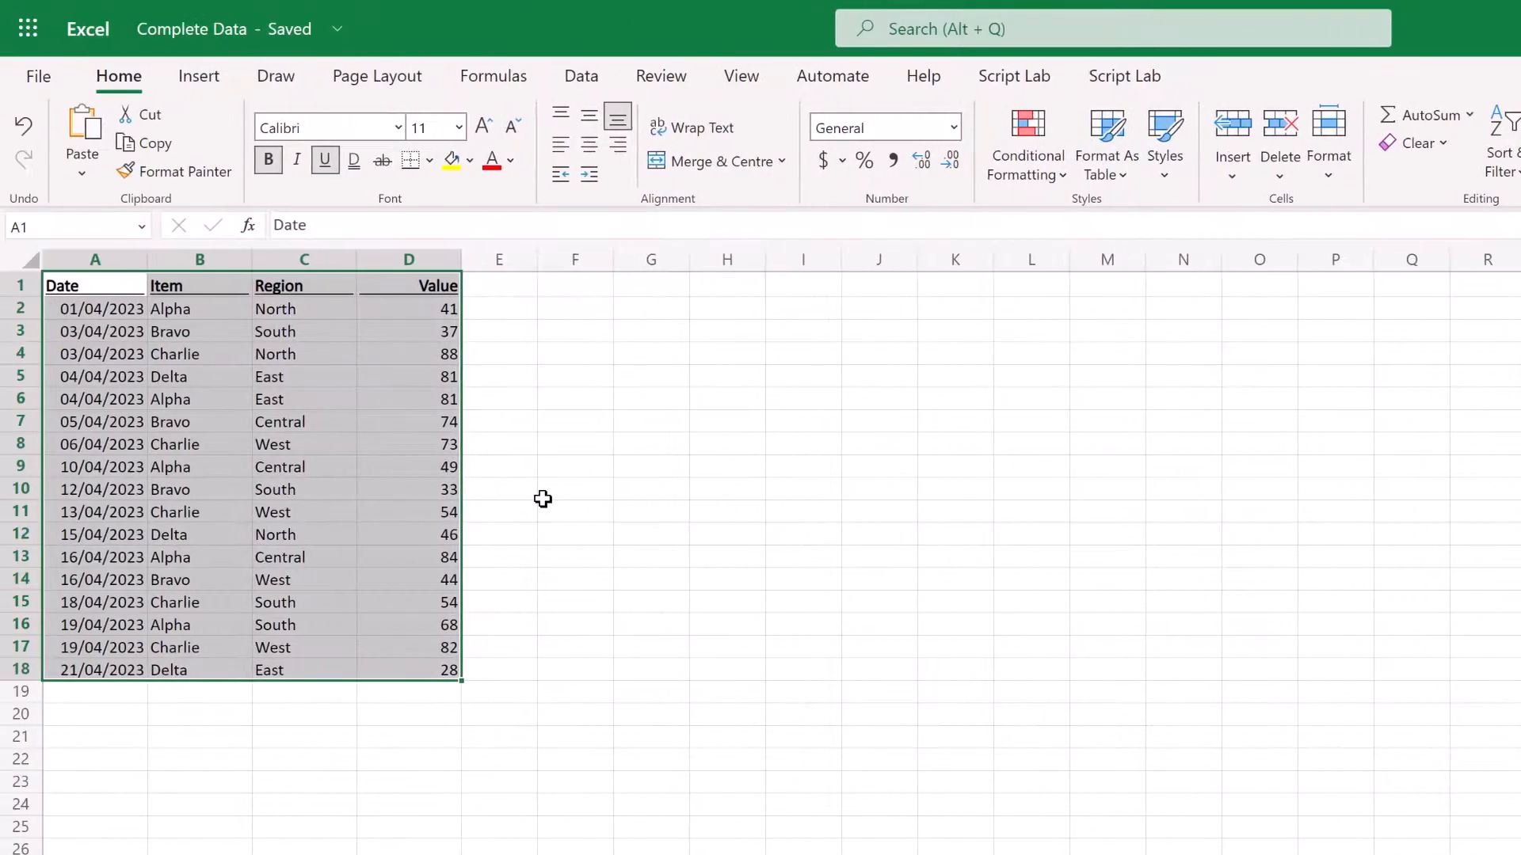